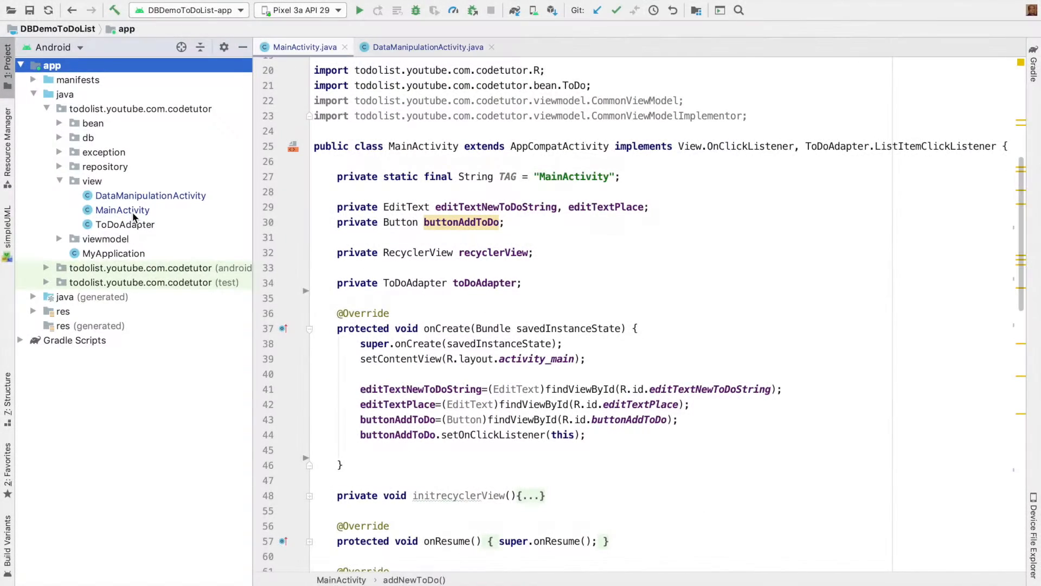
Review the repository, viewmodel and view packages in the Project tree, noting the interfaces and their implementors.
{"action": "left_click", "coordinate": [123, 209]}
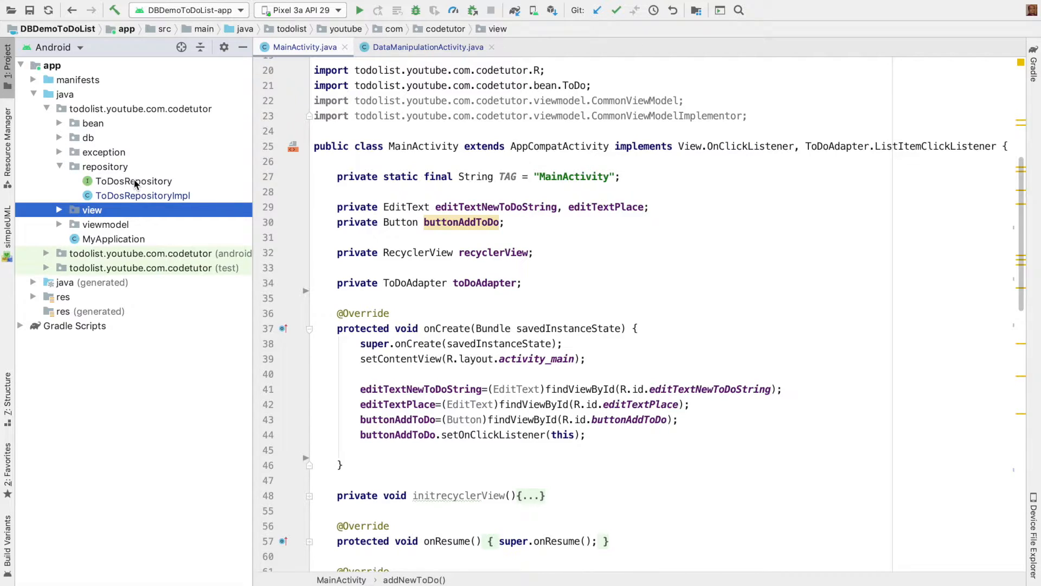
{"action": "left_click", "coordinate": [132, 181]}
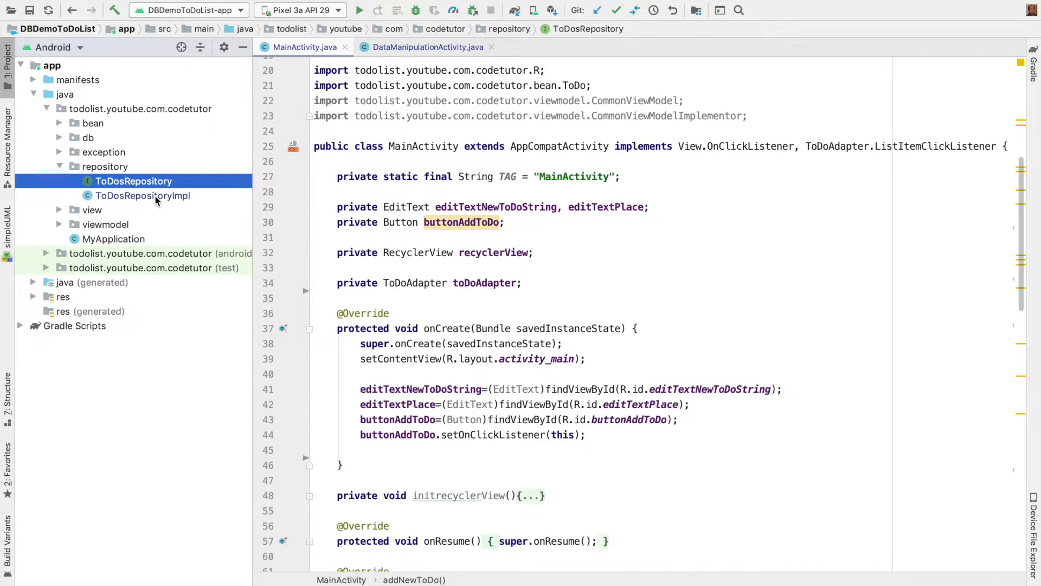
{"action": "left_click", "coordinate": [143, 195]}
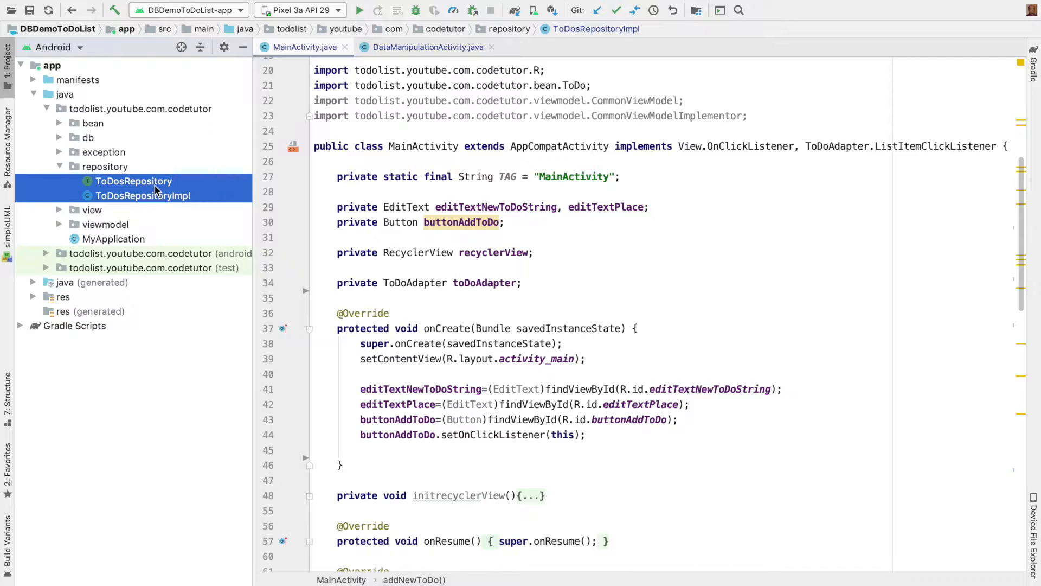
{"action": "left_click", "coordinate": [59, 165]}
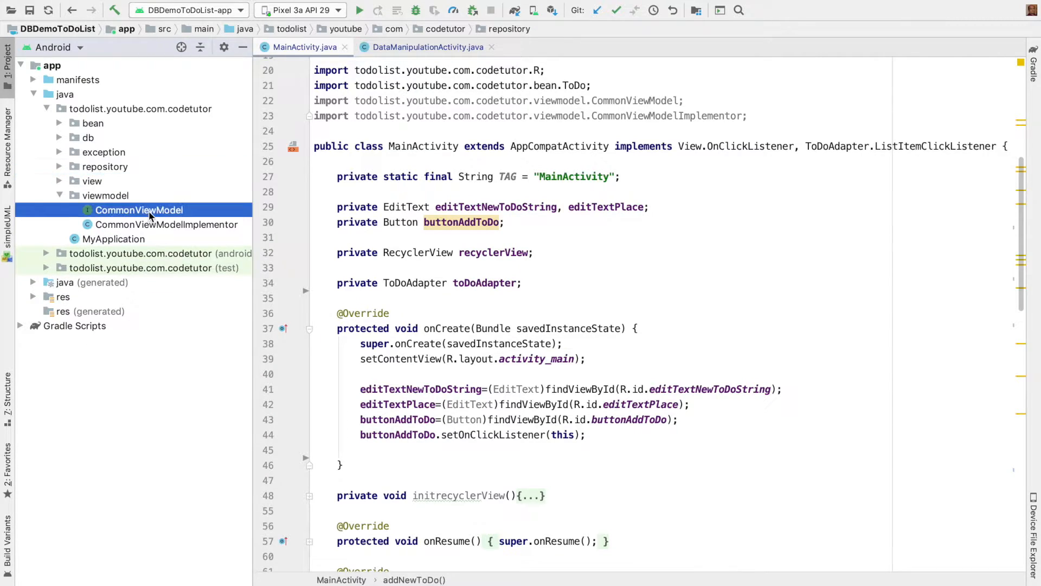
{"action": "left_click", "coordinate": [165, 225]}
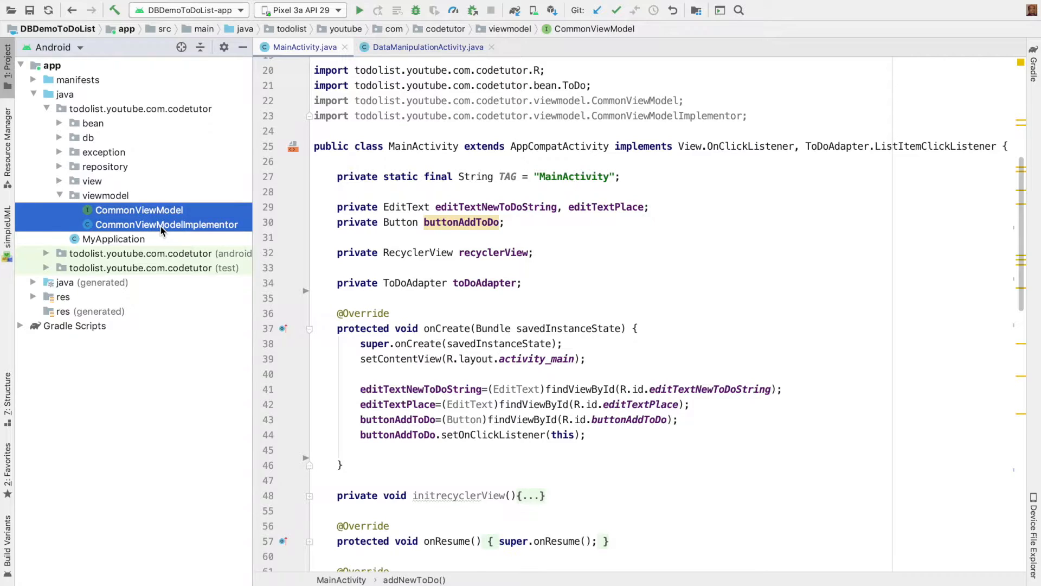
{"action": "left_click", "coordinate": [59, 195]}
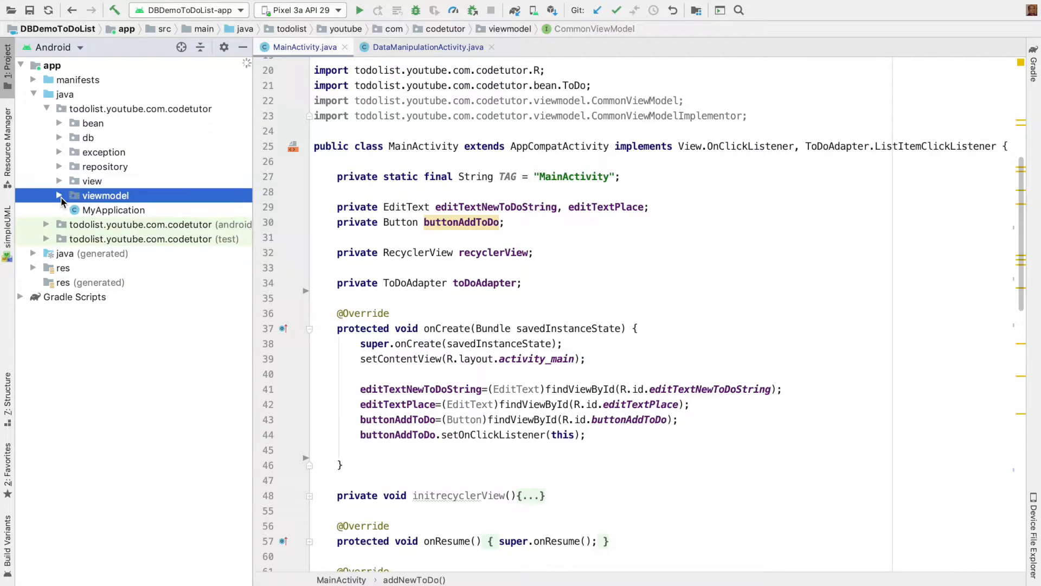
{"action": "left_click", "coordinate": [59, 181]}
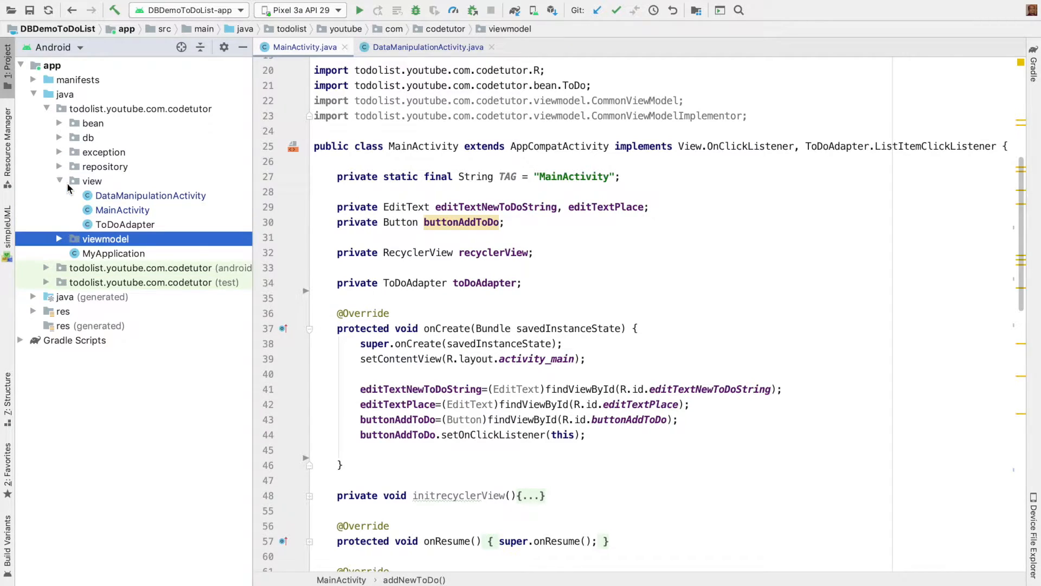
{"action": "left_click", "coordinate": [123, 209]}
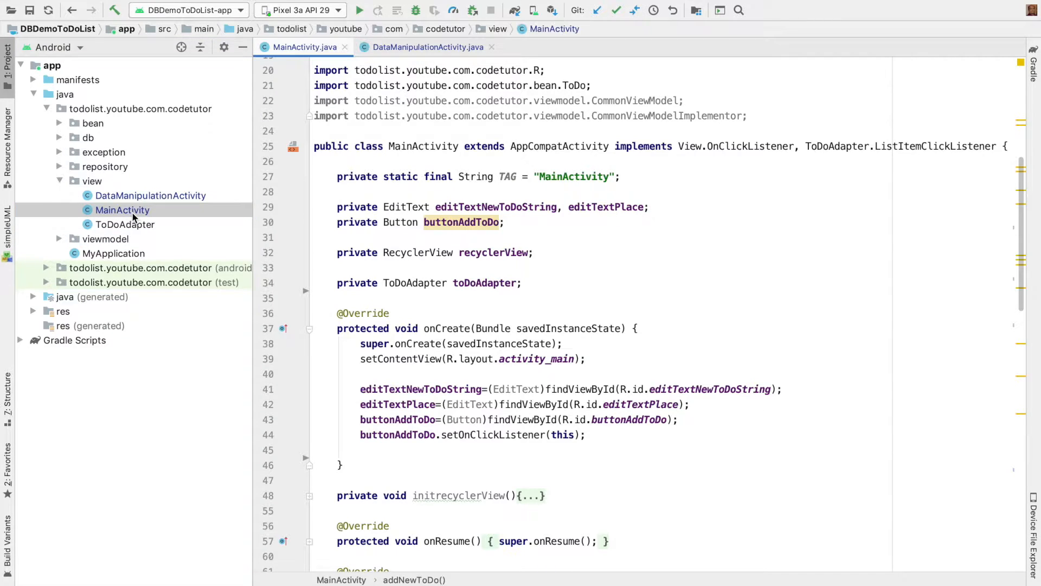
{"action": "mouse_move", "coordinate": [153, 204]}
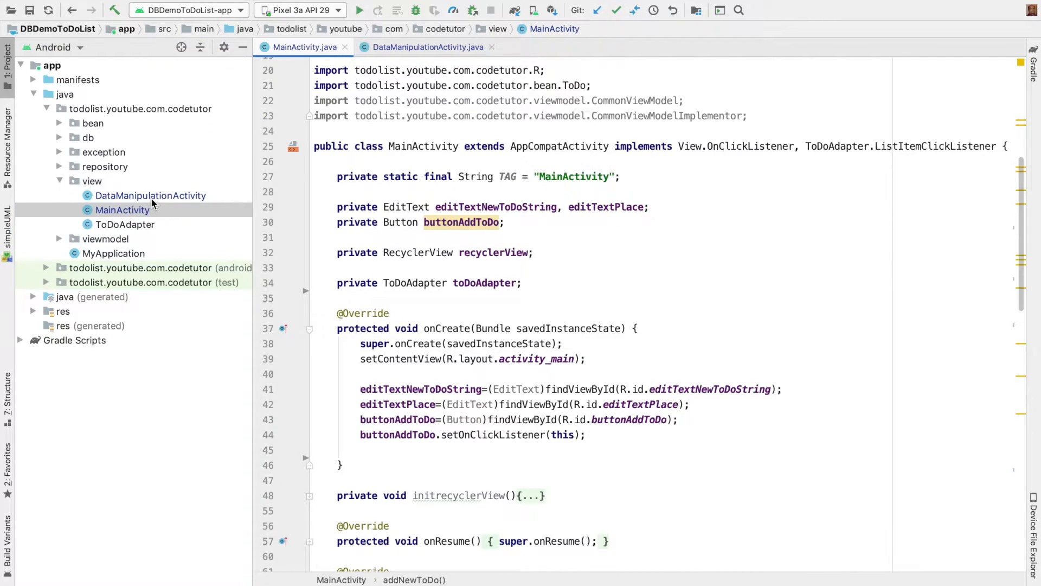
Switch to MainActivity and declare a private CommonViewModel viewModel field.
{"action": "left_click", "coordinate": [150, 195]}
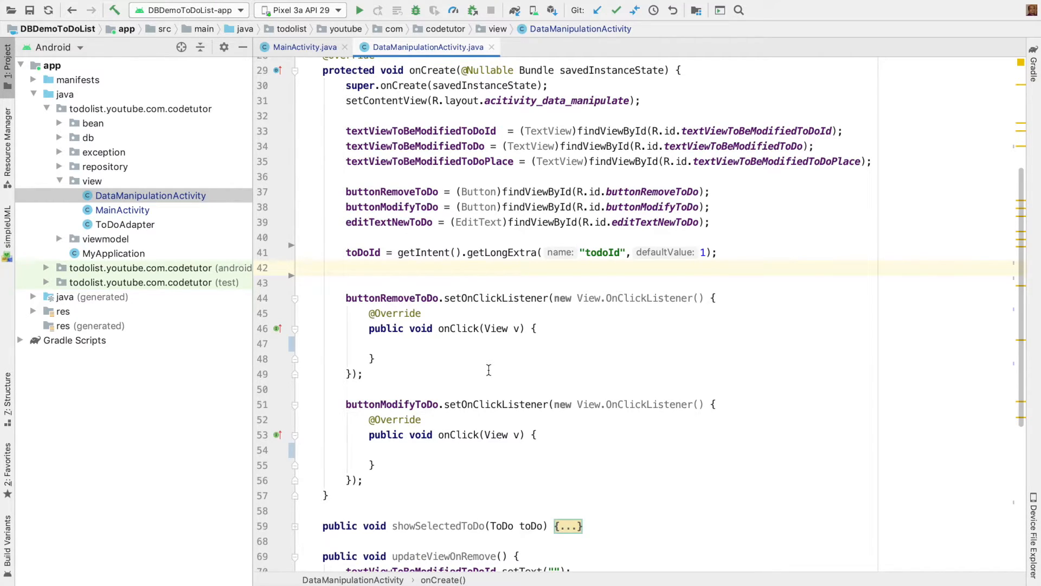
{"action": "left_click", "coordinate": [300, 266]}
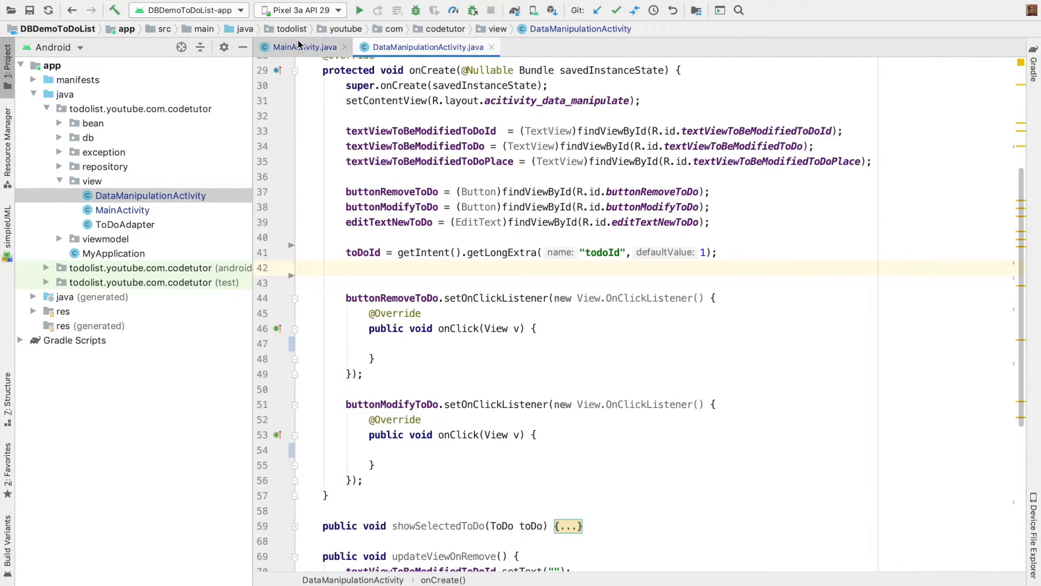
{"action": "left_click", "coordinate": [303, 47]}
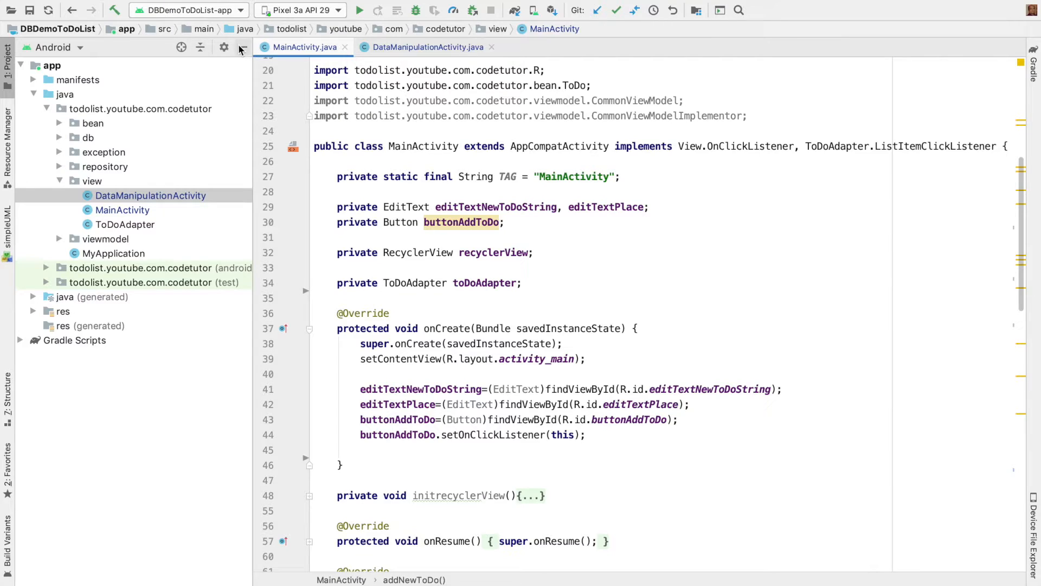
{"action": "type", "text": "private CommonViewModel"}
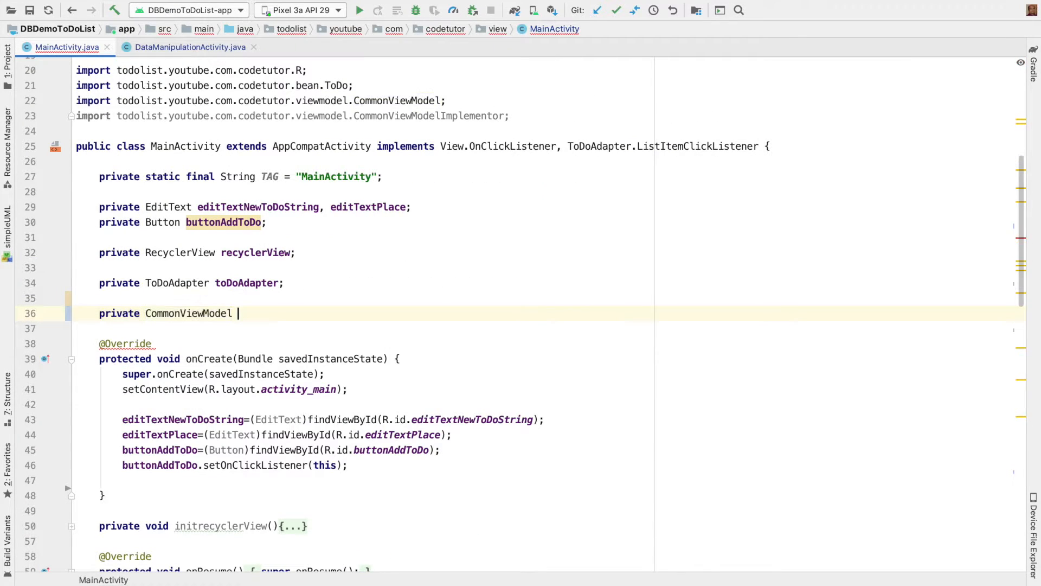
{"action": "type", "text": "viewModel;"}
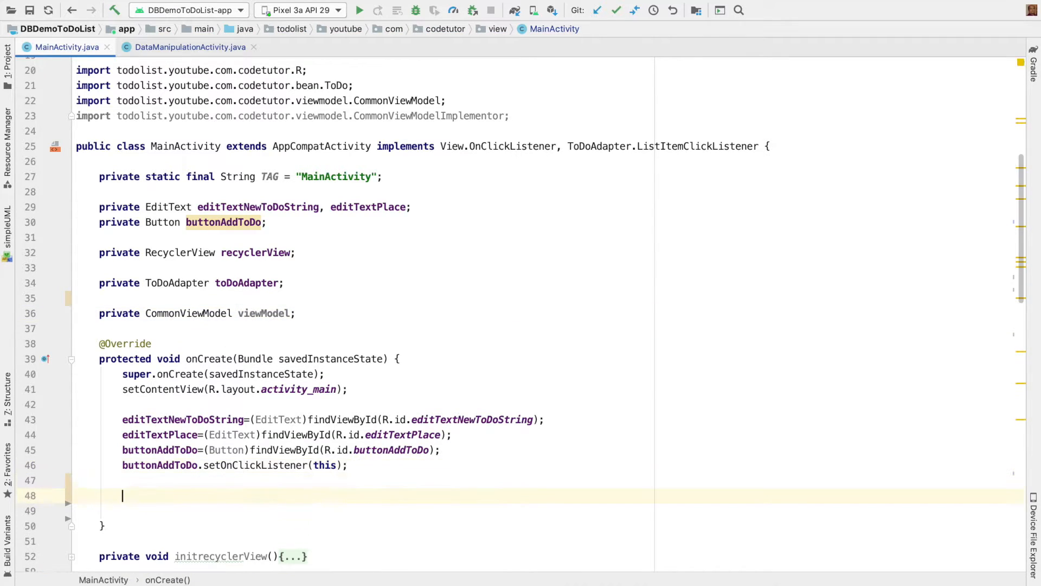
Assign viewModel in onCreate from ViewModelProviders.of(this).get(CommonViewModelImplementor.class).
{"action": "type", "text": "viewModel"}
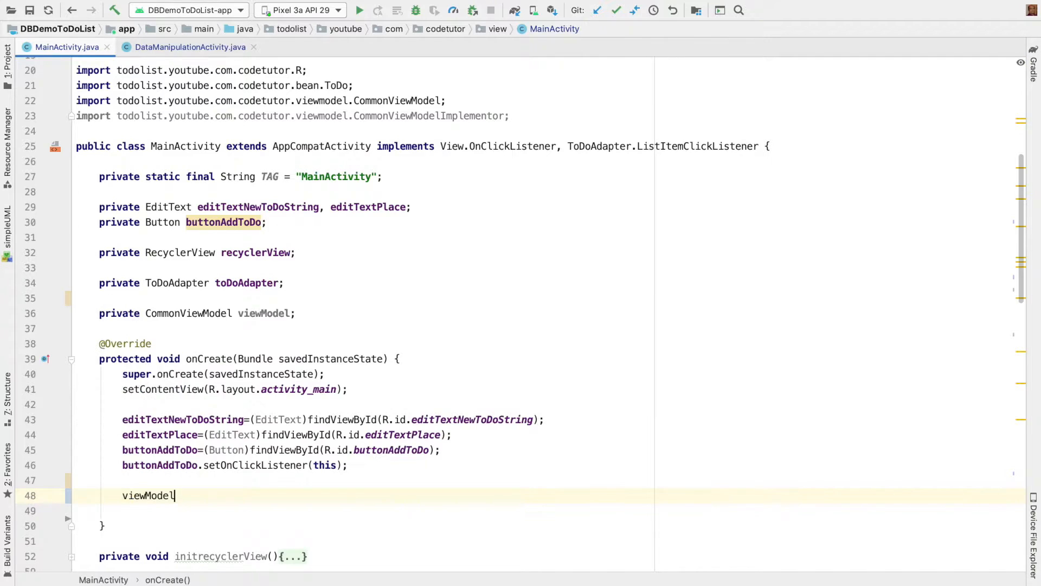
{"action": "type", "text": "= View"}
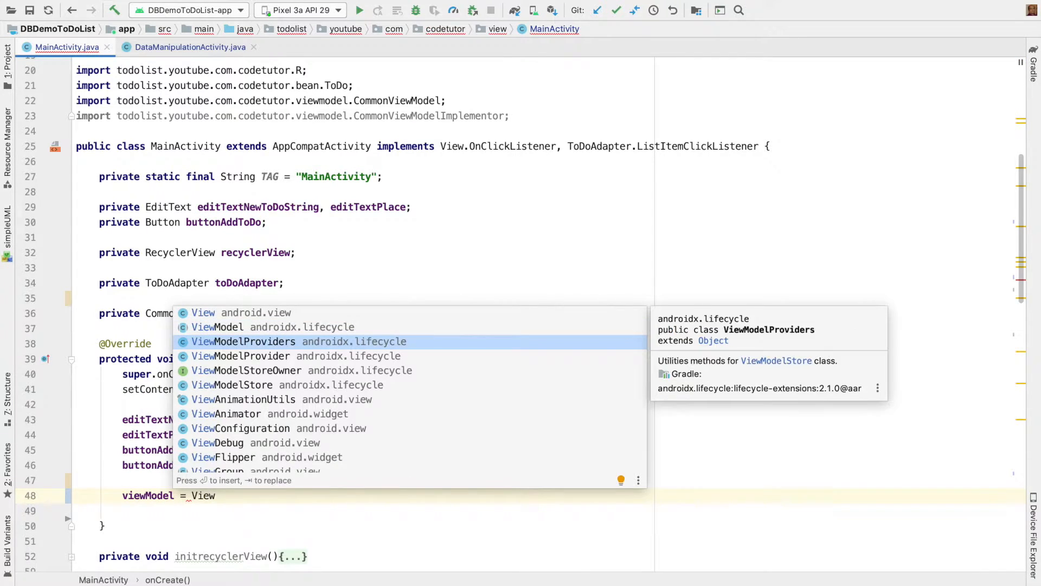
{"action": "left_click", "coordinate": [244, 341]}
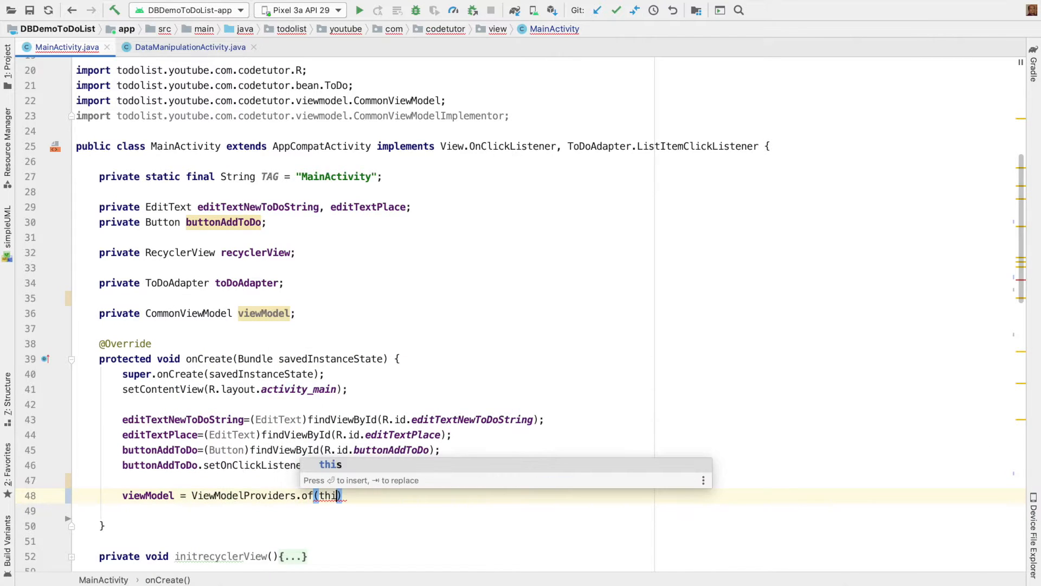
{"action": "type", "text": ".get("}
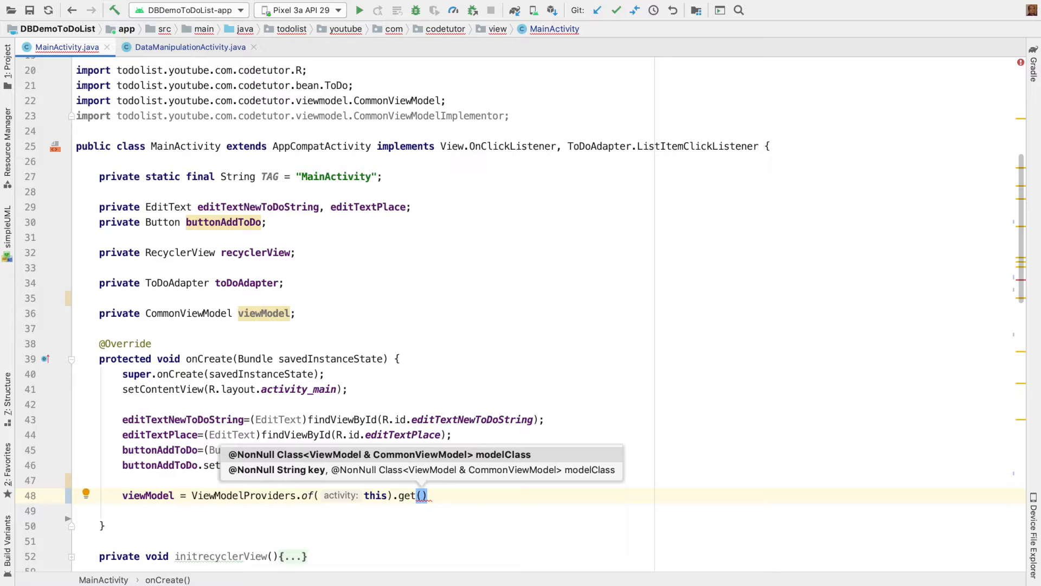
{"action": "type", "text": "CommonViewModelImplementor.class"}
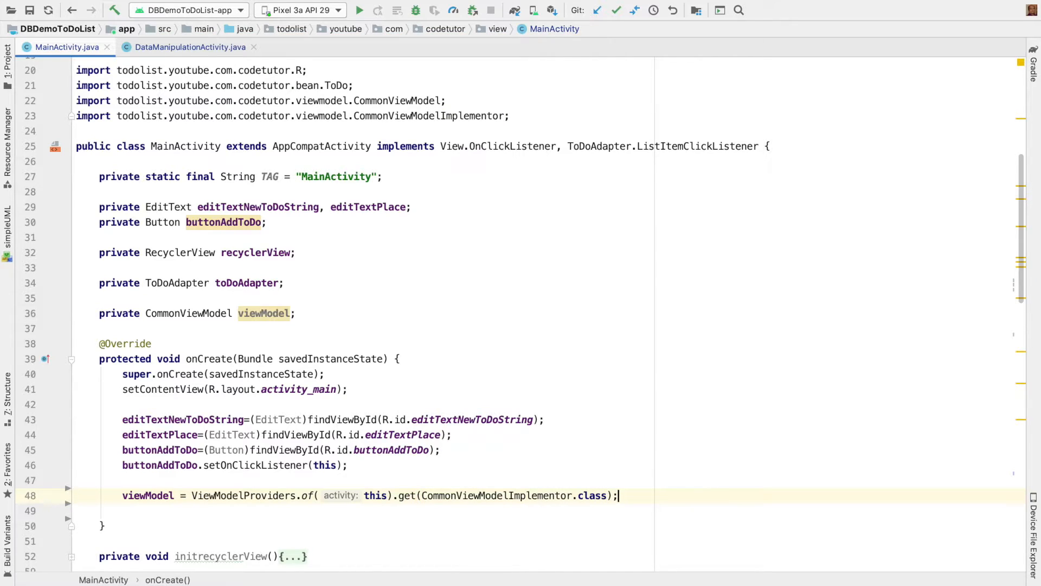
{"action": "key", "text": "enter"}
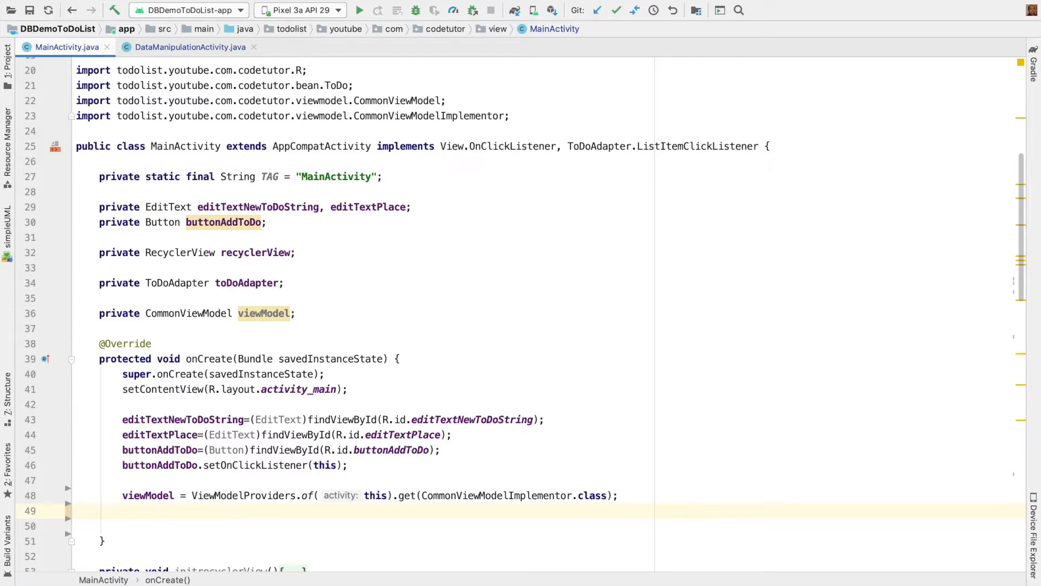
Register the view model with getLifecycle().addObserver(viewModel) in onCreate.
{"action": "left_click", "coordinate": [123, 510]}
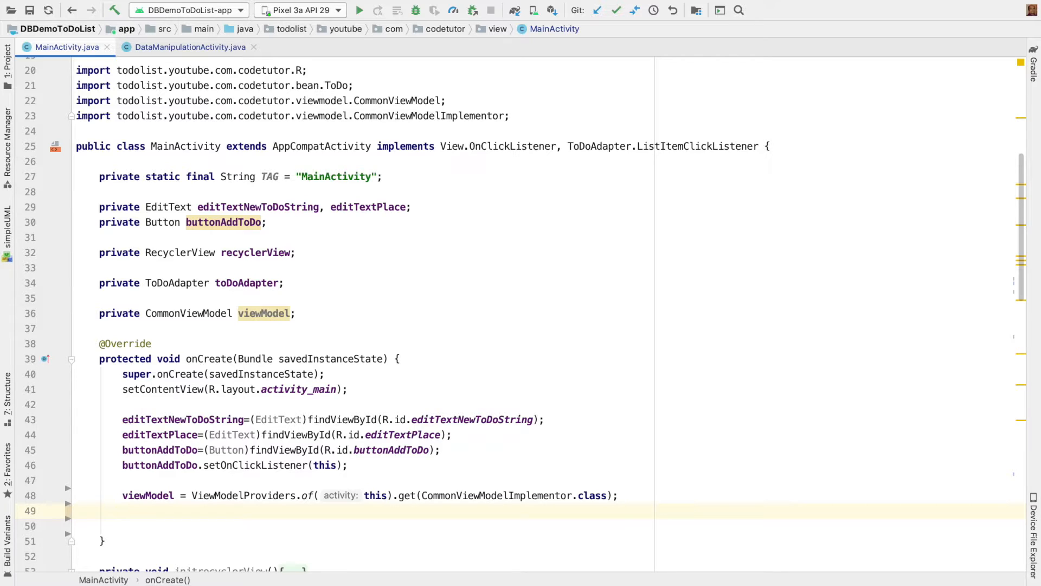
{"action": "type", "text": "get"}
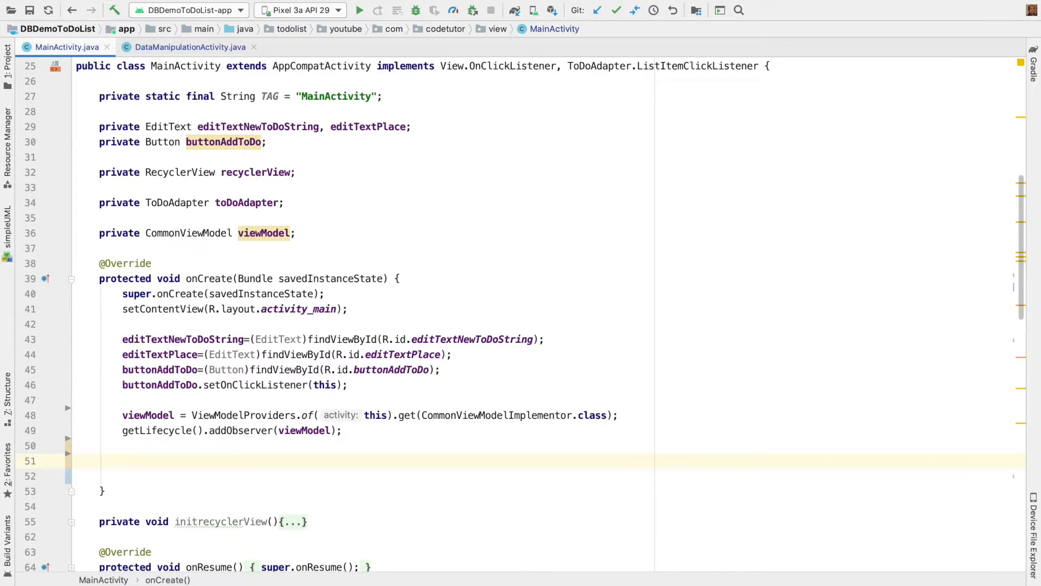
{"action": "left_click", "coordinate": [123, 461]}
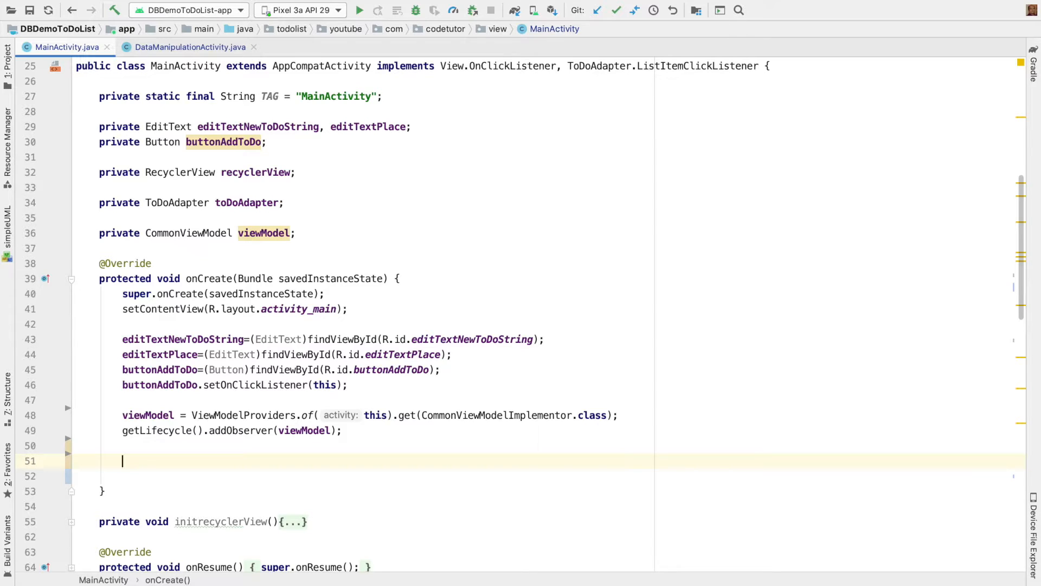
{"action": "type", "text": "viewModel.getToDoList().o"}
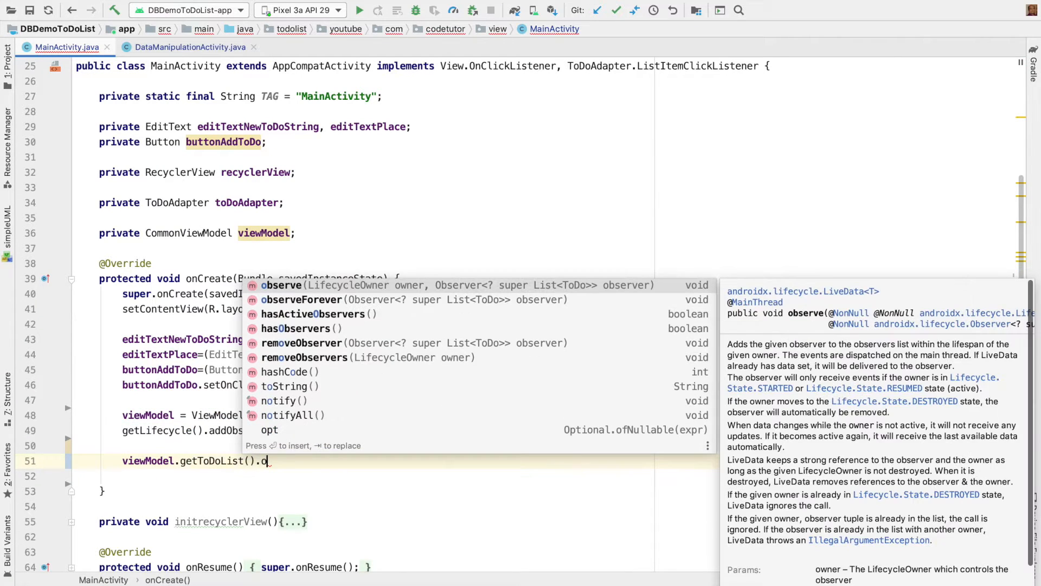
Observe viewModel.getToDoList() with an anonymous Observer whose onChanged calls setNewList(toDos).
{"action": "left_click", "coordinate": [282, 286]}
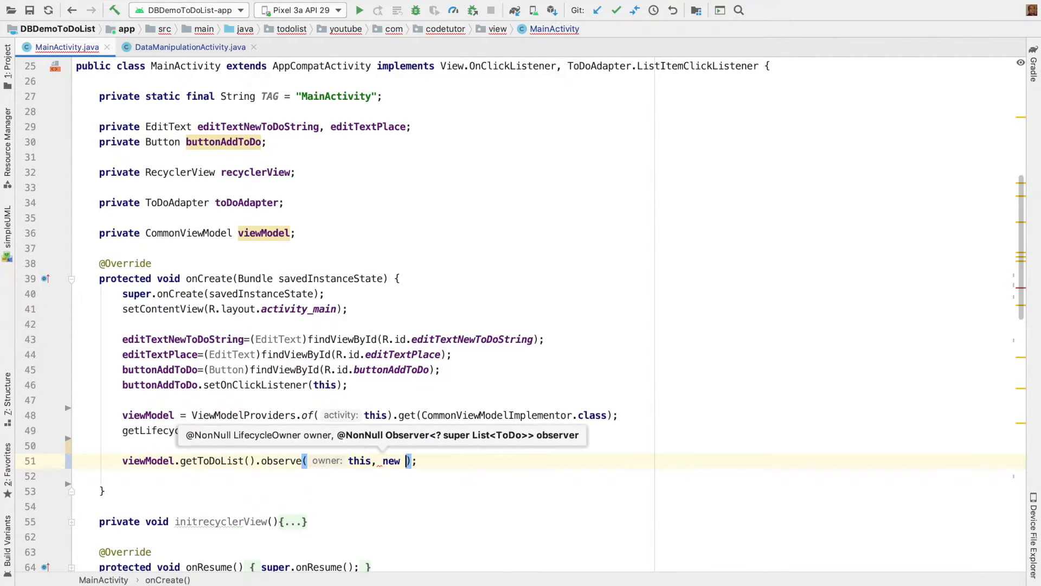
{"action": "key", "text": "Enter"}
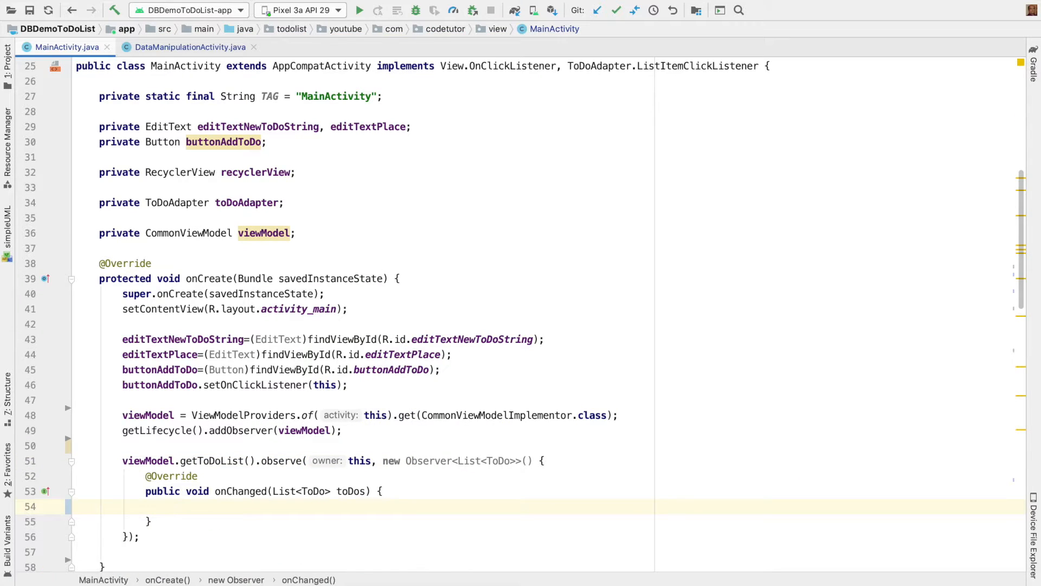
{"action": "double_click", "coordinate": [350, 491]}
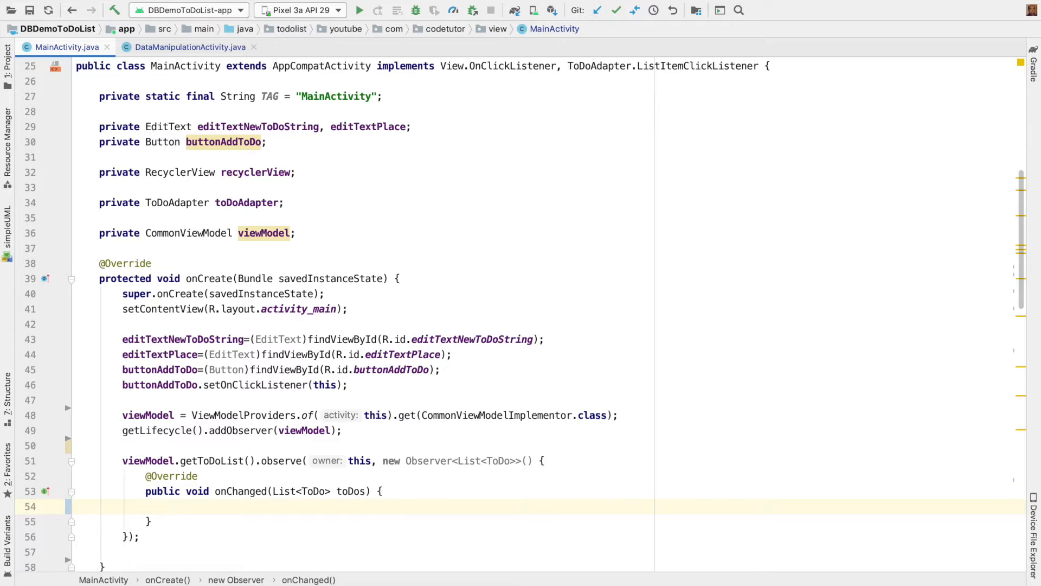
{"action": "type", "text": "setNewList();"}
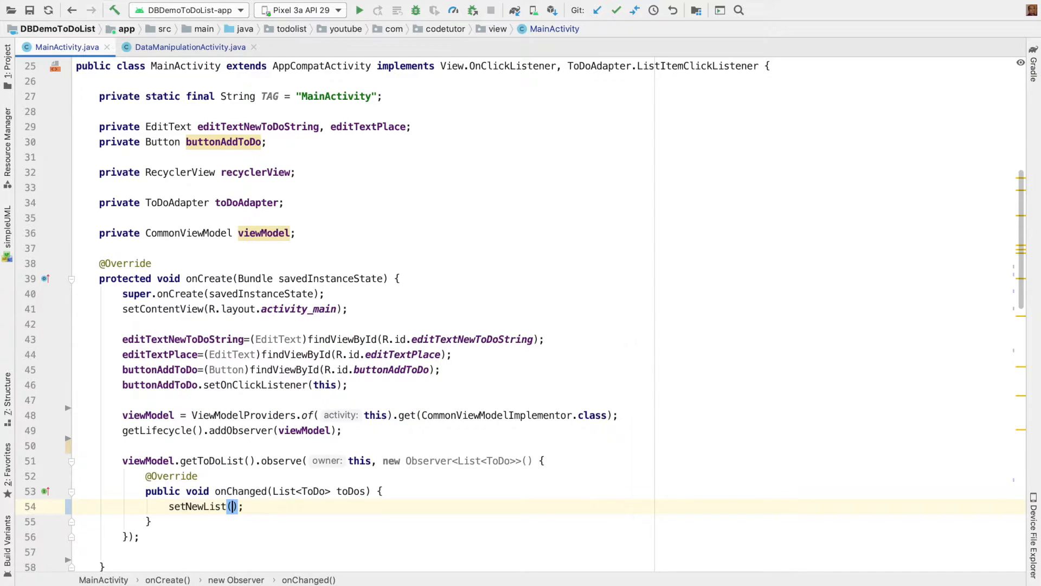
{"action": "type", "text": "toDos"}
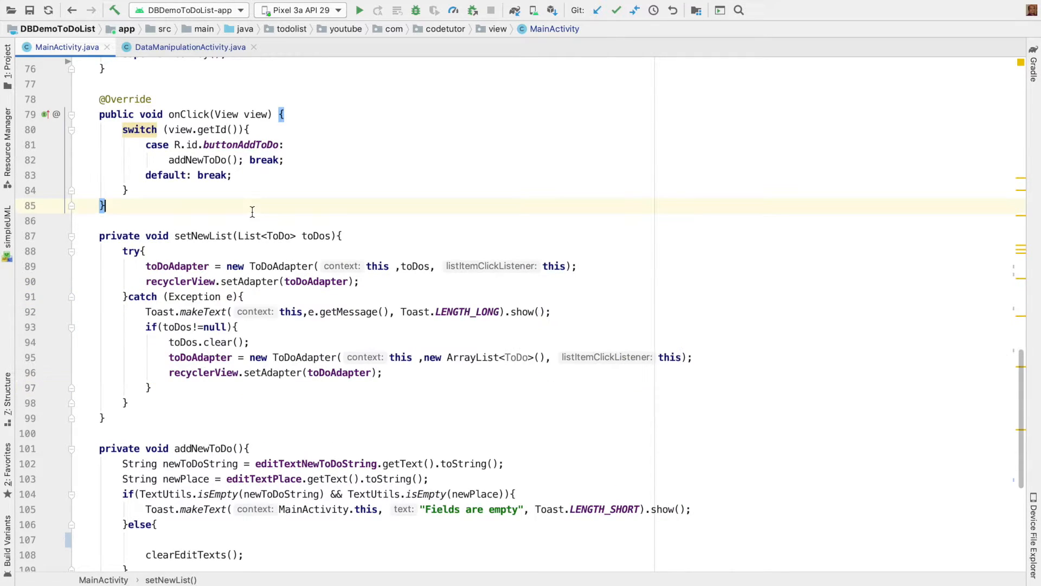
Call initrecyclerView(); right after the lifecycle observer is added in onCreate.
{"action": "scroll", "scroll_direction": "up", "scroll_amount": 3}
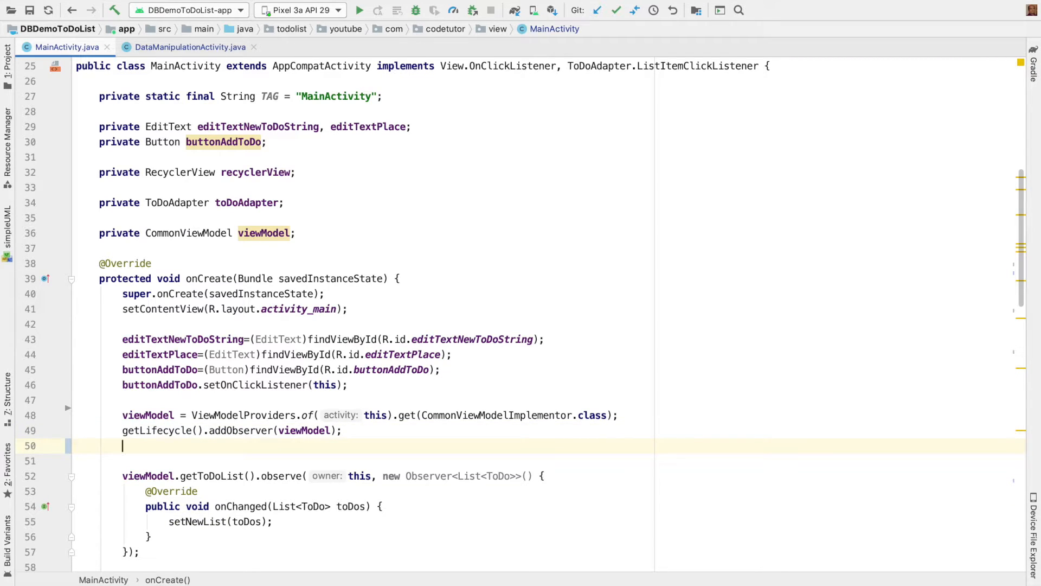
{"action": "type", "text": "initrecyclerView();"}
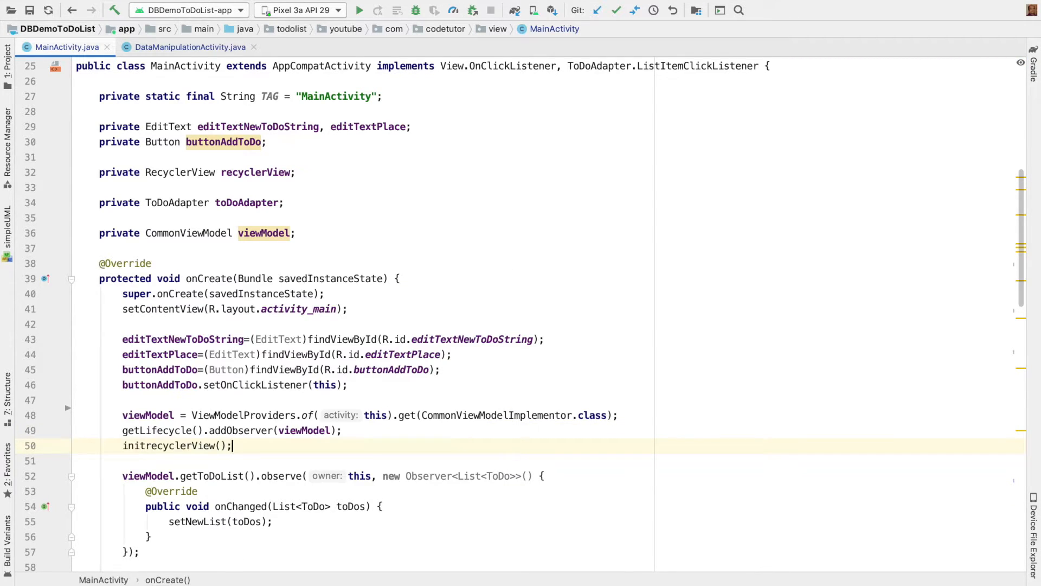
{"action": "mouse_move", "coordinate": [206, 532]}
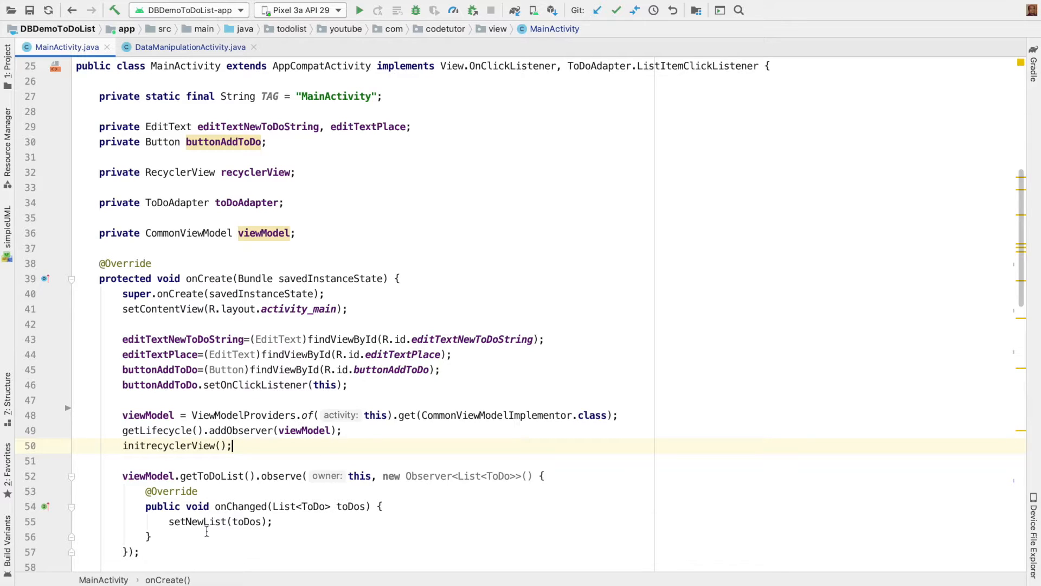
{"action": "mouse_move", "coordinate": [196, 522]}
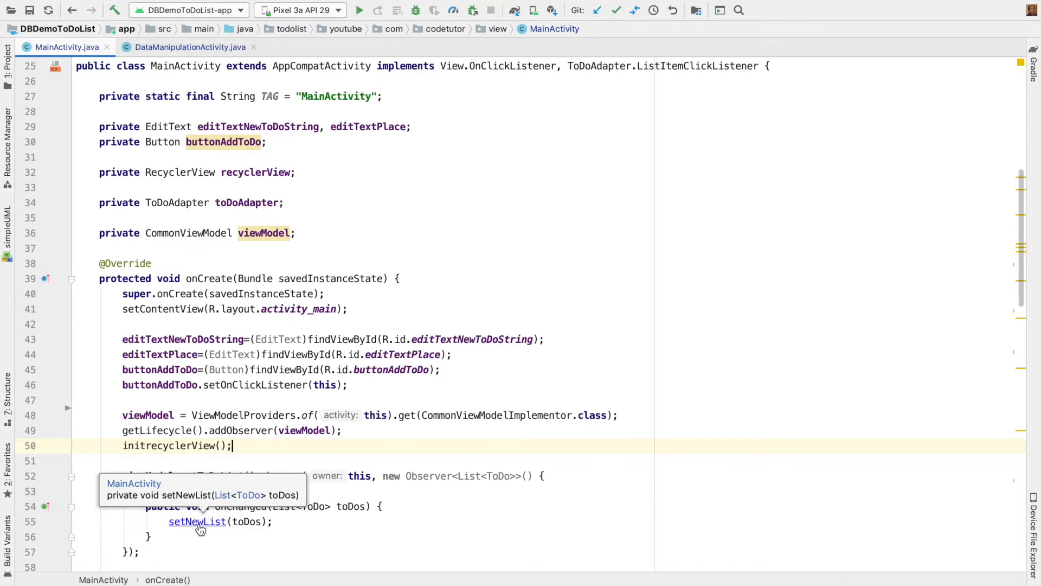
{"action": "mouse_move", "coordinate": [225, 524]}
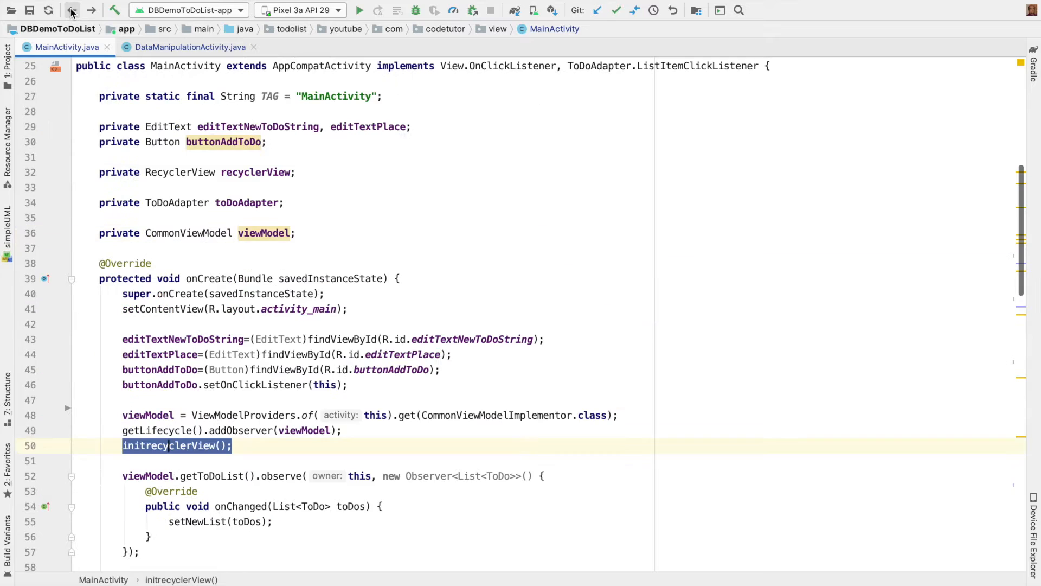
{"action": "scroll", "scroll_direction": "down", "scroll_amount": 3}
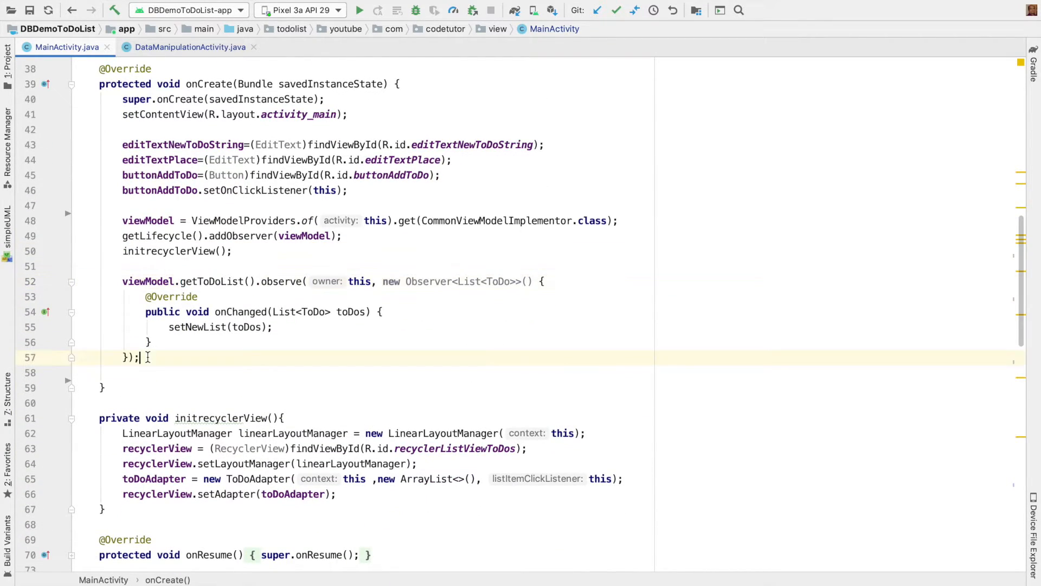
Observe viewModel.getErrorStatus() and show each message via Toast.makeText(MainActivity.this, s, Toast.LENGTH_SHORT).show().
{"action": "key", "text": "enter"}
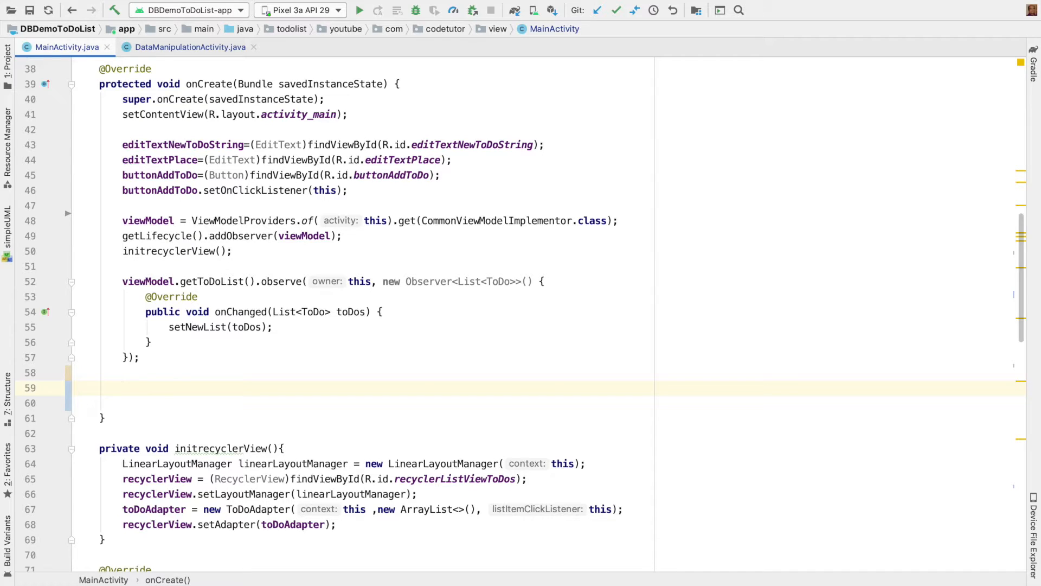
{"action": "type", "text": "vi"}
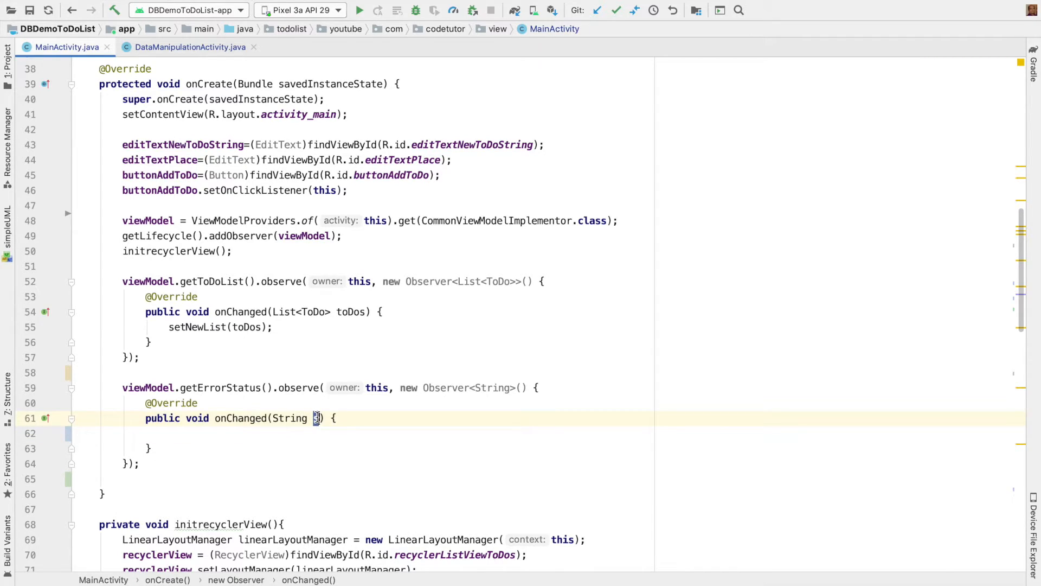
{"action": "type", "text": "Toast.makeText("}
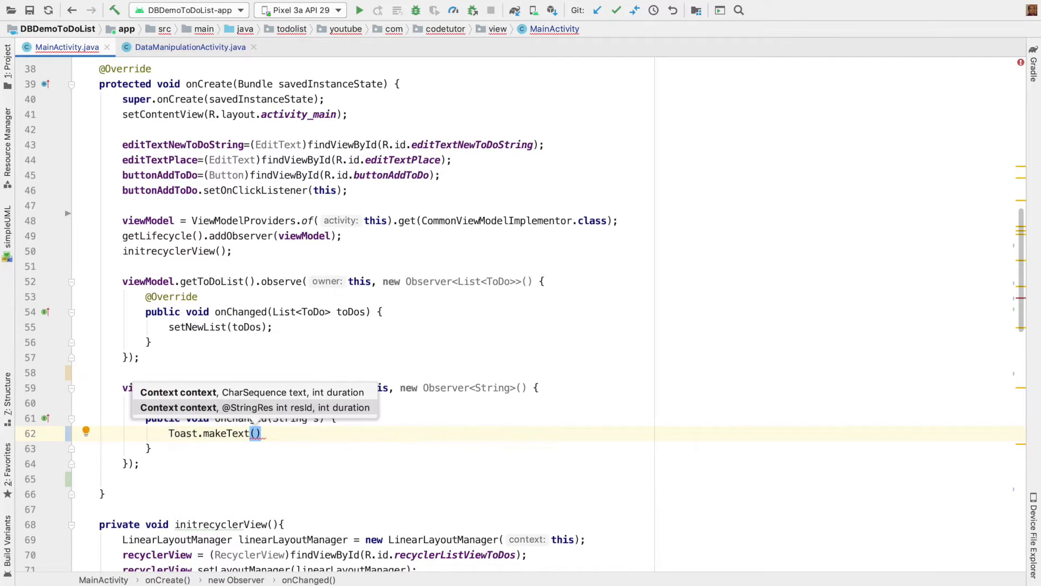
{"action": "type", "text": "MainActivity.this,s, Toast.LENGTH_SHORT"}
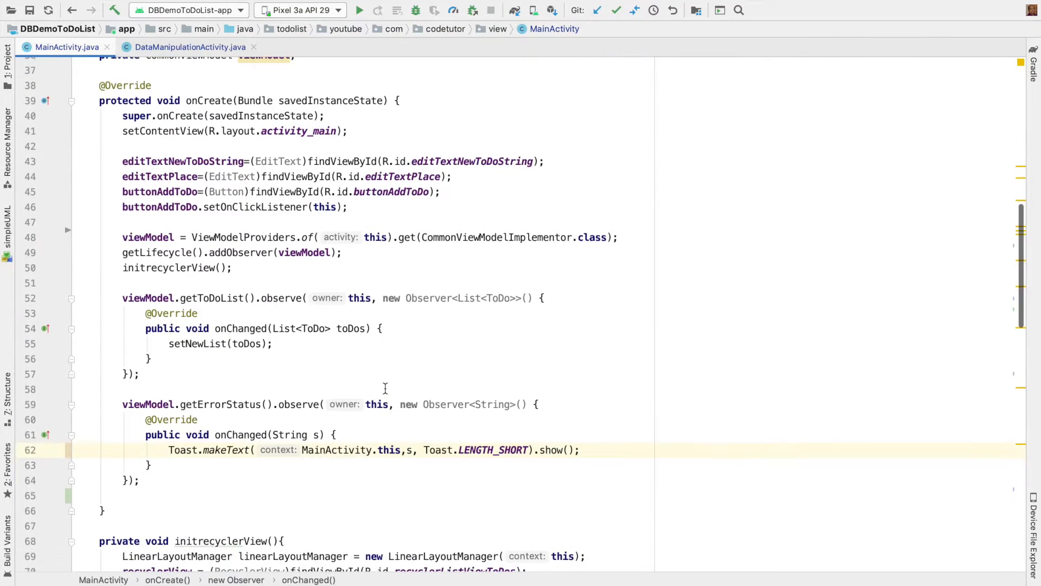
{"action": "scroll", "scroll_direction": "down", "scroll_amount": 3}
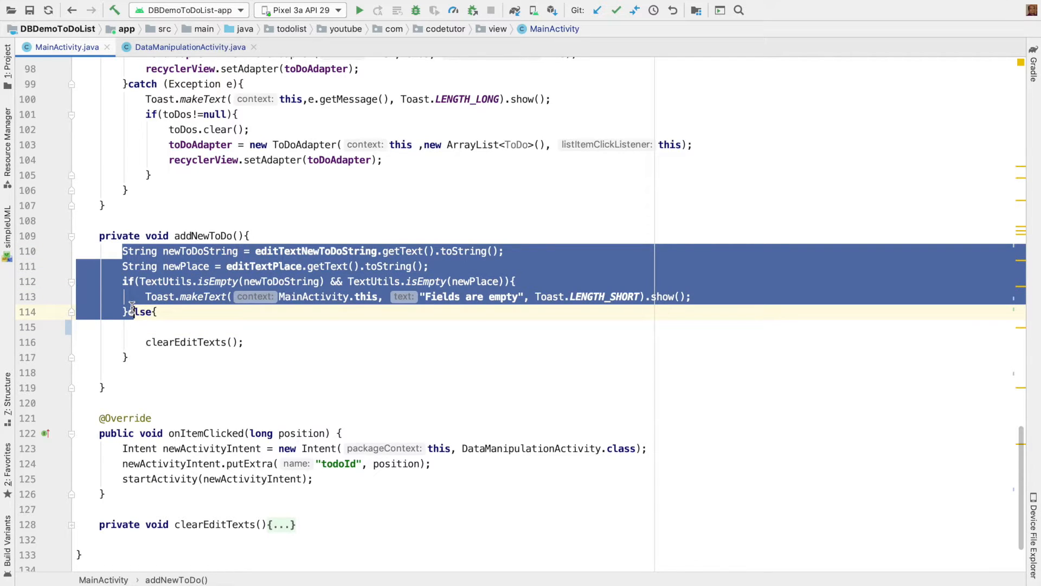
In addNewToDo's else branch call viewModel.addToDo(newToDoString, newPlace); before clearEditTexts().
{"action": "left_click", "coordinate": [166, 327]}
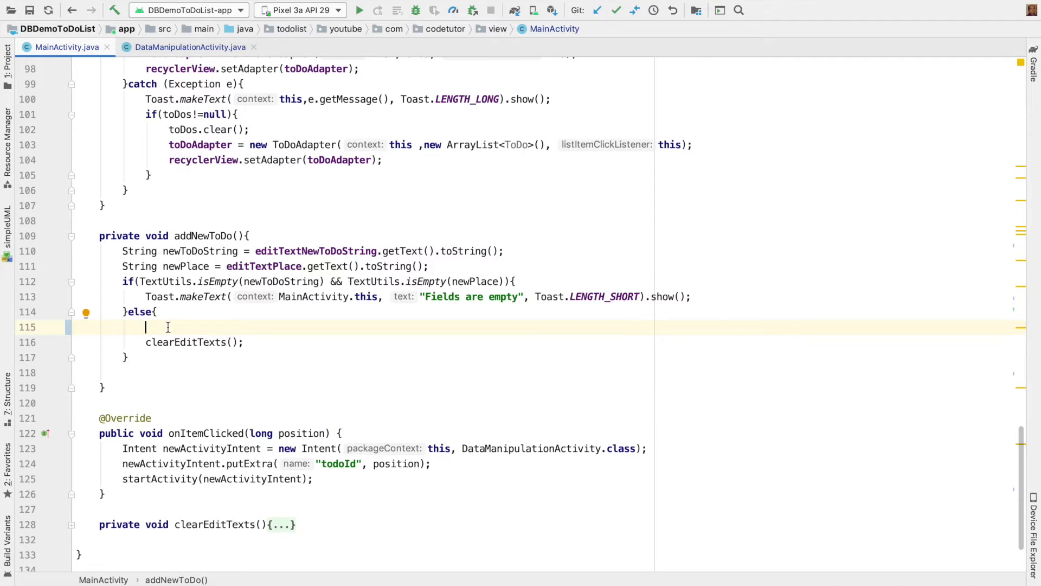
{"action": "type", "text": "viewModel.addToDo(newToDoString, newPlace);"}
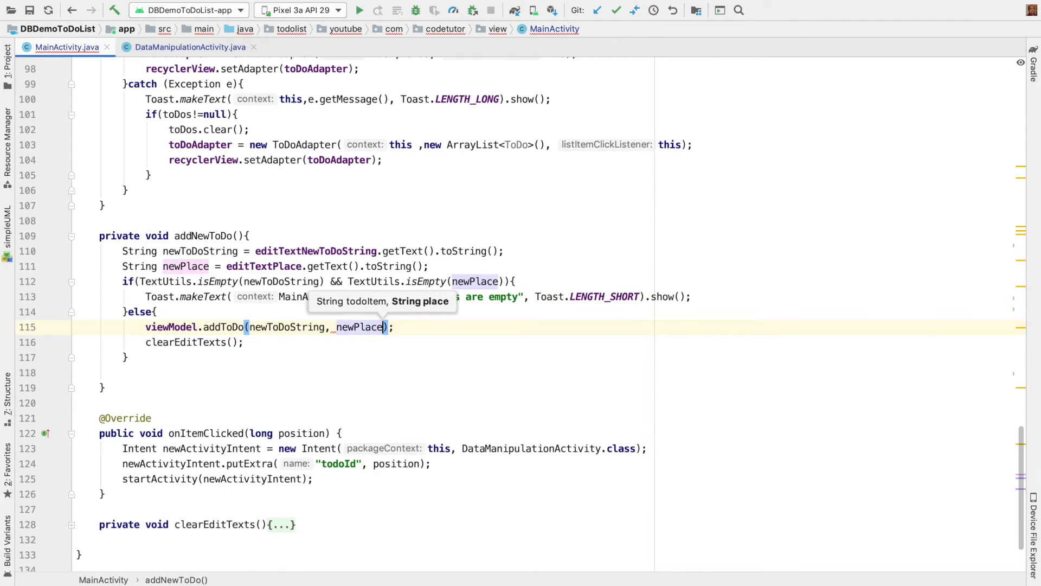
{"action": "scroll", "scroll_direction": "up", "scroll_amount": 3}
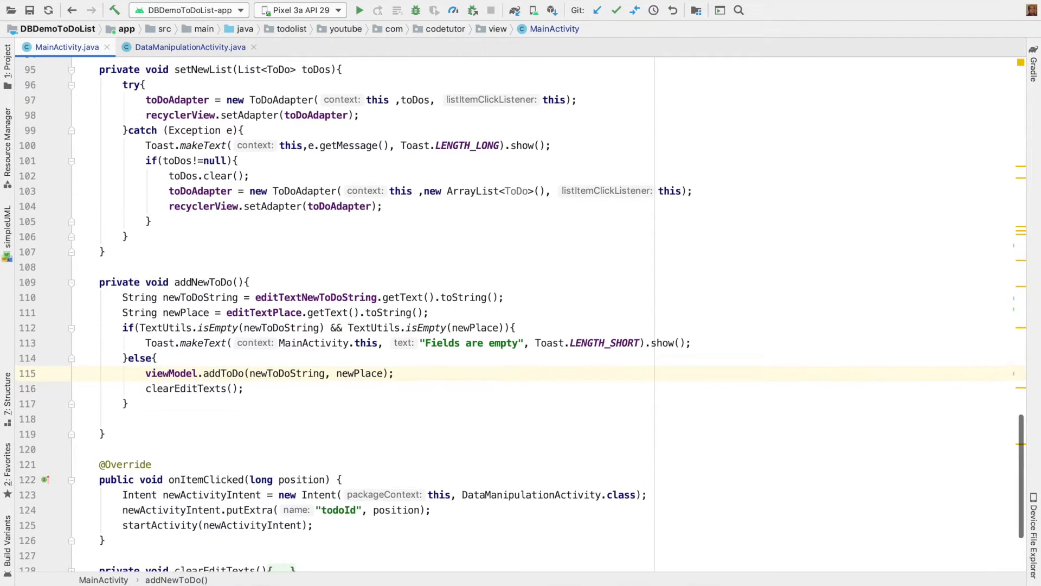
{"action": "scroll", "scroll_direction": "up", "scroll_amount": 3}
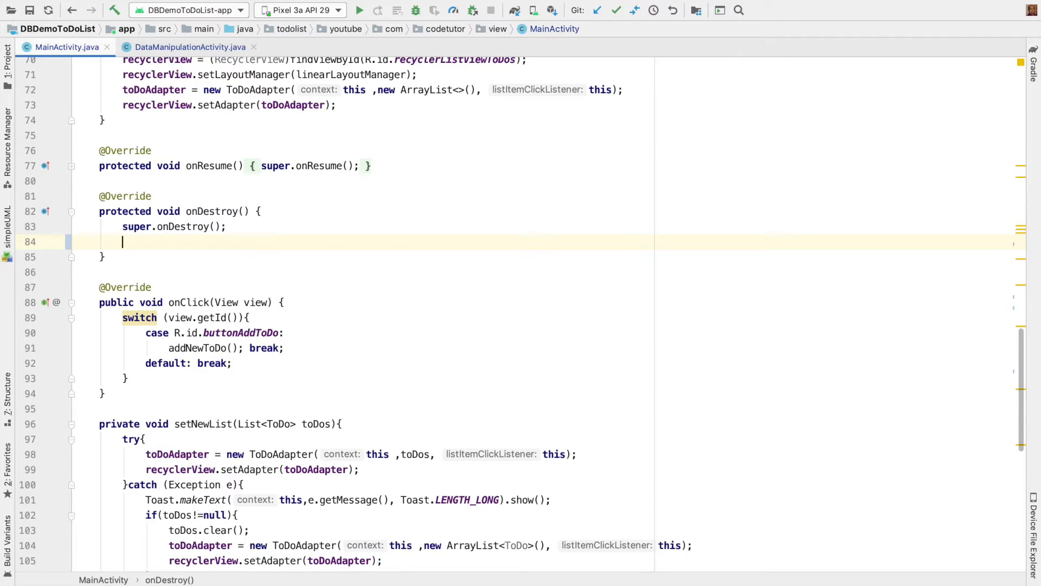
In onDestroy remove the observers from getToDoList() and getErrorStatus().
{"action": "type", "text": "viewModel.getToDoList("}
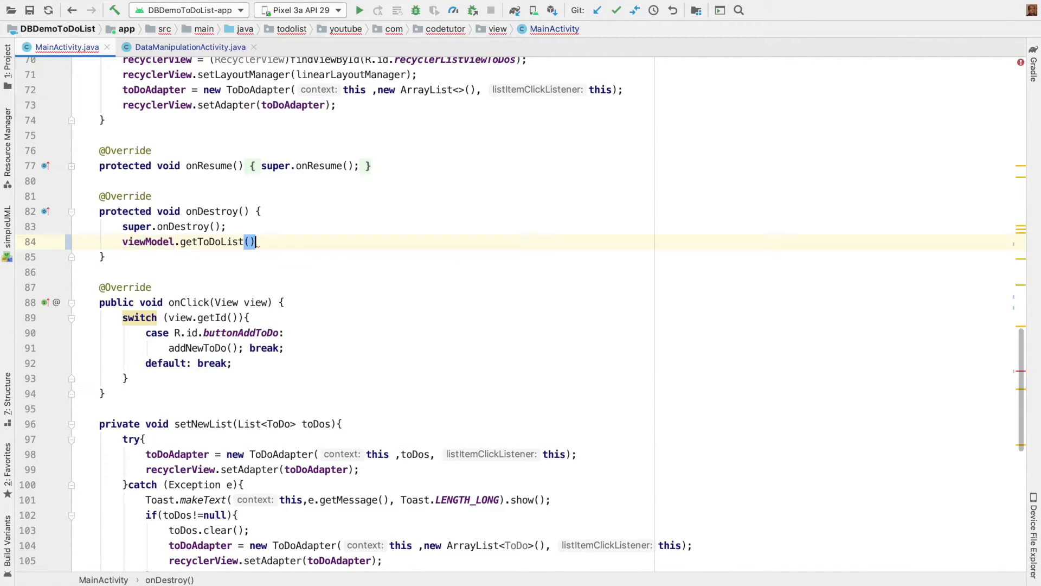
{"action": "type", "text": ".removeObserver()"}
{"action": "type", "text": "viewModel.getErrorStatus("}
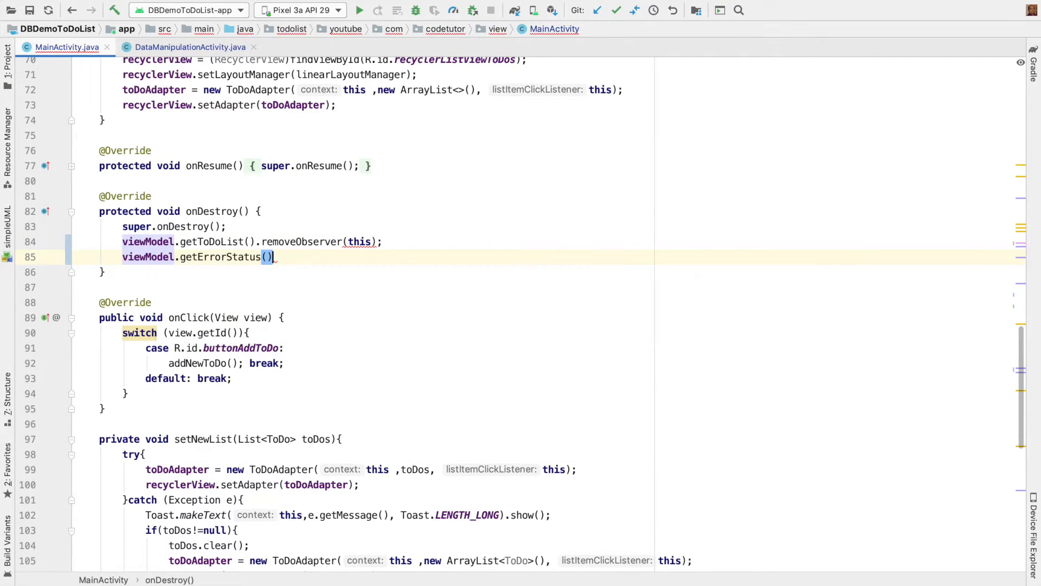
{"action": "type", "text": ".removeObservers(this);"}
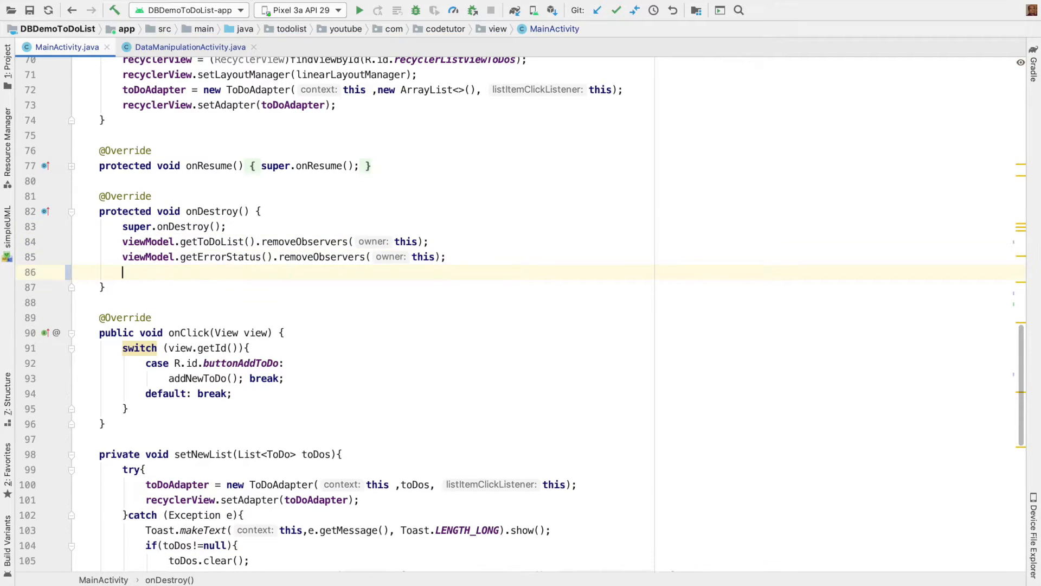
Detach the view model with getLifecycle().removeObserver(viewModel).
{"action": "type", "text": "g"}
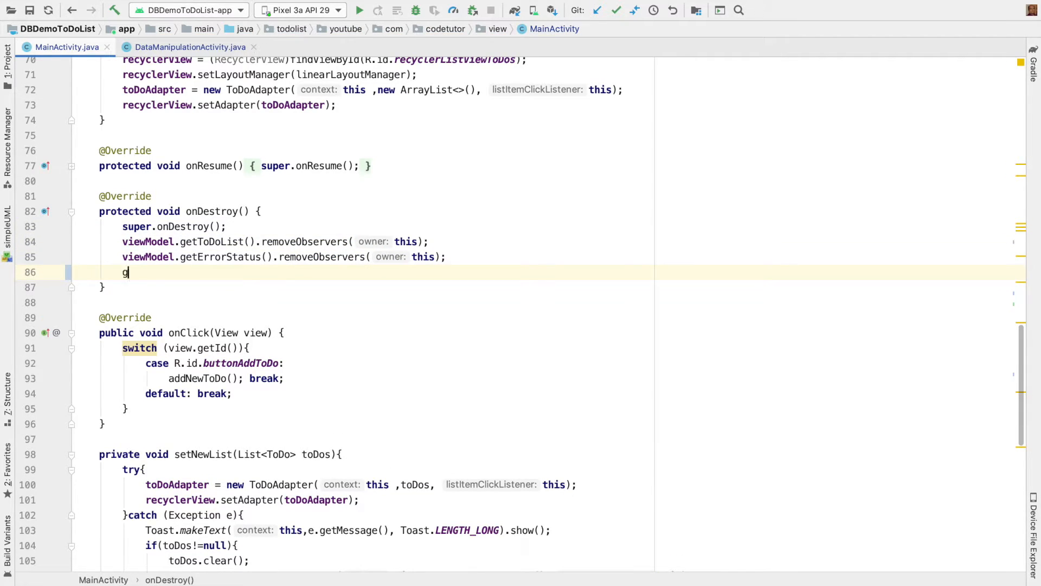
{"action": "type", "text": "et"}
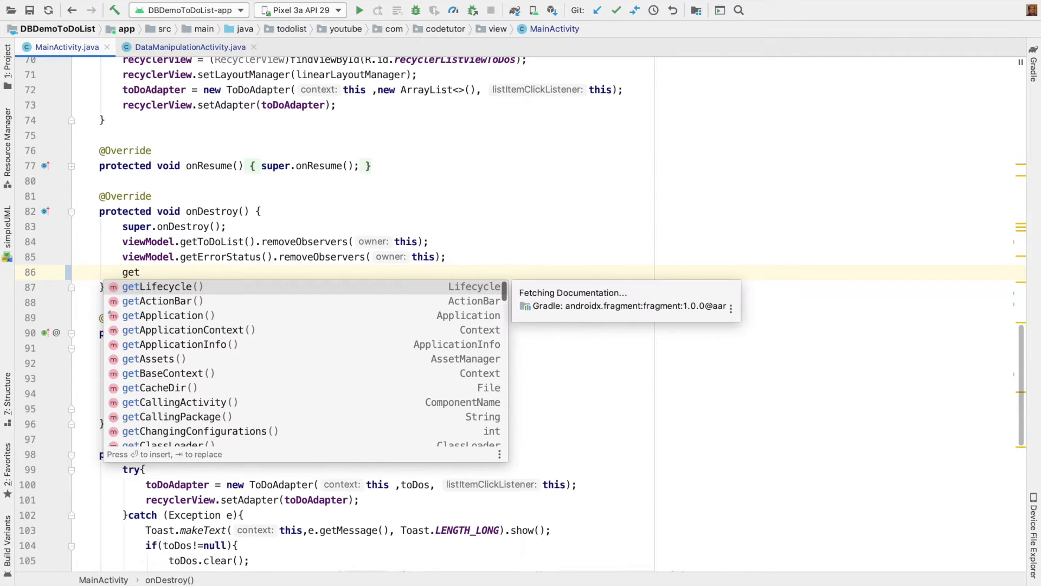
{"action": "left_click", "coordinate": [161, 286]}
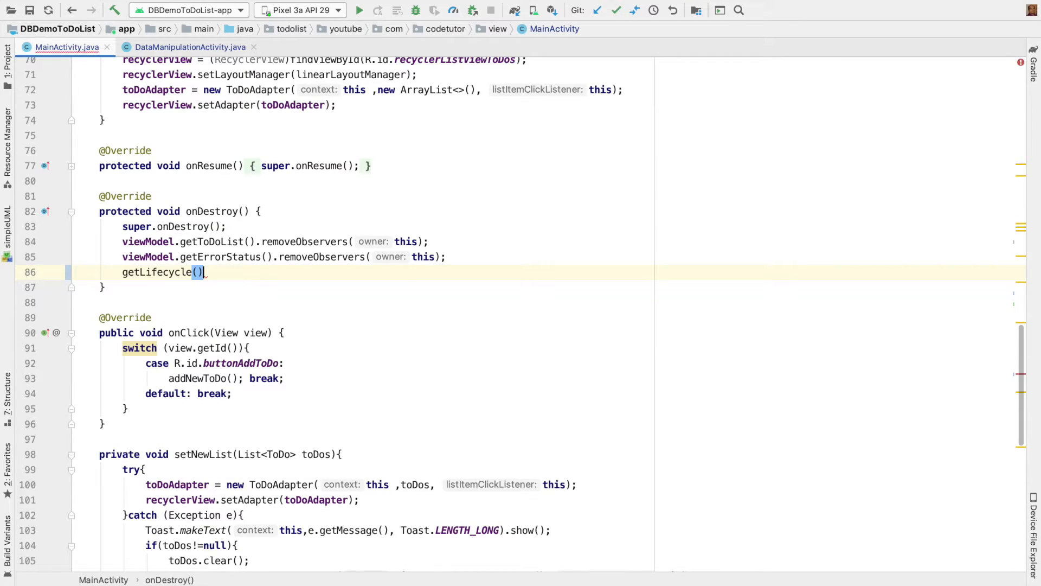
{"action": "type", "text": ".re"}
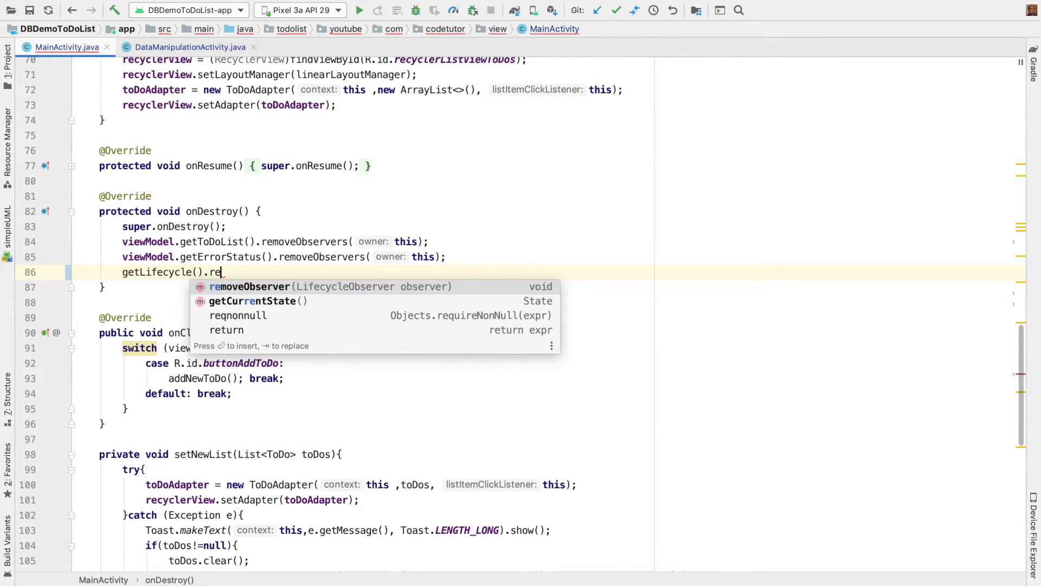
{"action": "left_click", "coordinate": [250, 286]}
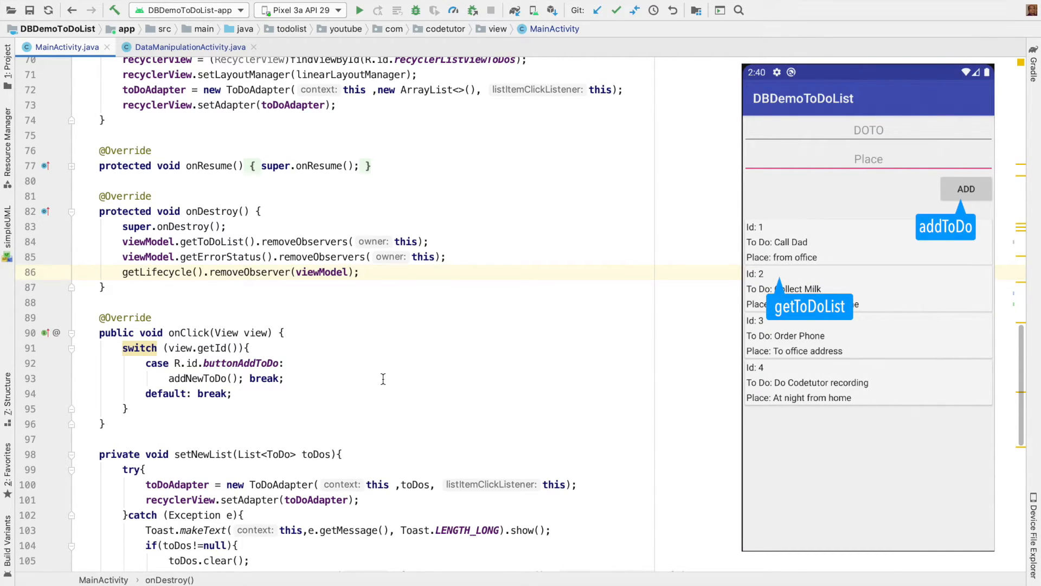
{"action": "left_click", "coordinate": [360, 271]}
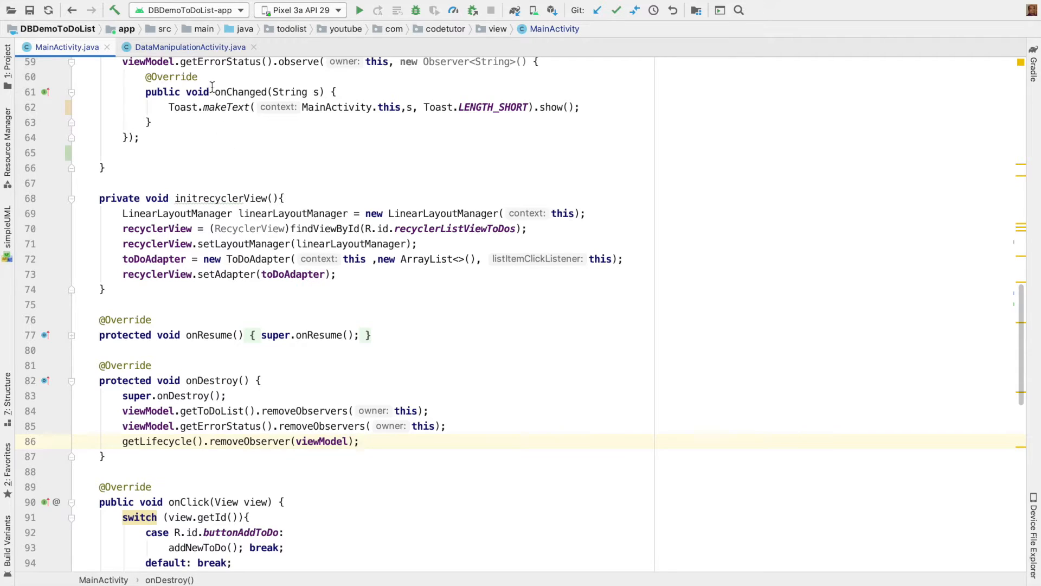
Move to DataManipulationActivity.java and position below the toDoId field for editing.
{"action": "left_click", "coordinate": [188, 47]}
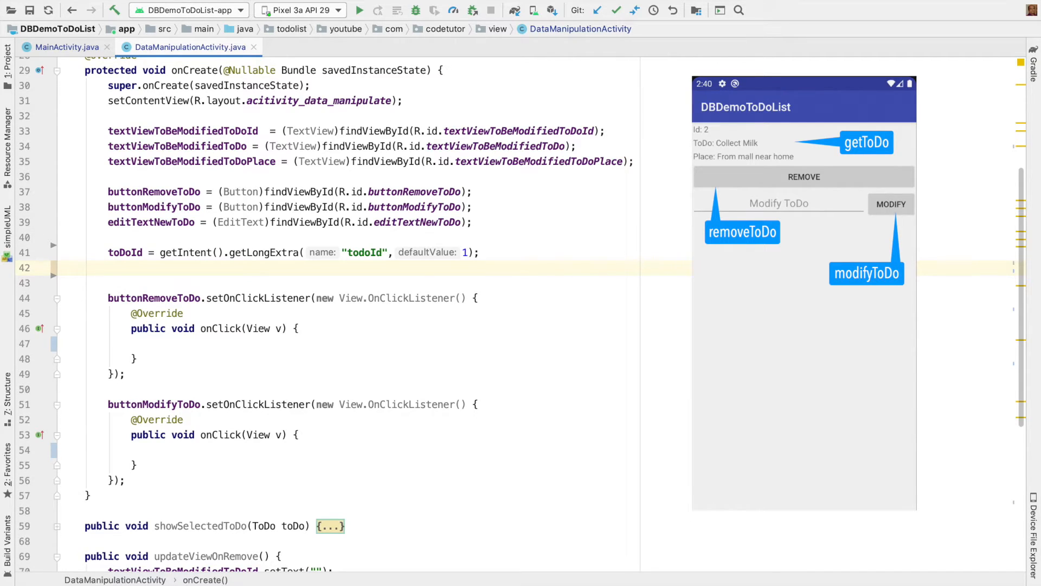
{"action": "left_click", "coordinate": [109, 266]}
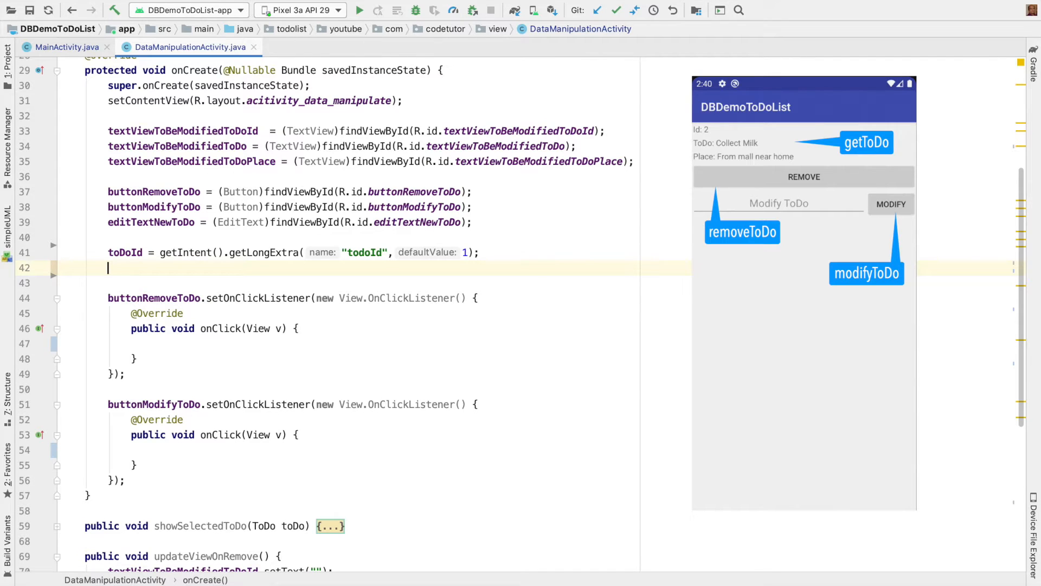
{"action": "scroll", "scroll_direction": "up", "scroll_amount": 3}
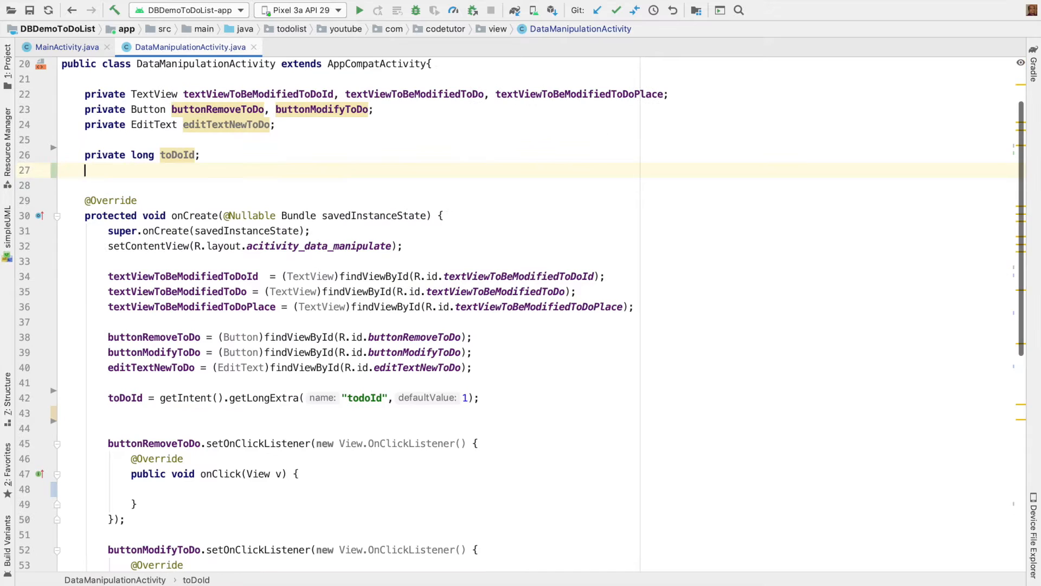
Declare and obtain a CommonViewModel, then observe viewModel.getToDo(toDoId) with an empty onChanged.
{"action": "type", "text": "private CommonViewModel viewModel;"}
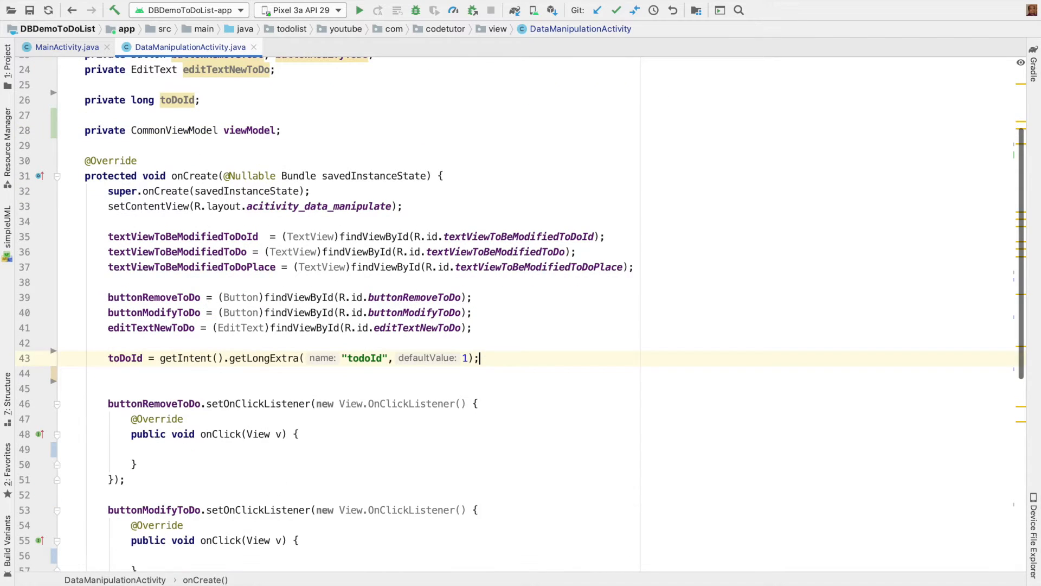
{"action": "type", "text": "viewModel = ViewModelProviders.of(this).get(CommonViewModelImplementor.class);"}
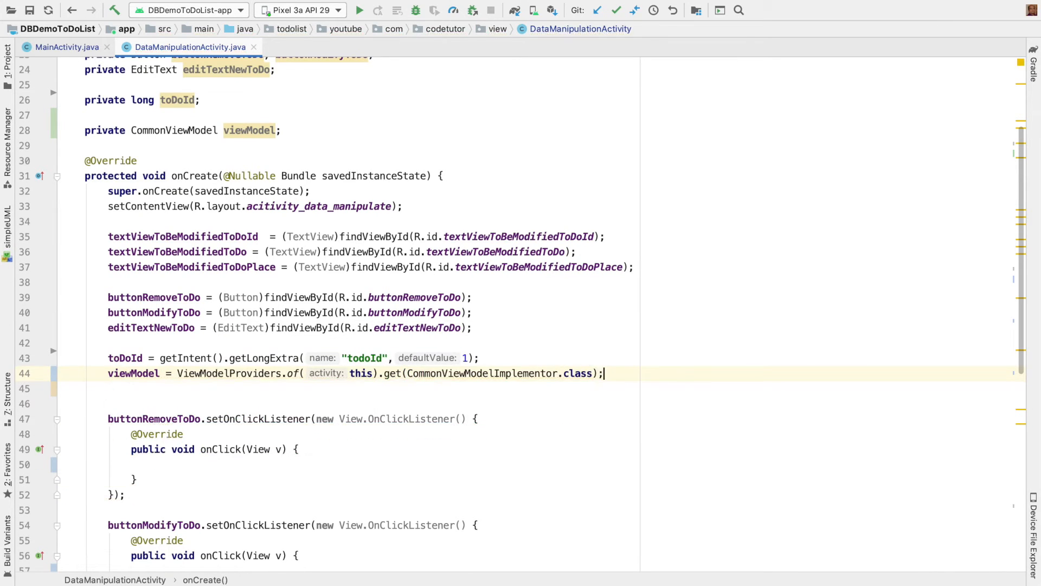
{"action": "type", "text": "viewModel"}
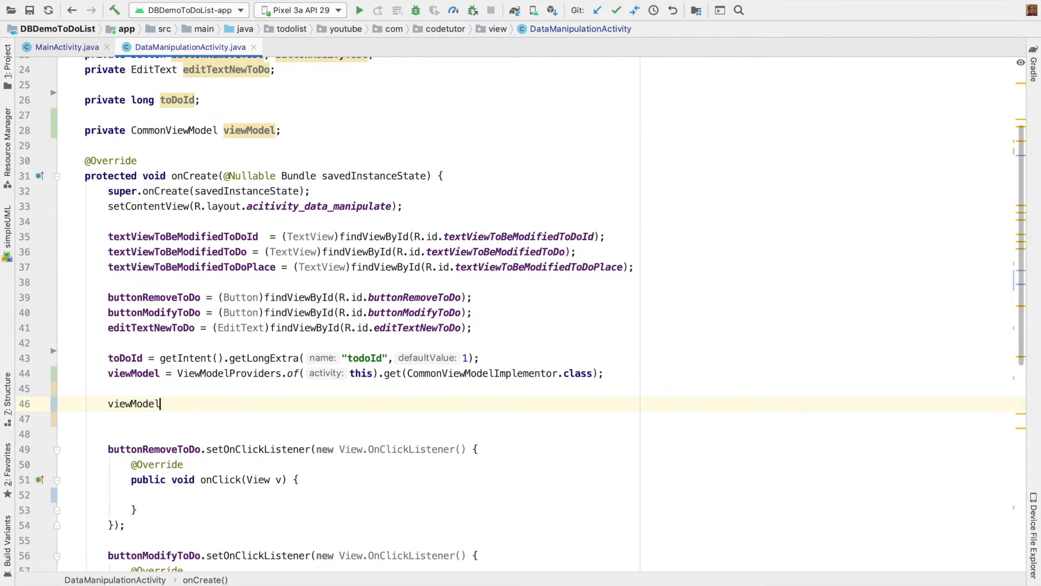
{"action": "type", "text": ".getToDo("}
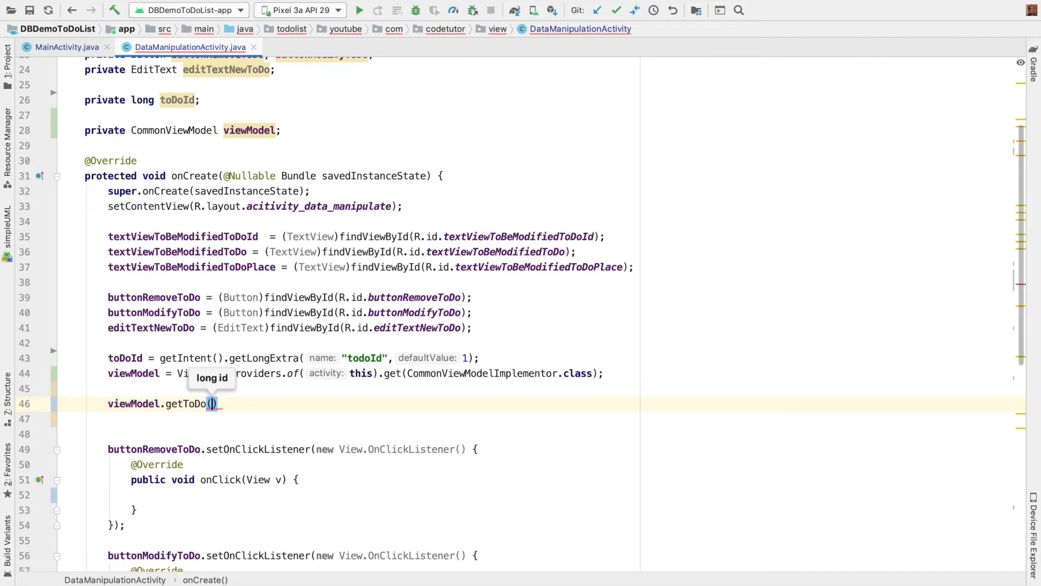
{"action": "double_click", "coordinate": [124, 357]}
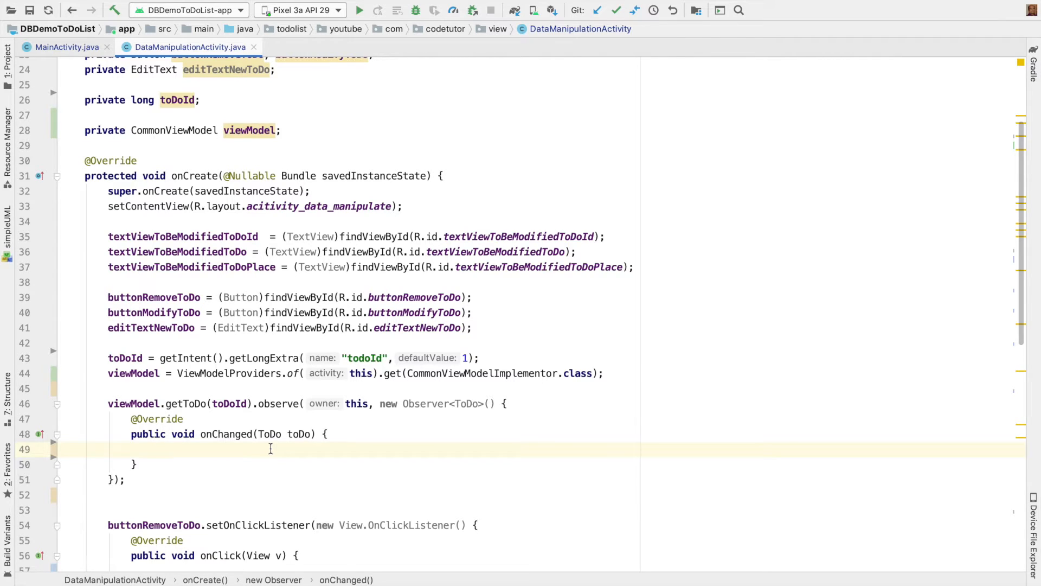
In onChanged call updateViewOnRemove() when toDo==null, otherwise showSelectedToDo(toDo).
{"action": "type", "text": "if(toDo"}
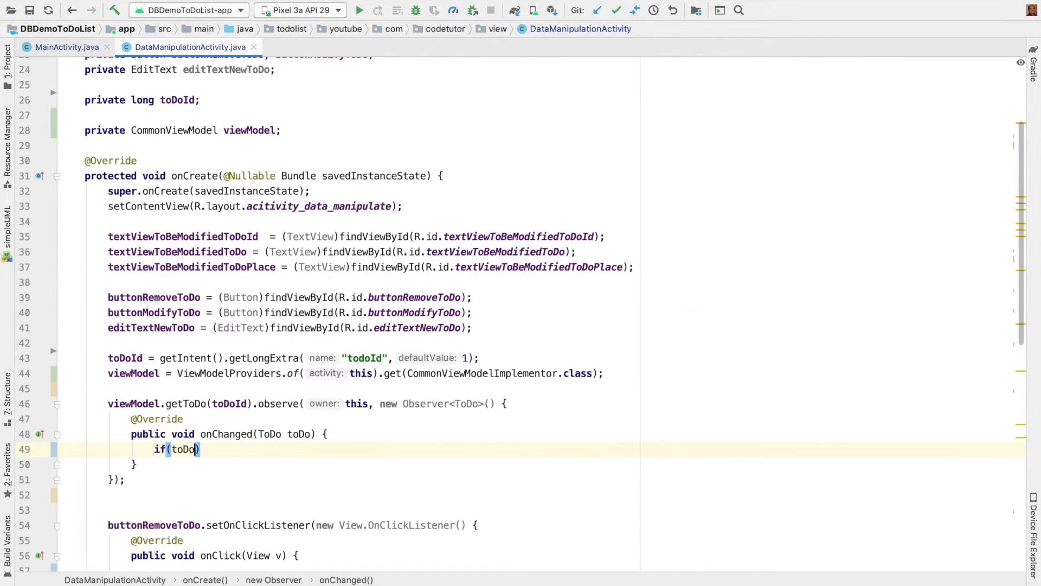
{"action": "type", "text": "==null"}
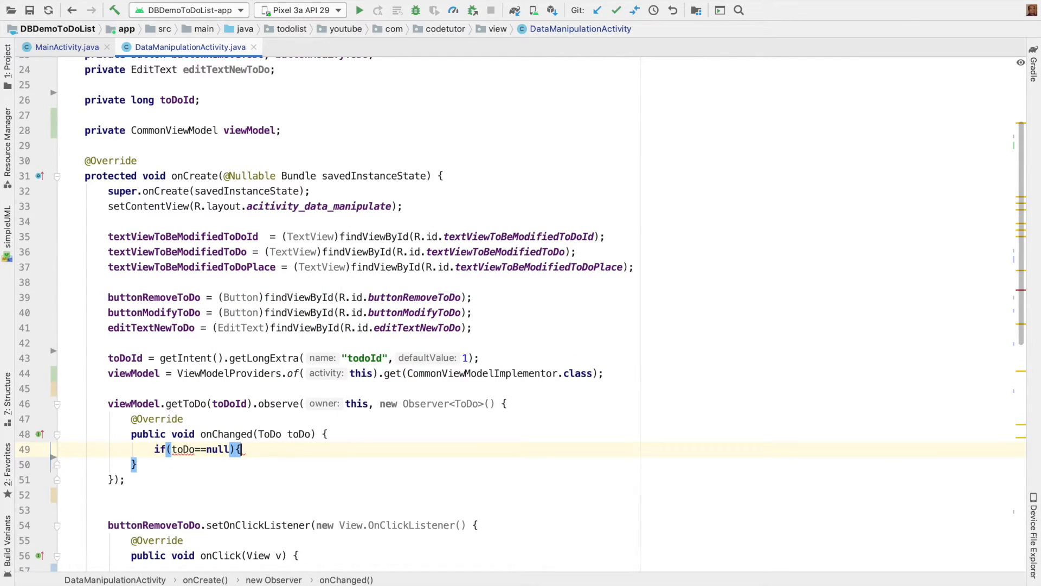
{"action": "key", "text": "enter"}
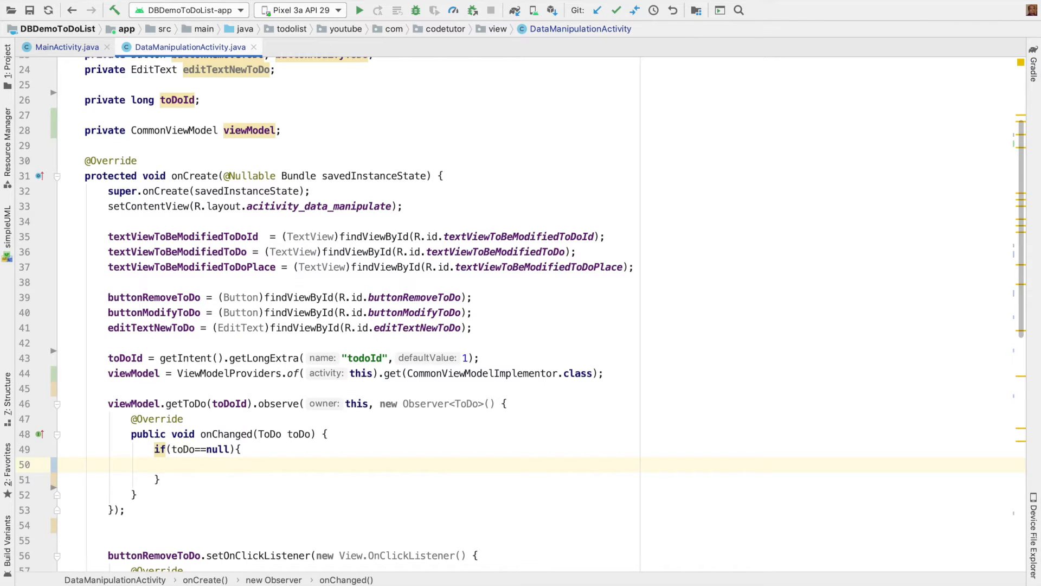
{"action": "type", "text": "up"}
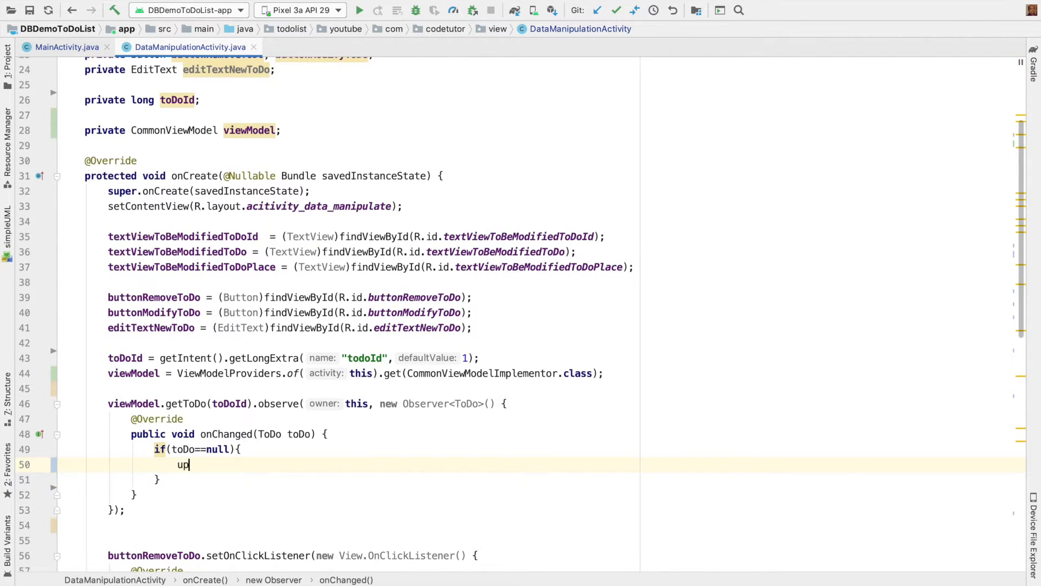
{"action": "type", "text": "up"}
{"action": "left_click", "coordinate": [541, 478]}
{"action": "type", "text": "else{"}
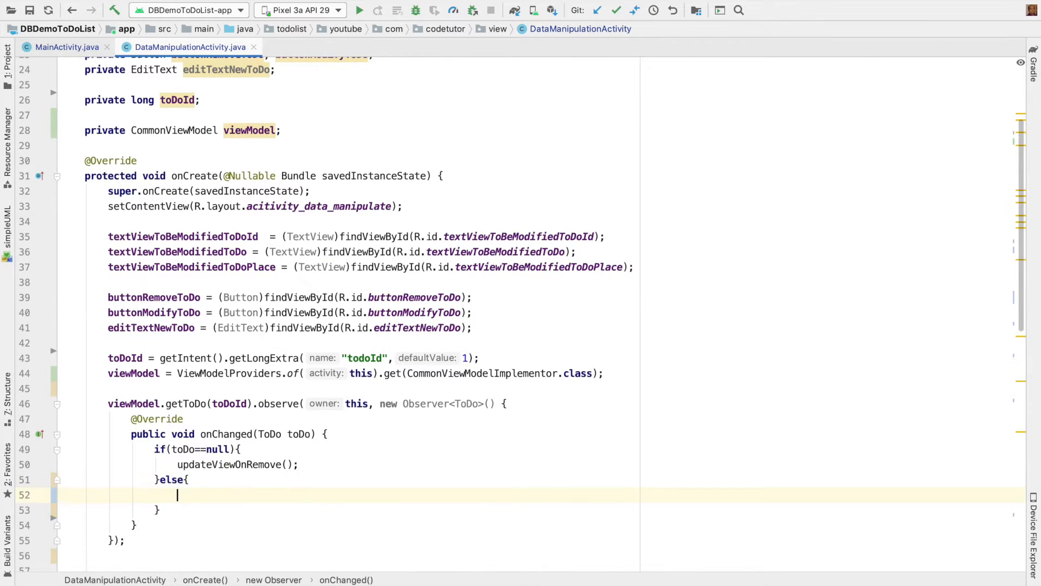
{"action": "type", "text": "showSelectedToDo();"}
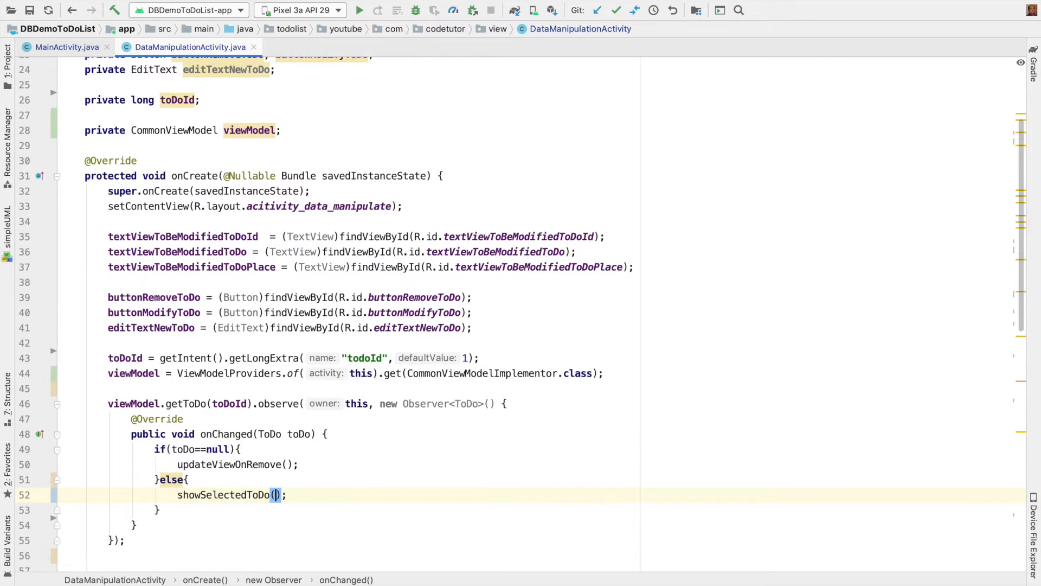
{"action": "type", "text": "toDo"}
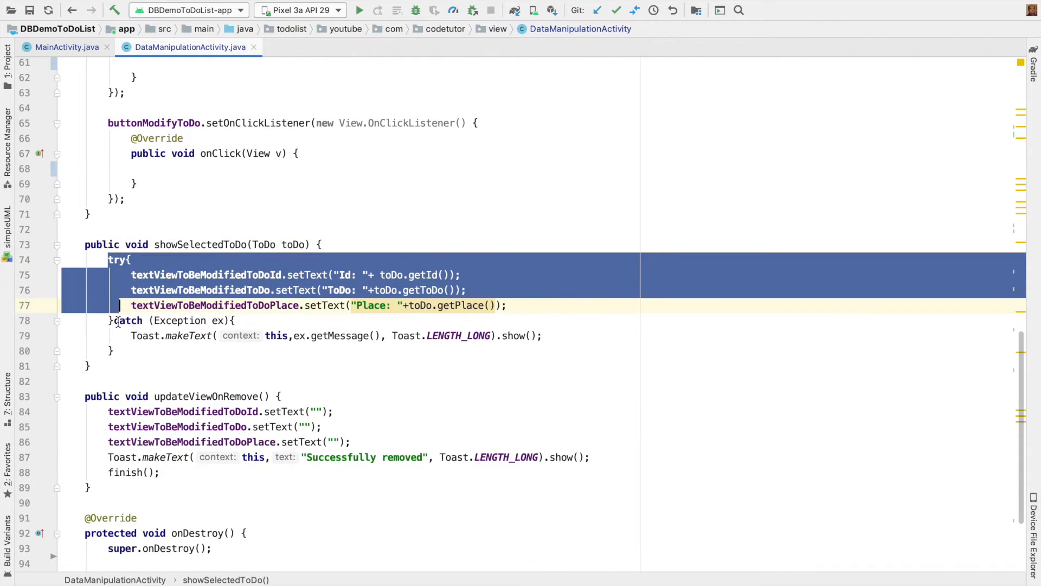
{"action": "left_click", "coordinate": [72, 10]}
{"action": "type", "text": "viewModel"}
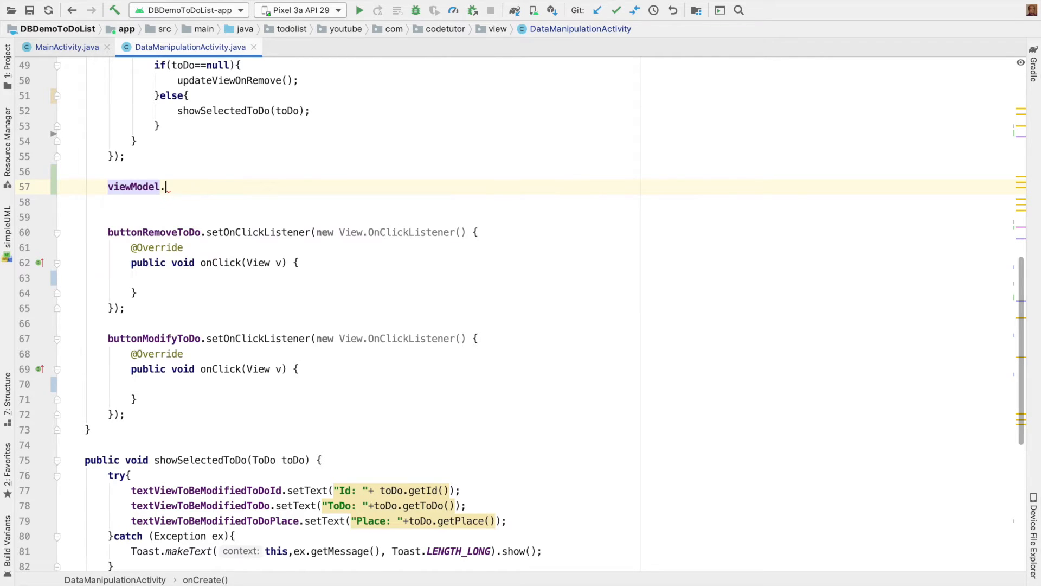
Copy the getErrorStatus().observe block from MainActivity and paste it below the to-do observer.
{"action": "type", "text": "."}
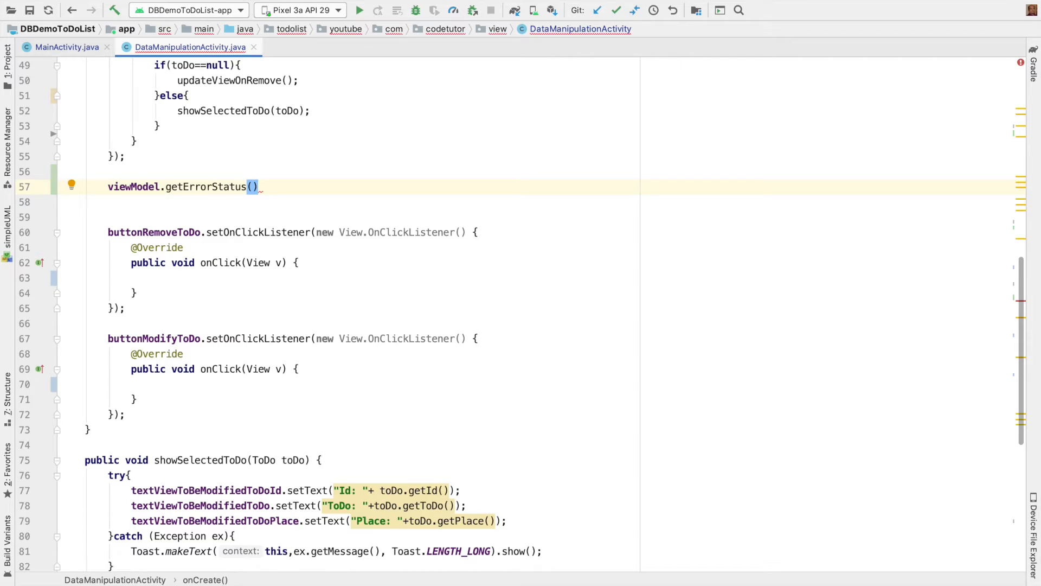
{"action": "left_click", "coordinate": [65, 46]}
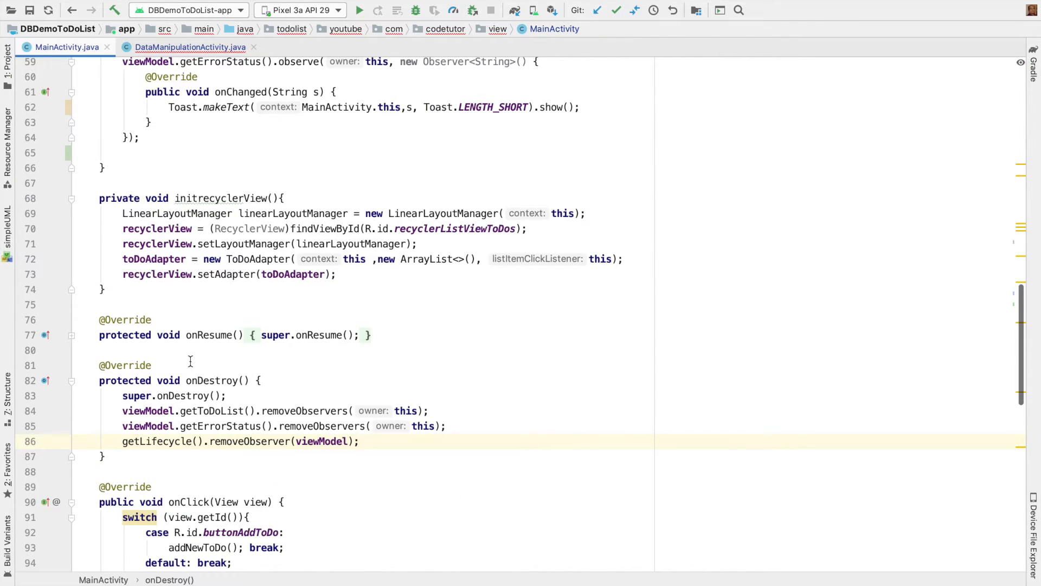
{"action": "scroll", "scroll_direction": "up", "scroll_amount": 3}
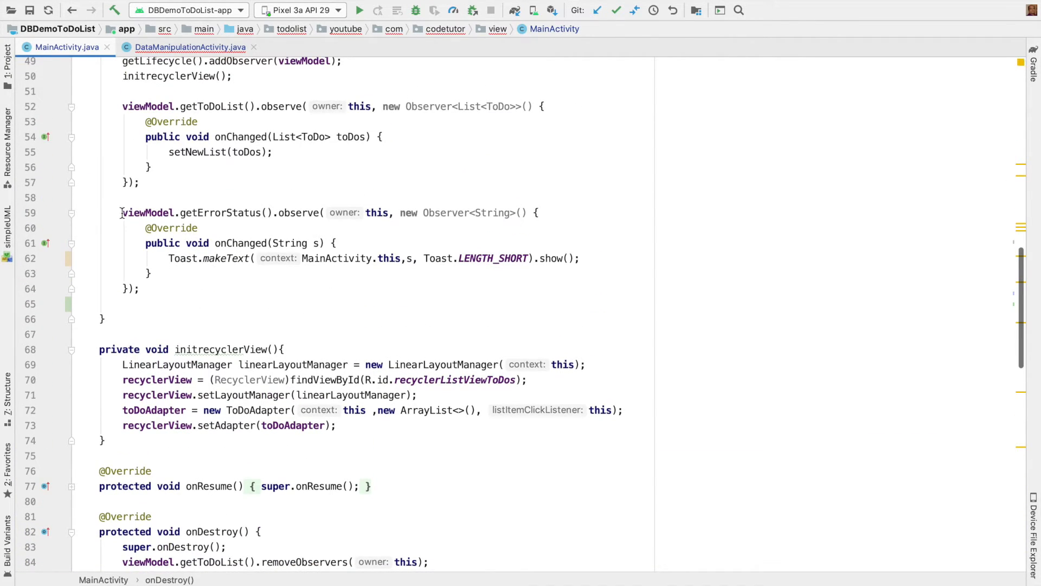
{"action": "left_click", "coordinate": [191, 46]}
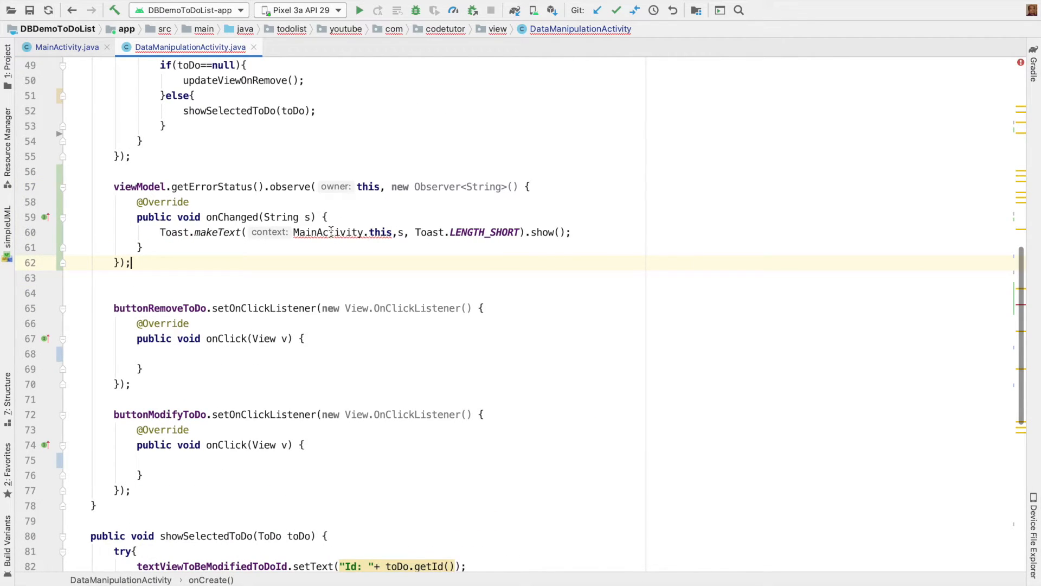
Rename the toast context from MainActivity.this to DataManipulationActivity.this.
{"action": "double_click", "coordinate": [328, 232]}
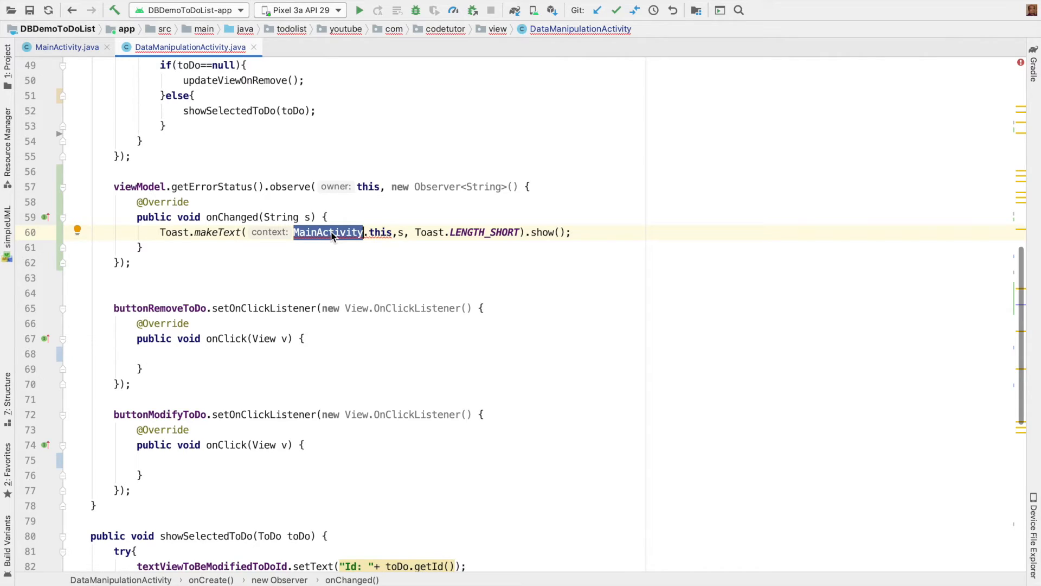
{"action": "type", "text": "DataManipulatio"}
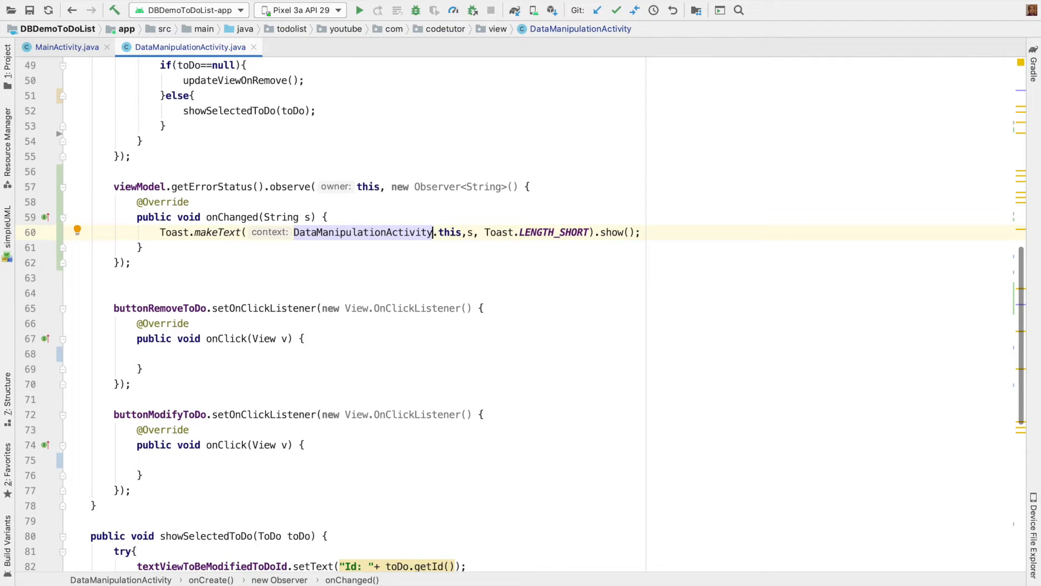
{"action": "left_click", "coordinate": [183, 353]}
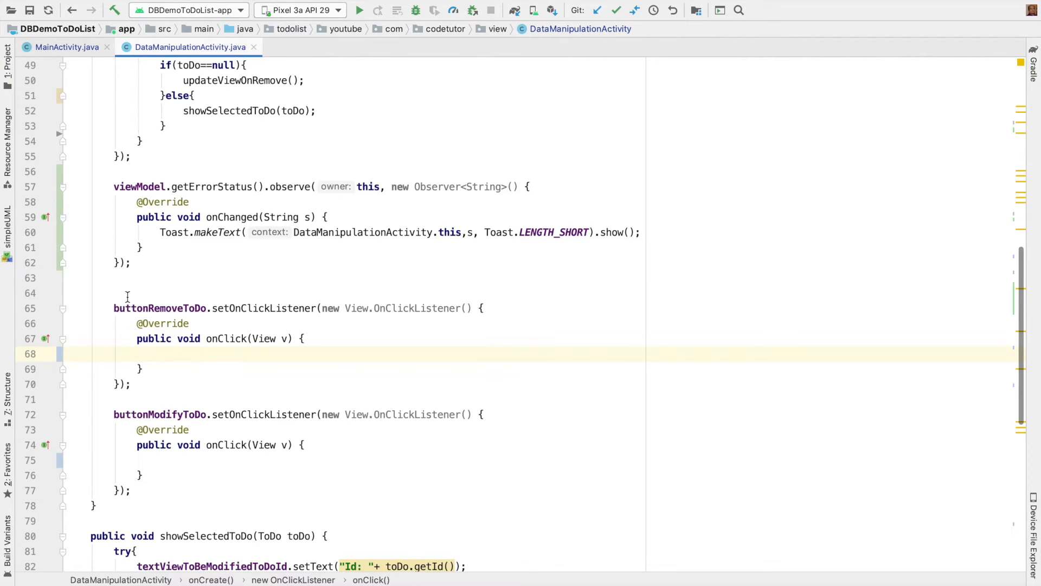
Make the remove click handler call viewModel.removeToDo(toDoId).
{"action": "left_click", "coordinate": [167, 307]}
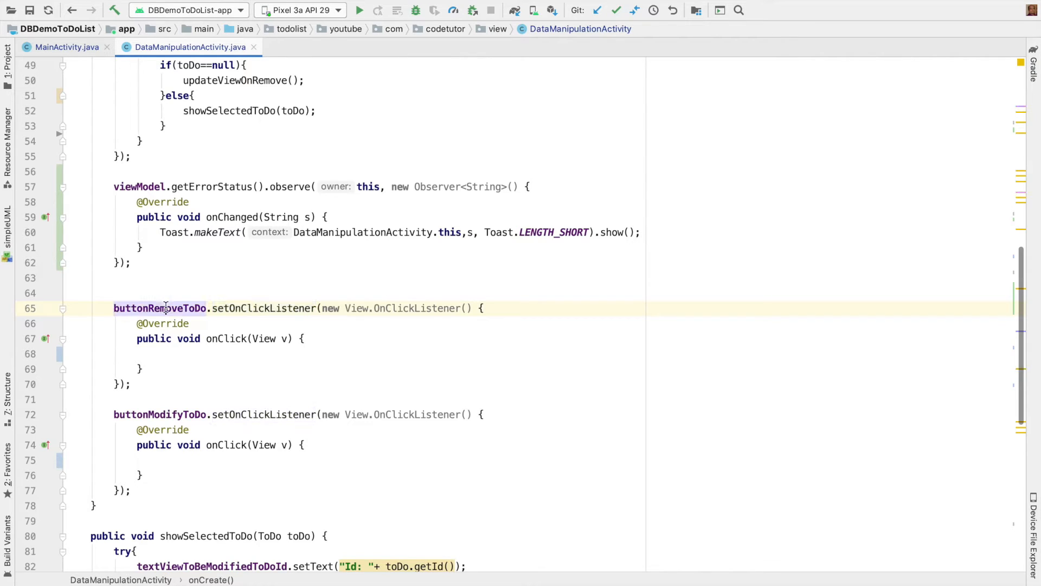
{"action": "type", "text": "viewModel.removeToDo(toDoId);"}
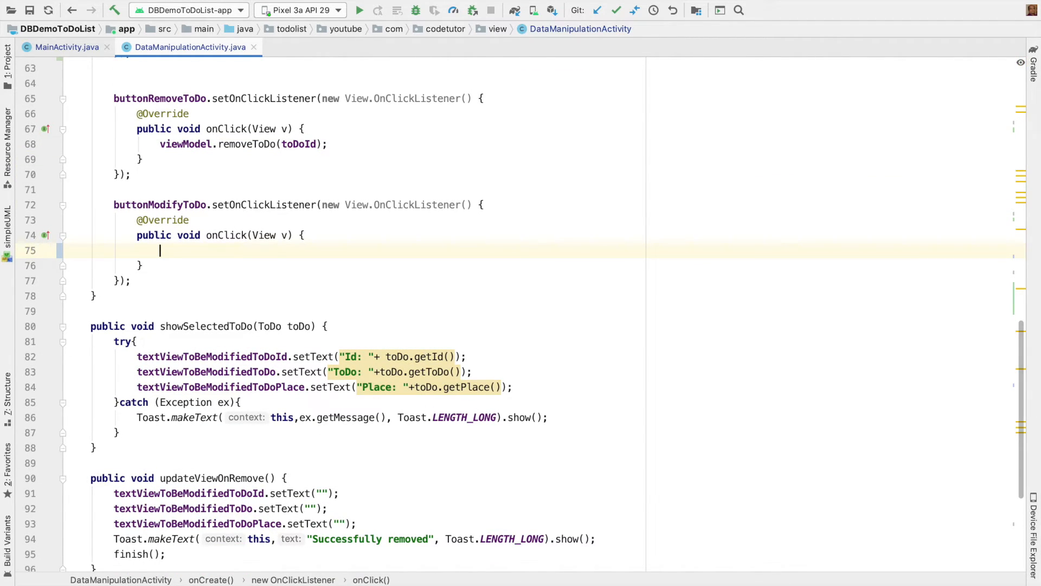
{"action": "type", "text": "viewModel"}
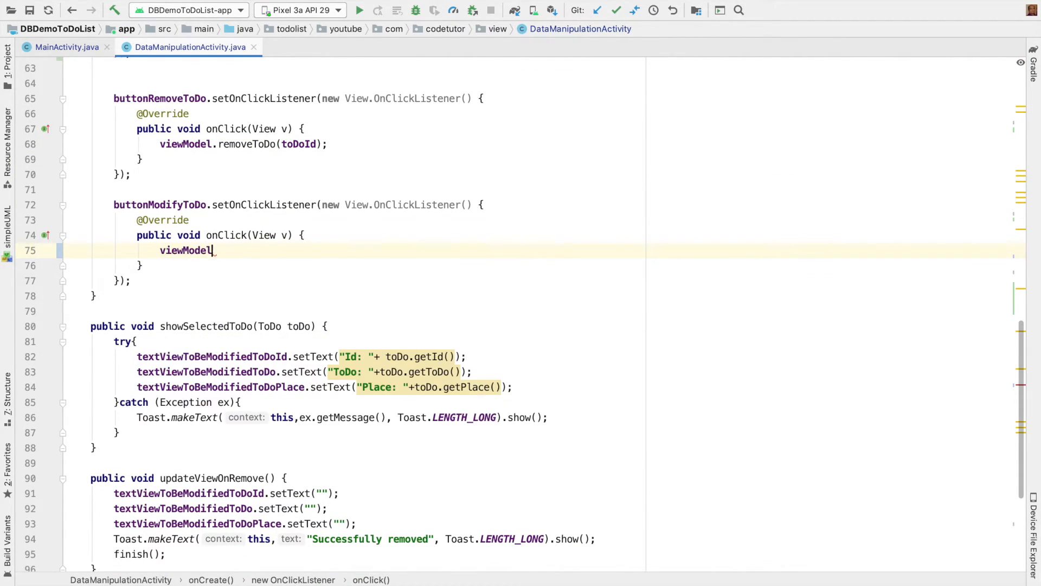
Make the modify handler call viewModel.modifyToDo(toDoId, editTextNewToDo.getText().toString()).
{"action": "type", "text": ".modifyToDo();"}
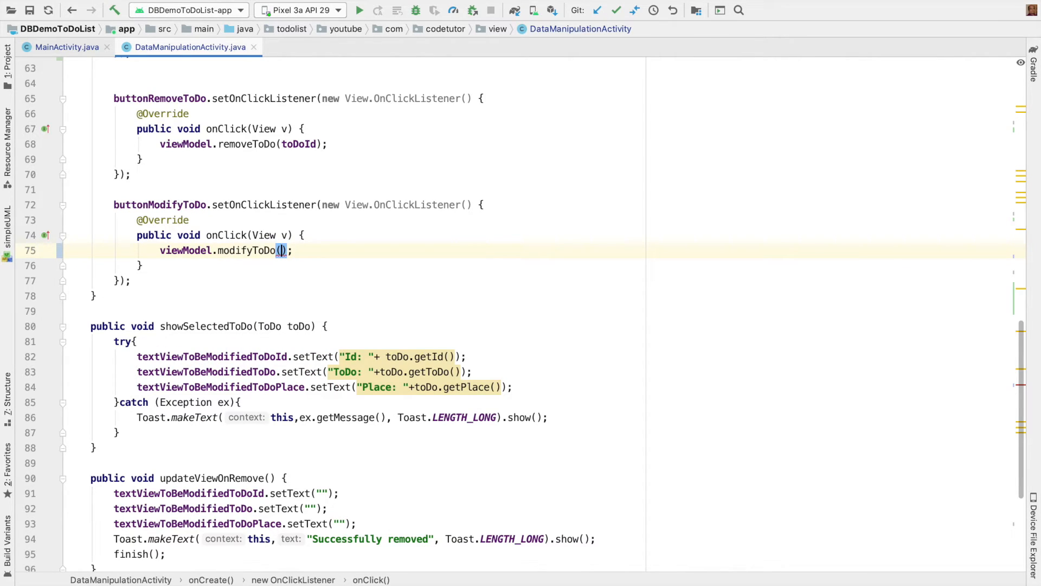
{"action": "type", "text": "toDoId,"}
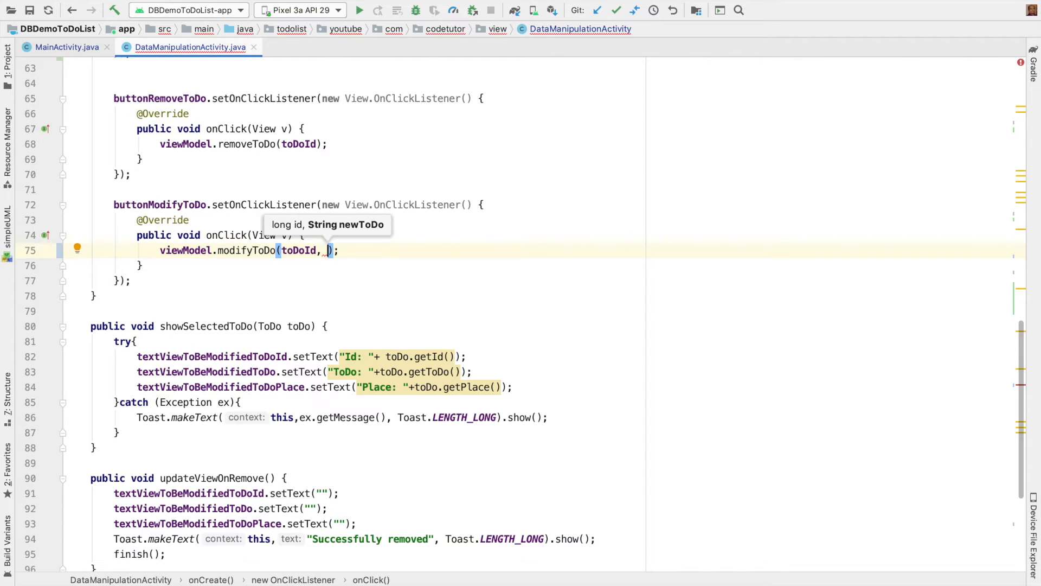
{"action": "type", "text": "editTextNewToDo"}
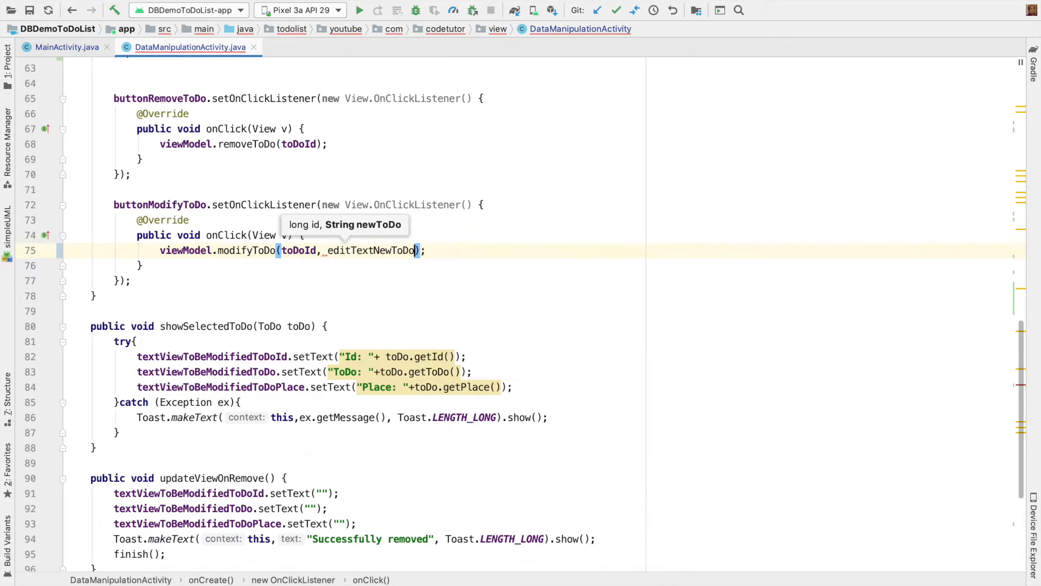
{"action": "type", "text": ".getText().toString("}
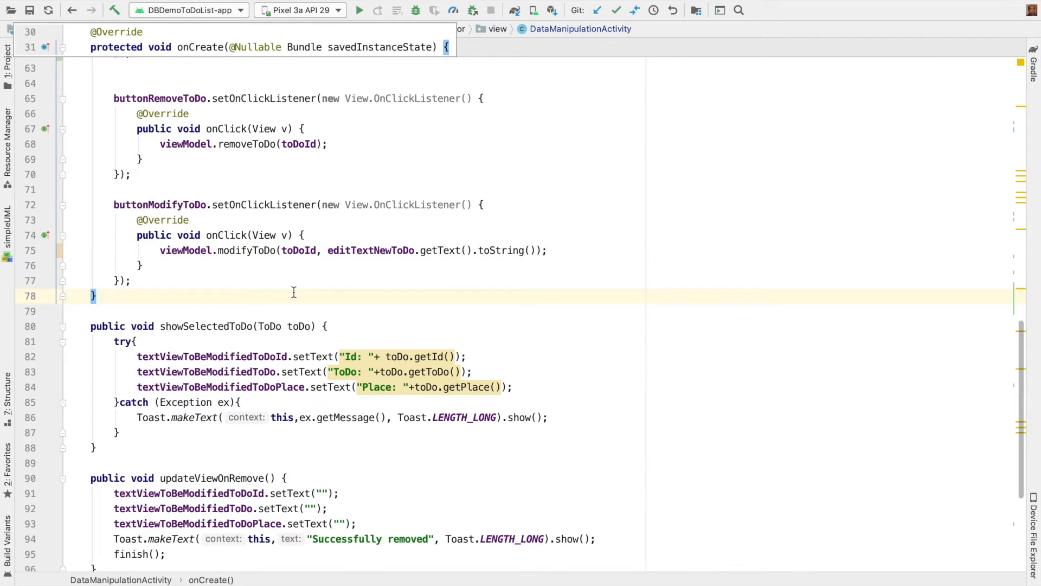
Prepare a new line in DataManipulationActivity's onDestroy and go to MainActivity's cleanup code.
{"action": "scroll", "scroll_direction": "down", "scroll_amount": 3}
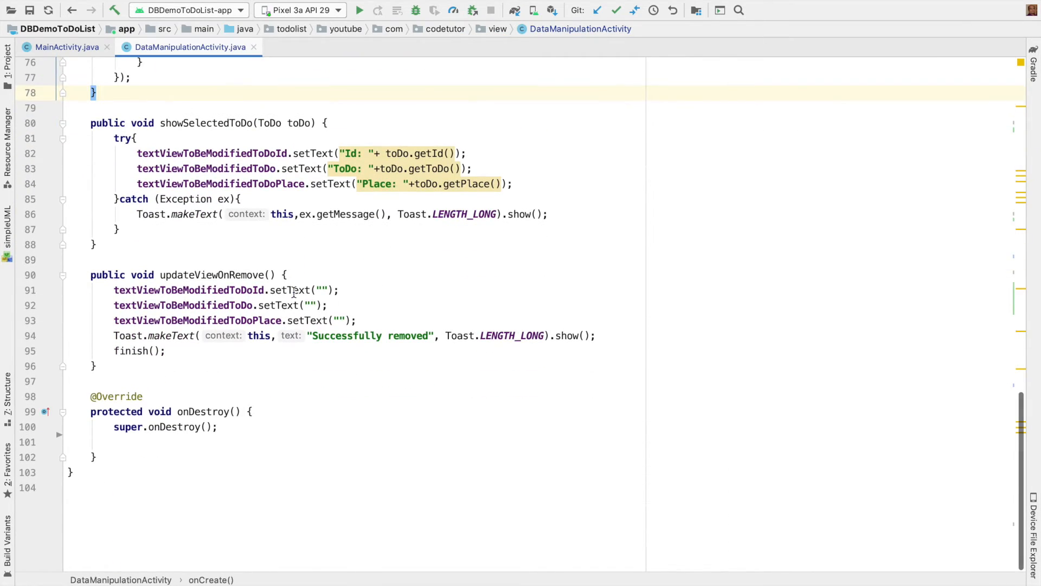
{"action": "left_click", "coordinate": [244, 426]}
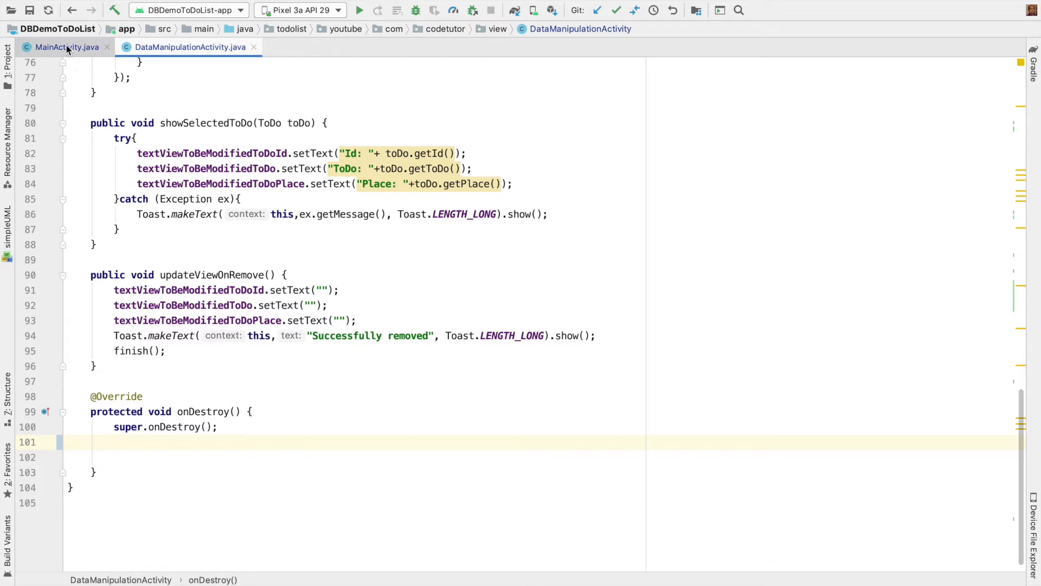
{"action": "left_click", "coordinate": [64, 46]}
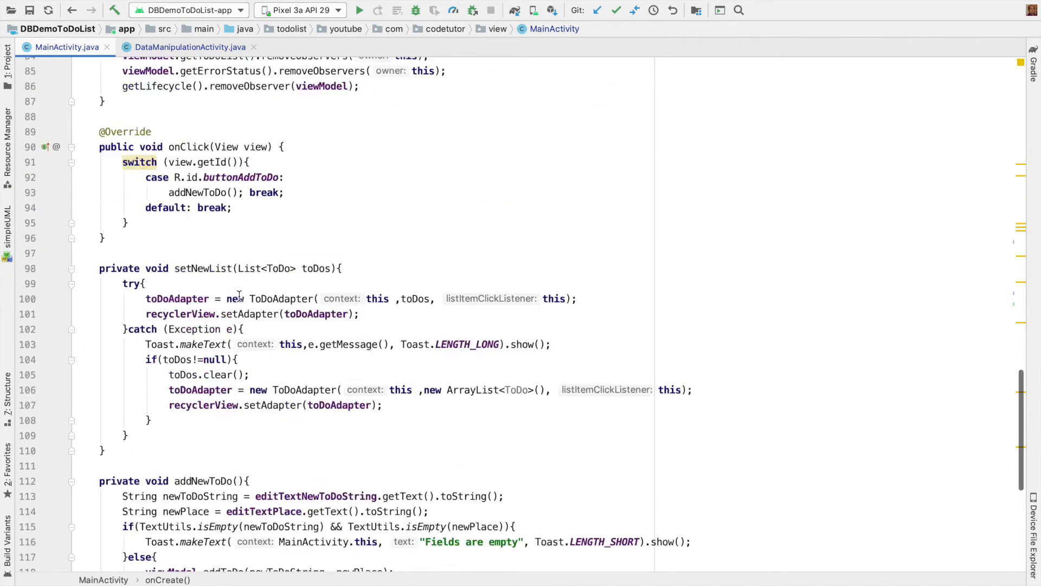
Copy the removeObservers lines for getToDoList and getErrorStatus into onDestroy.
{"action": "scroll", "scroll_direction": "up", "scroll_amount": 3}
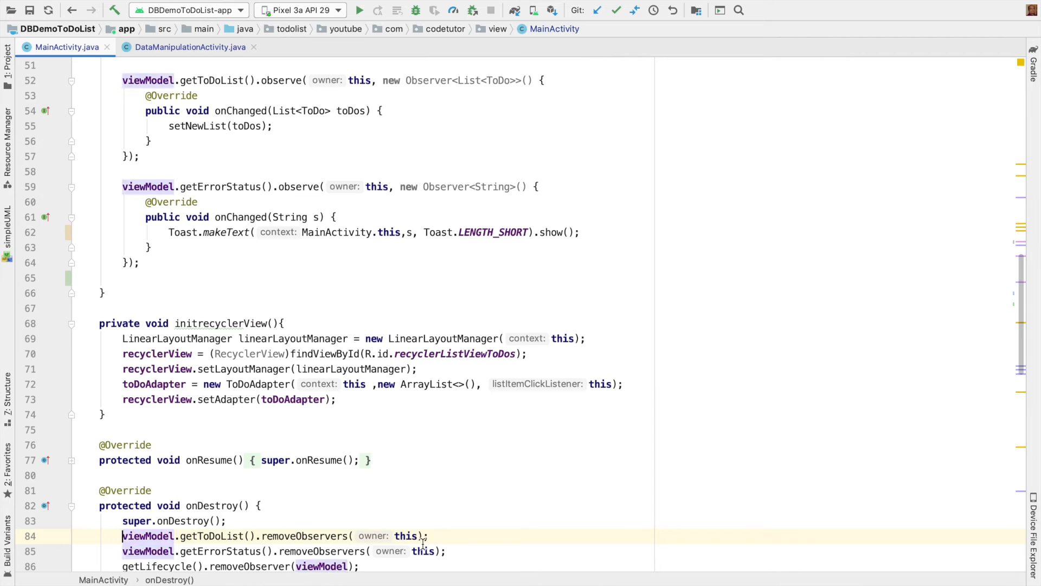
{"action": "left_click", "coordinate": [191, 46]}
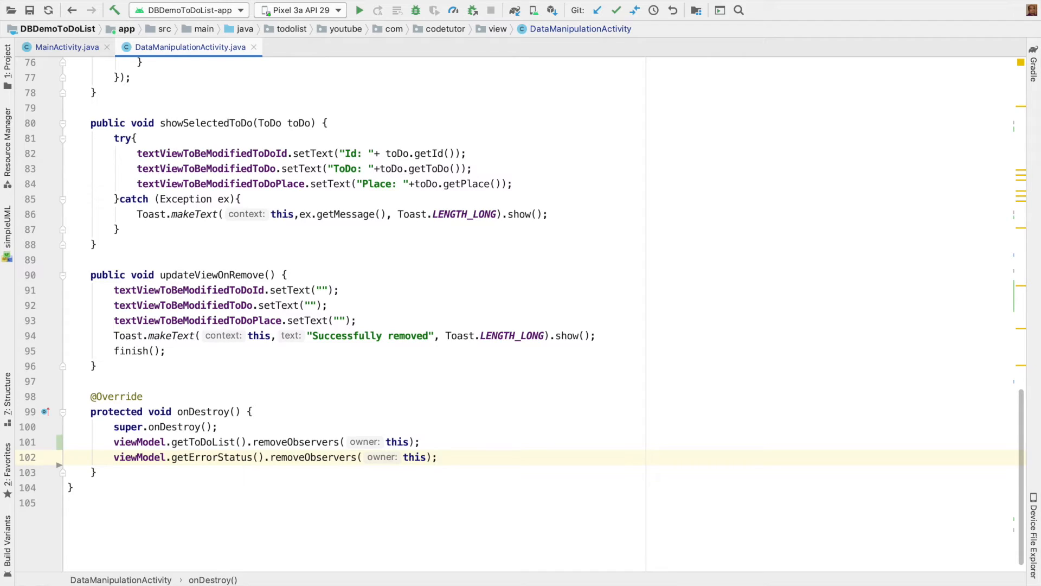
{"action": "left_click", "coordinate": [435, 457]}
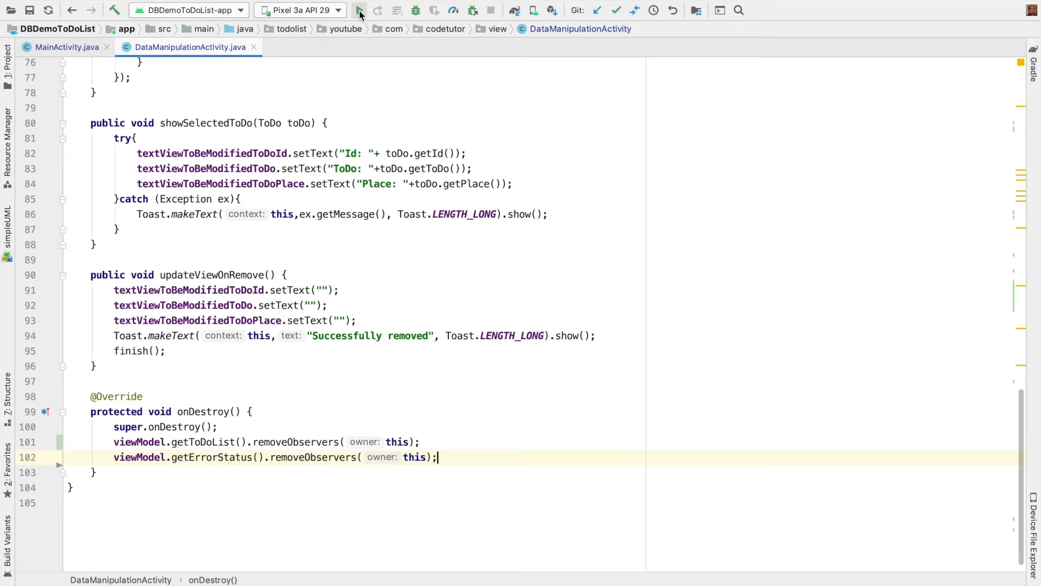
Run the app, add a Call dad to-do and remove it, leaving only Get Milk.
{"action": "left_click", "coordinate": [359, 9]}
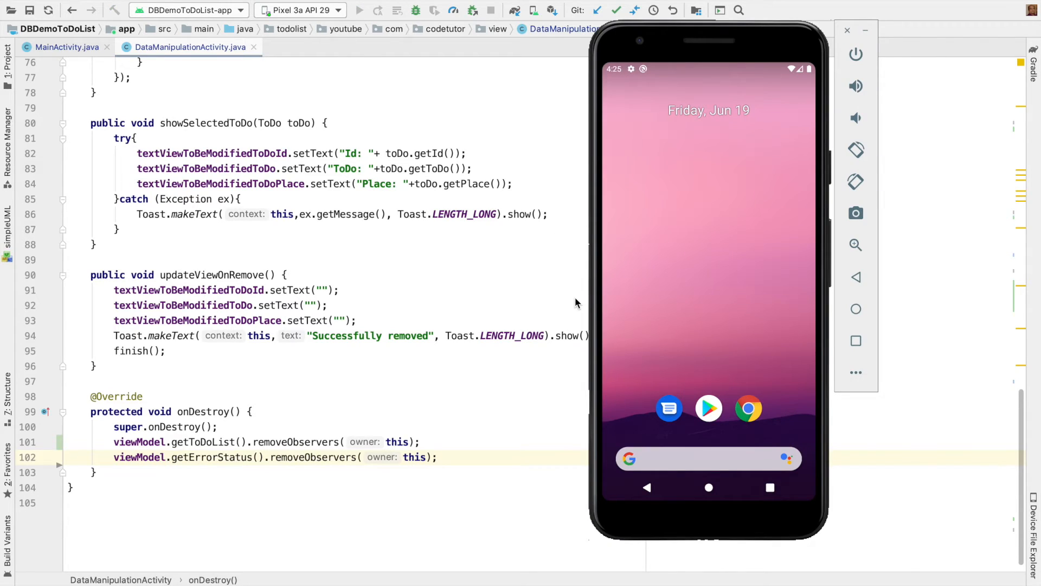
{"action": "left_click", "coordinate": [359, 9]}
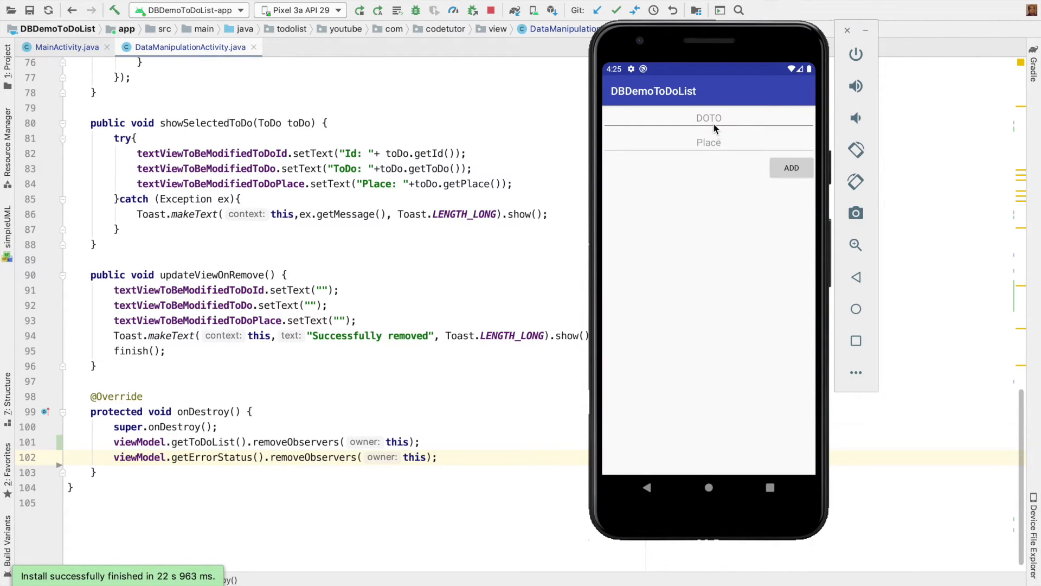
{"action": "mouse_move", "coordinate": [709, 125]}
{"action": "type", "text": "from office desk"}
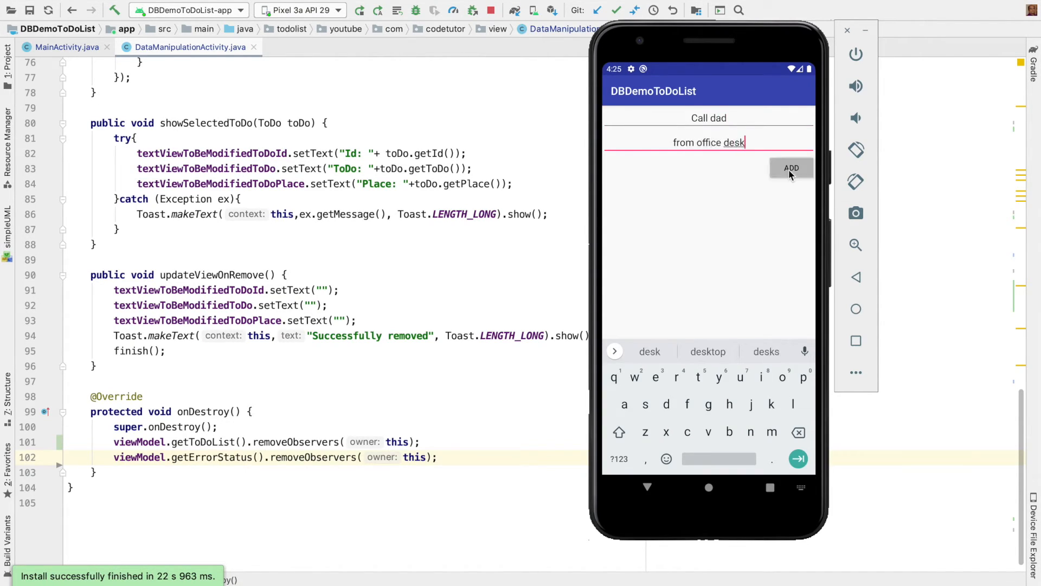
{"action": "left_click", "coordinate": [791, 166]}
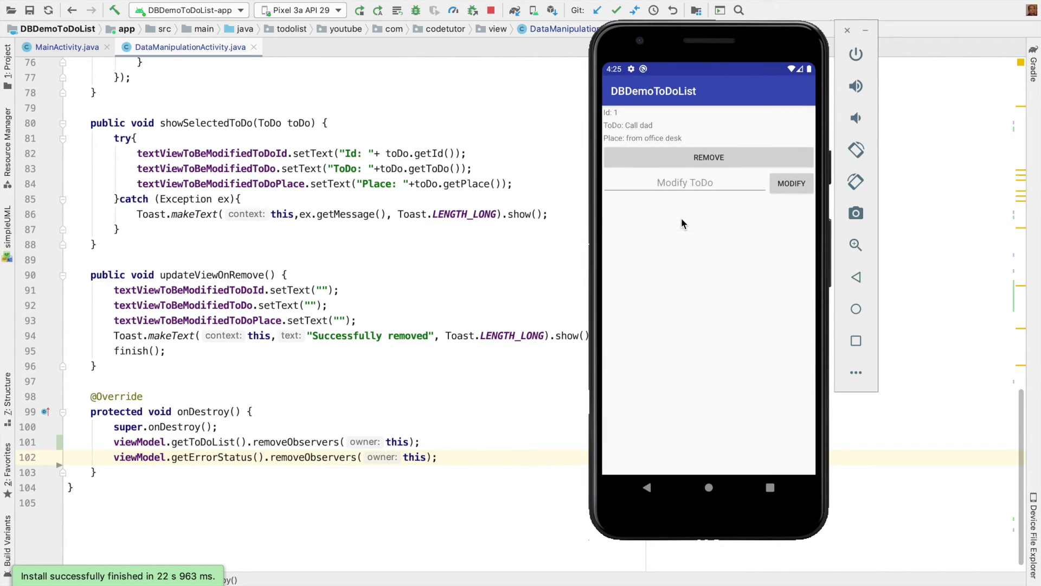
{"action": "mouse_move", "coordinate": [632, 130]}
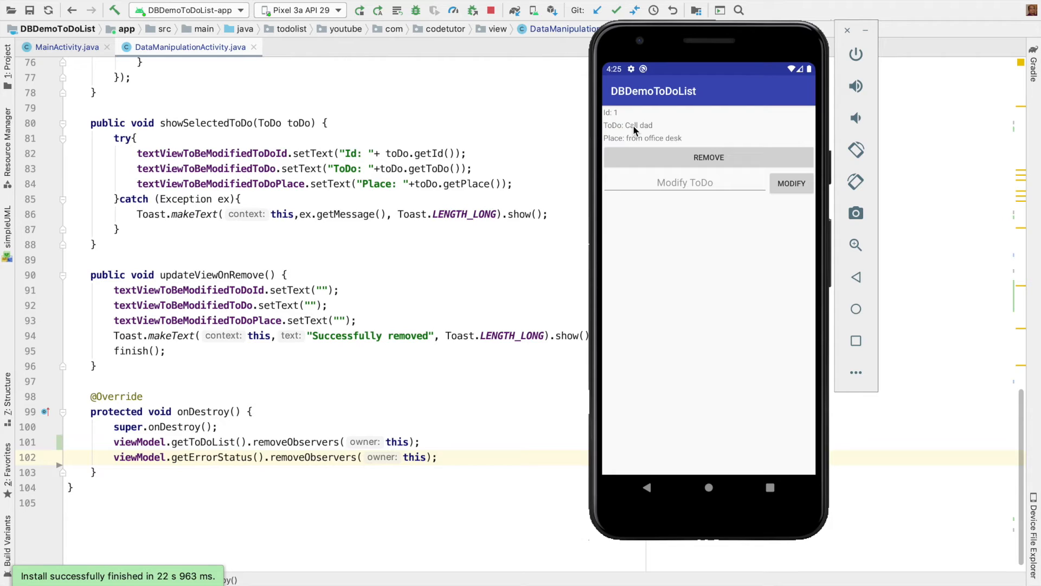
{"action": "left_click", "coordinate": [709, 157]}
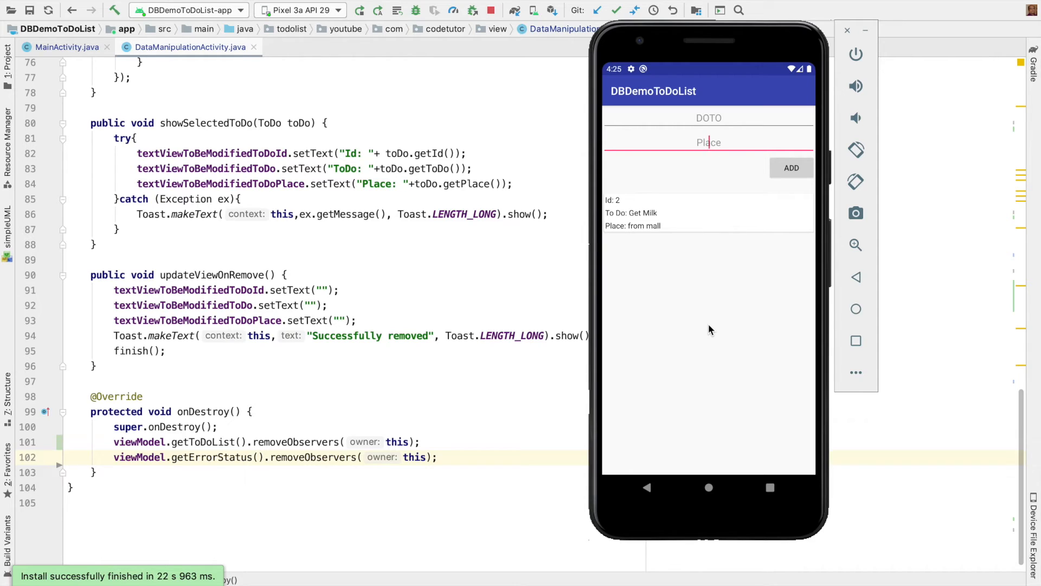
Jump from MainActivity to CommonViewModel and highlight refreshData's ON_RESUME annotation.
{"action": "left_click", "coordinate": [66, 46]}
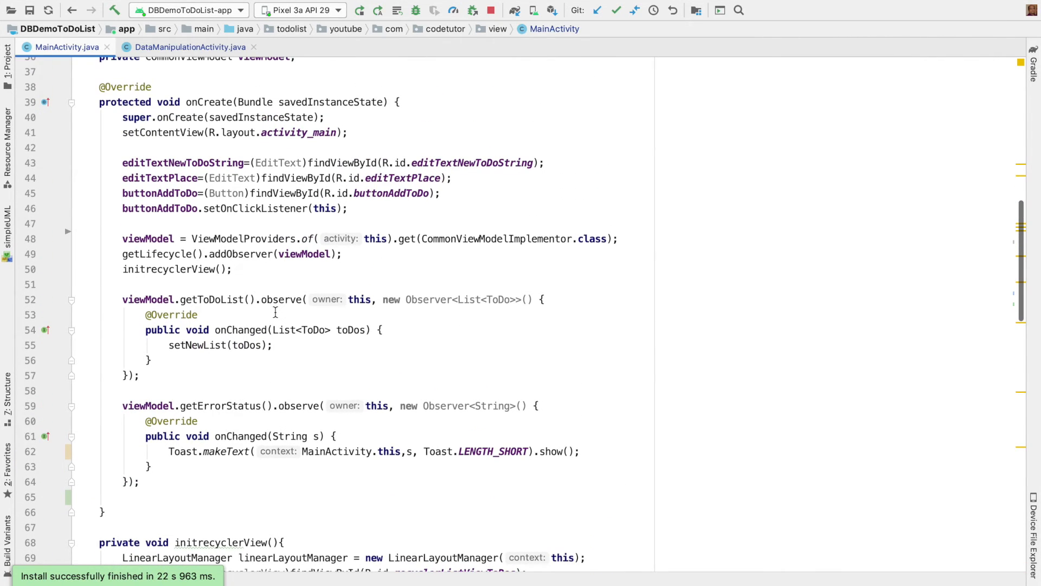
{"action": "mouse_move", "coordinate": [182, 264]}
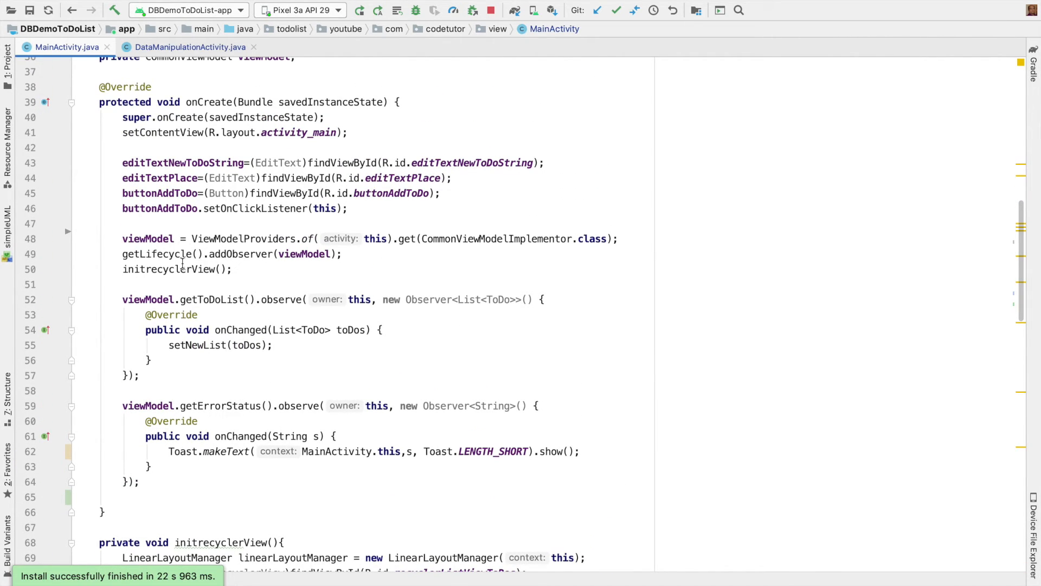
{"action": "double_click", "coordinate": [159, 253]}
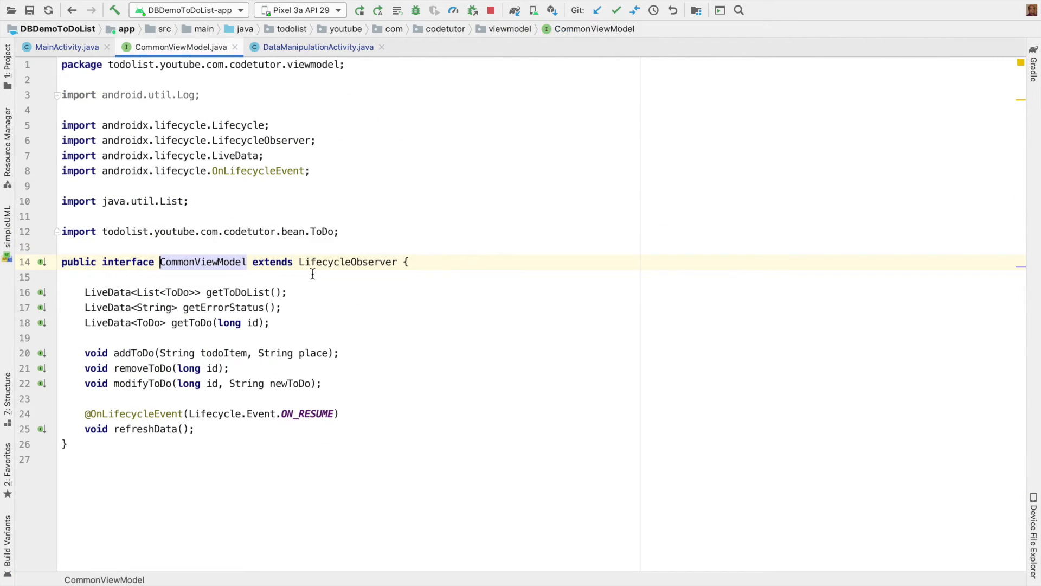
{"action": "left_click", "coordinate": [195, 429]}
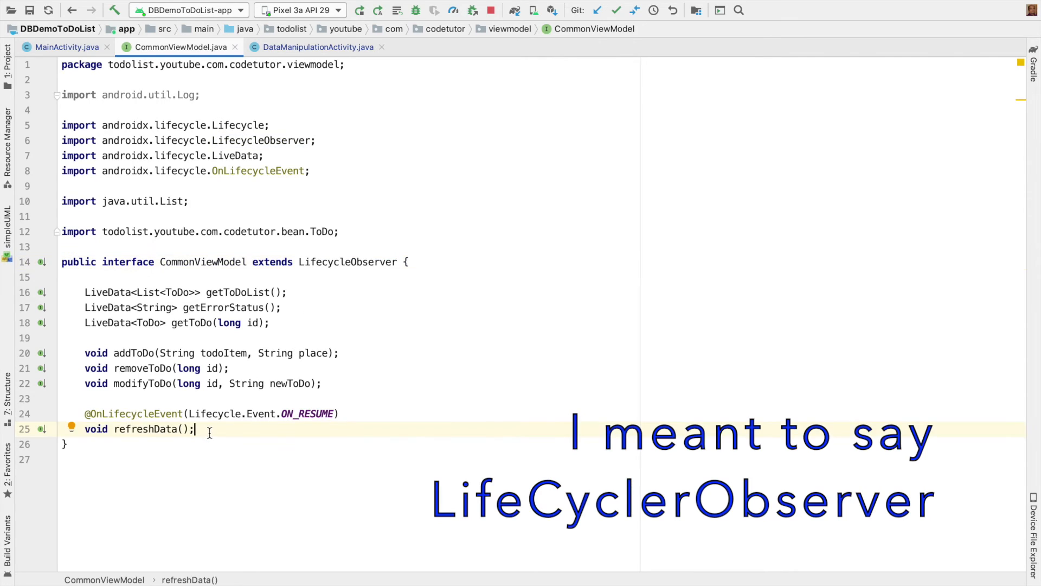
{"action": "left_click", "coordinate": [185, 413]}
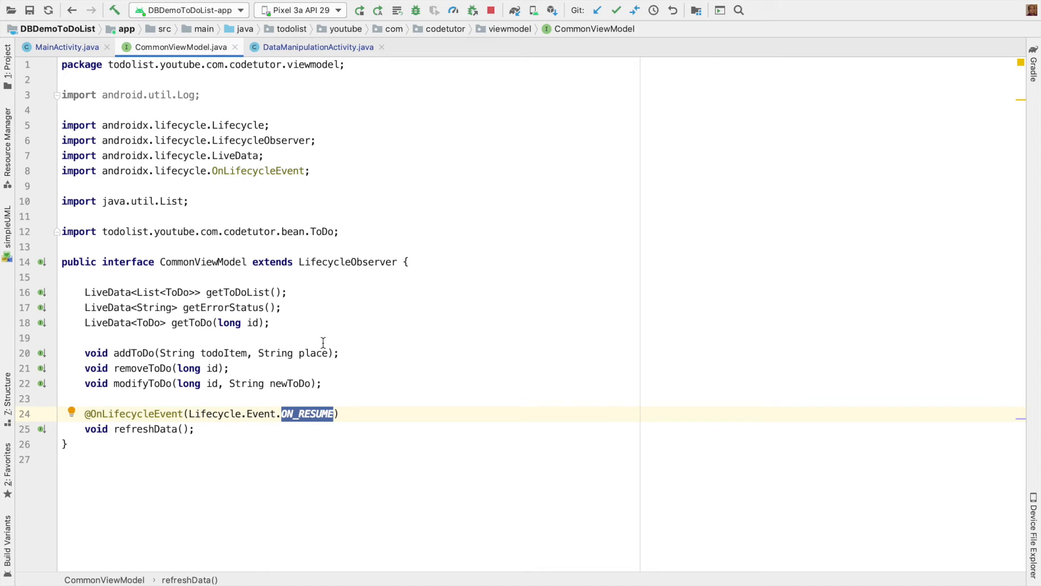
{"action": "mouse_move", "coordinate": [66, 47]}
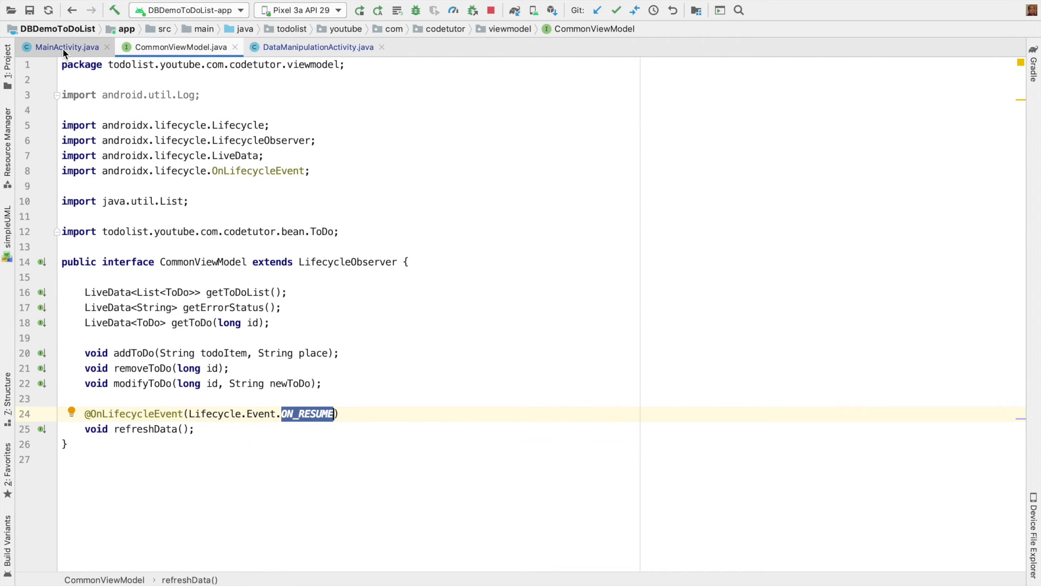
Remove the Get Milk to-do in the emulator and start a new to-do.
{"action": "left_click", "coordinate": [66, 46]}
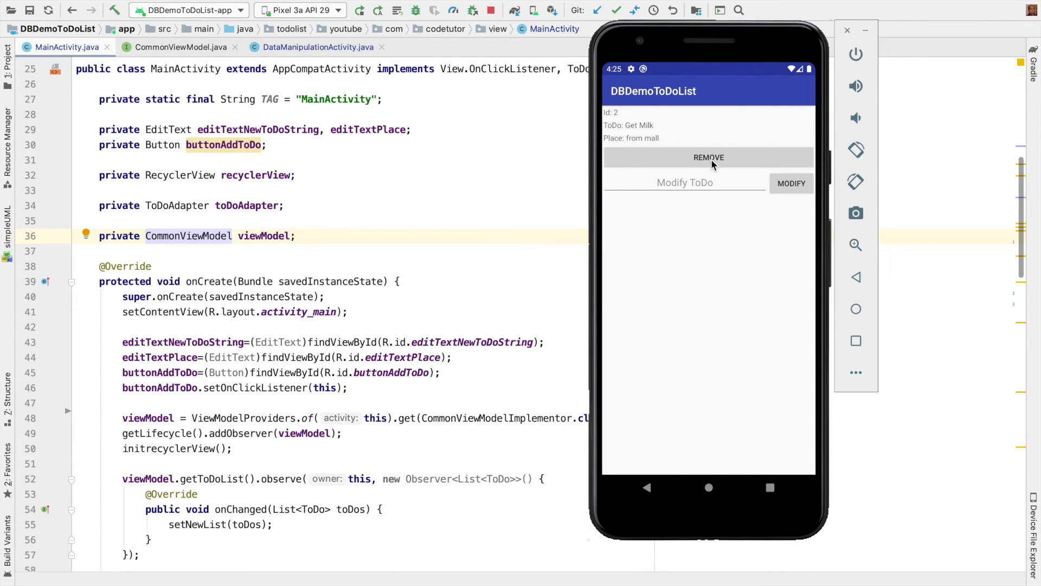
{"action": "left_click", "coordinate": [708, 157]}
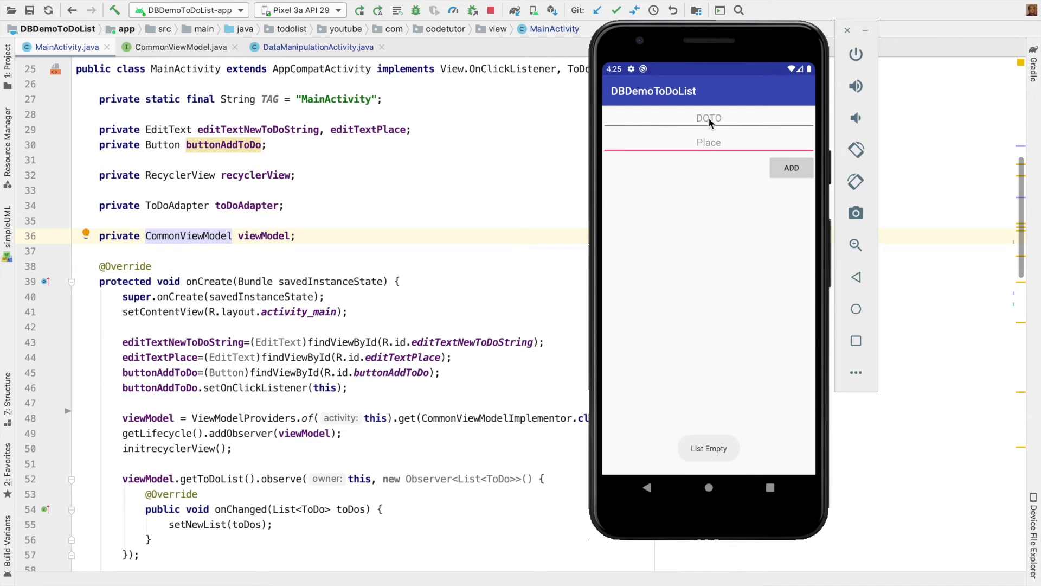
{"action": "left_click", "coordinate": [709, 117]}
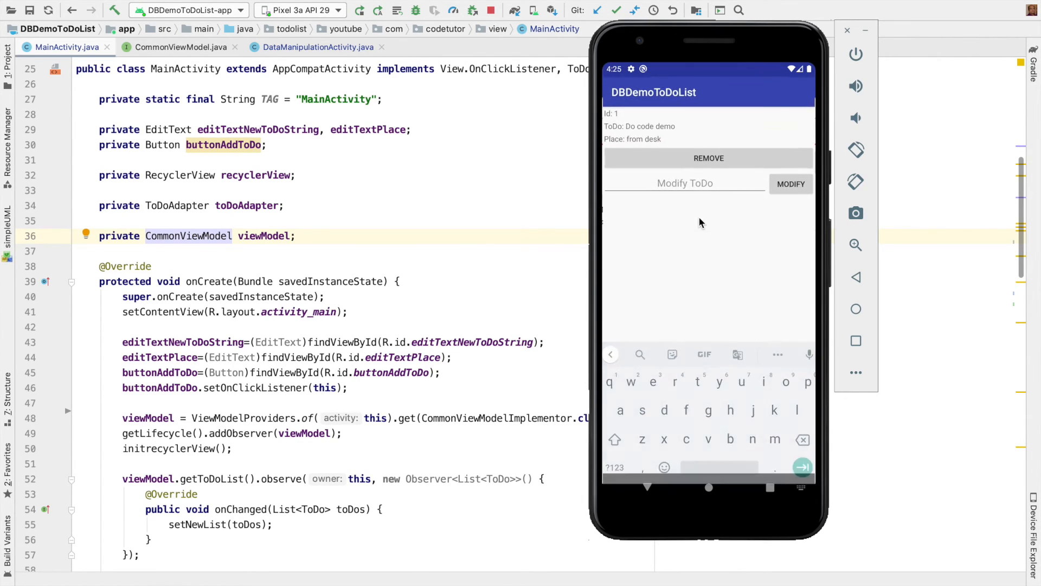
Rename the Do code demo to-do to Complete Editing via MODIFY.
{"action": "left_click", "coordinate": [684, 183]}
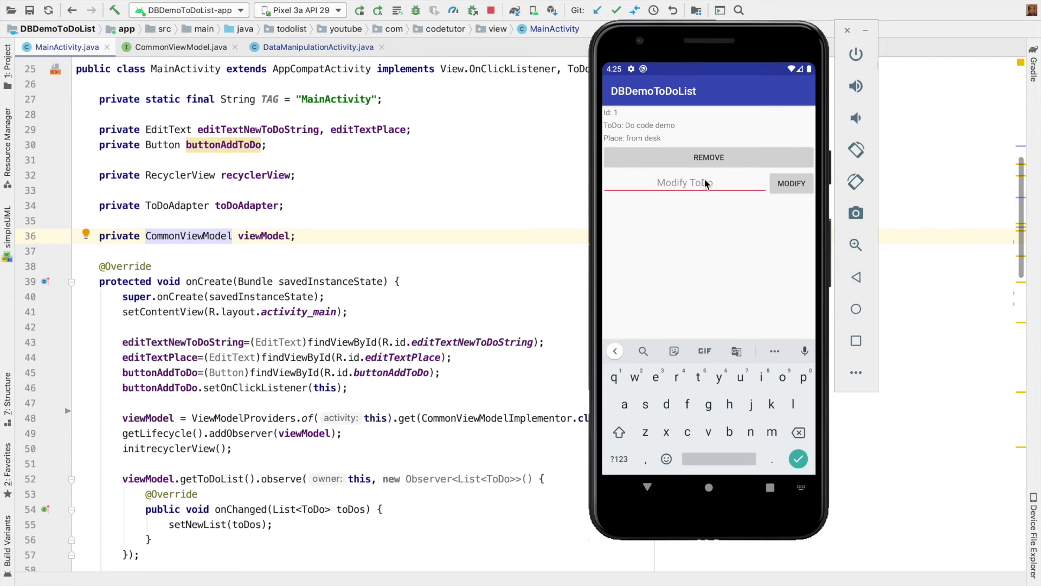
{"action": "type", "text": "Complete Editing"}
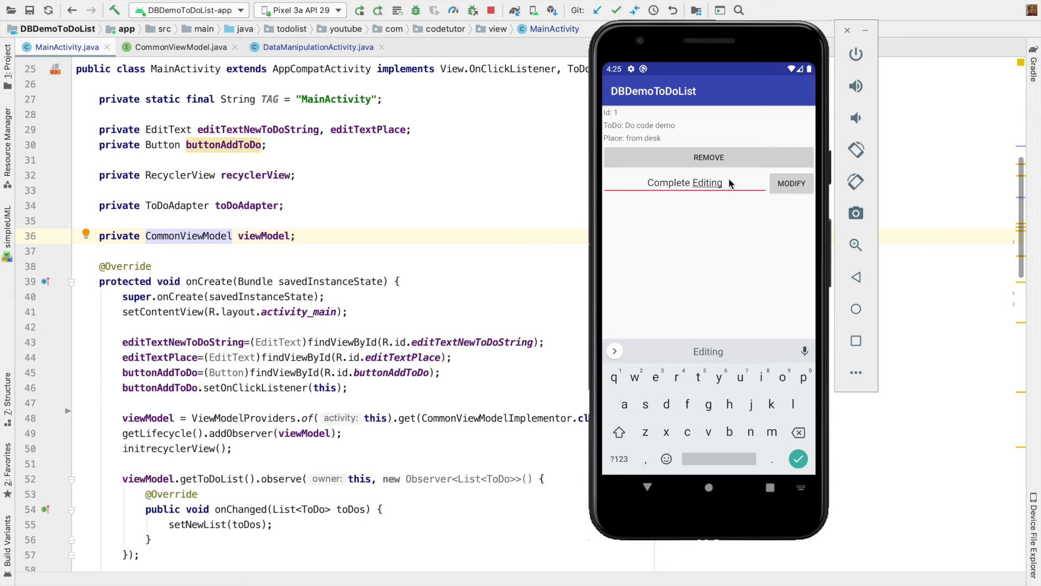
{"action": "left_click", "coordinate": [790, 184]}
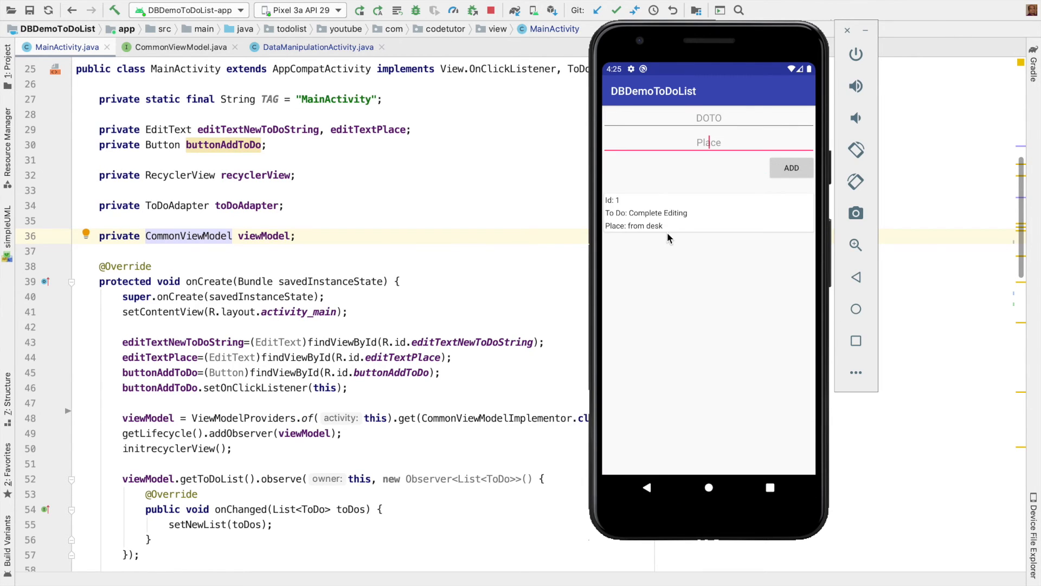
{"action": "scroll", "scroll_direction": "down", "scroll_amount": 3}
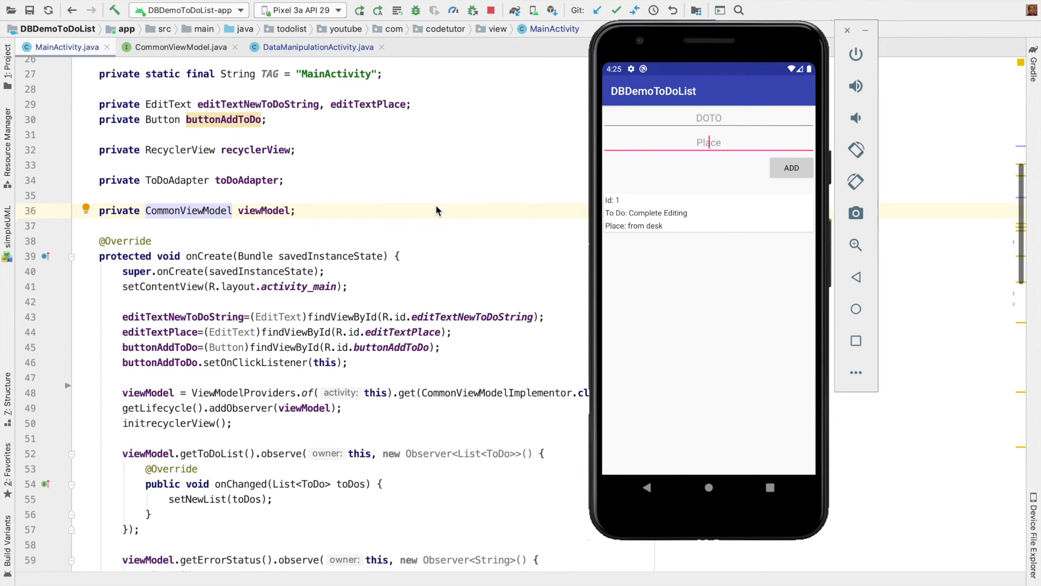
{"action": "scroll", "scroll_direction": "down", "scroll_amount": 3}
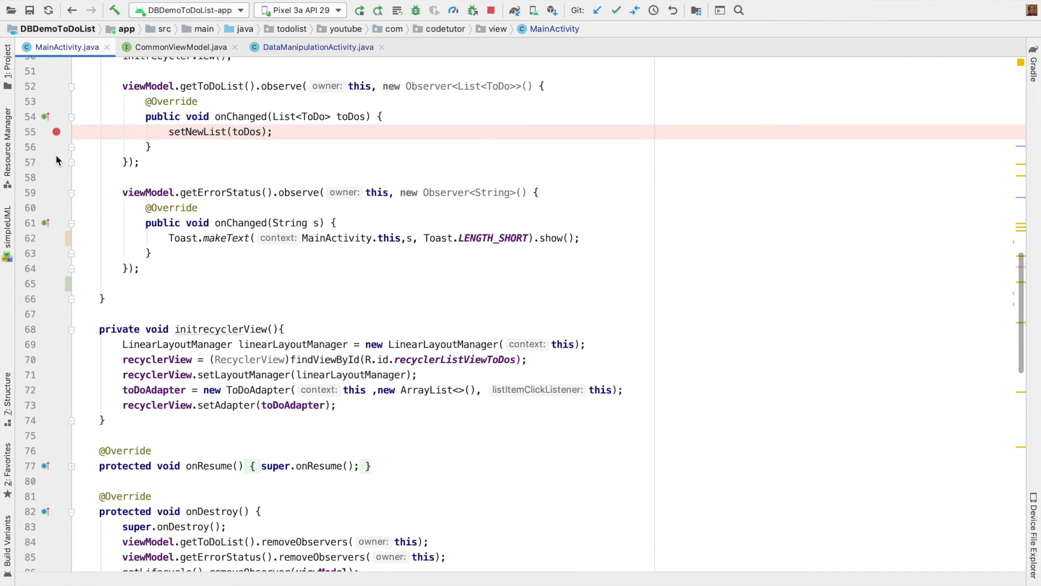
{"action": "left_click", "coordinate": [56, 237]}
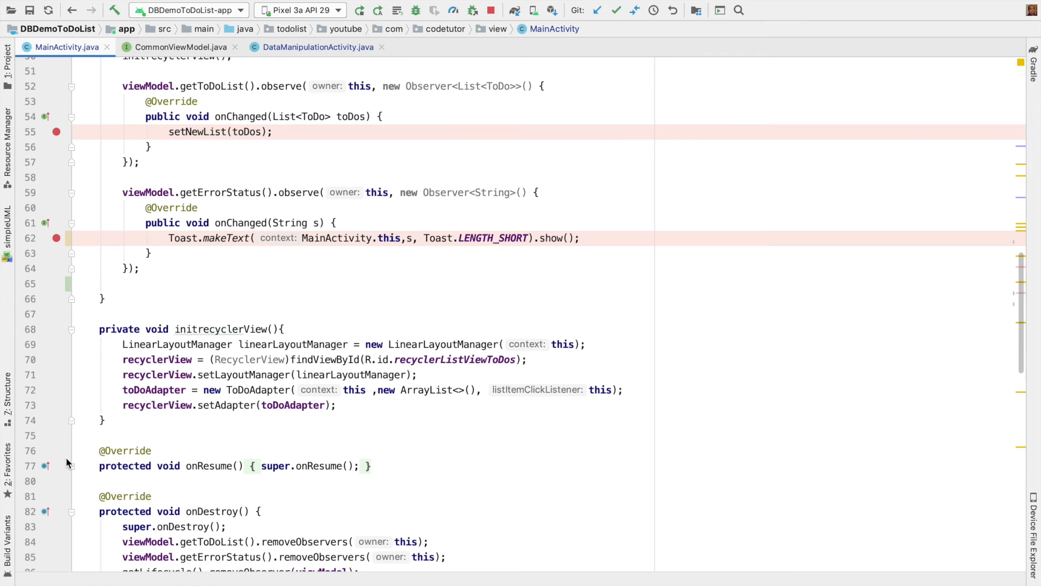
{"action": "scroll", "scroll_direction": "down", "scroll_amount": 3}
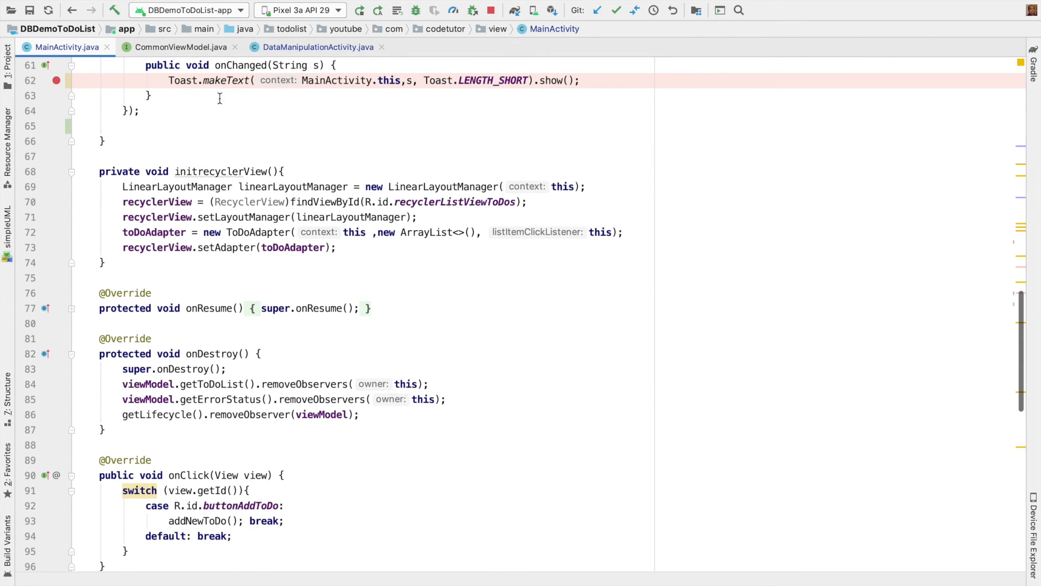
{"action": "mouse_move", "coordinate": [267, 175]}
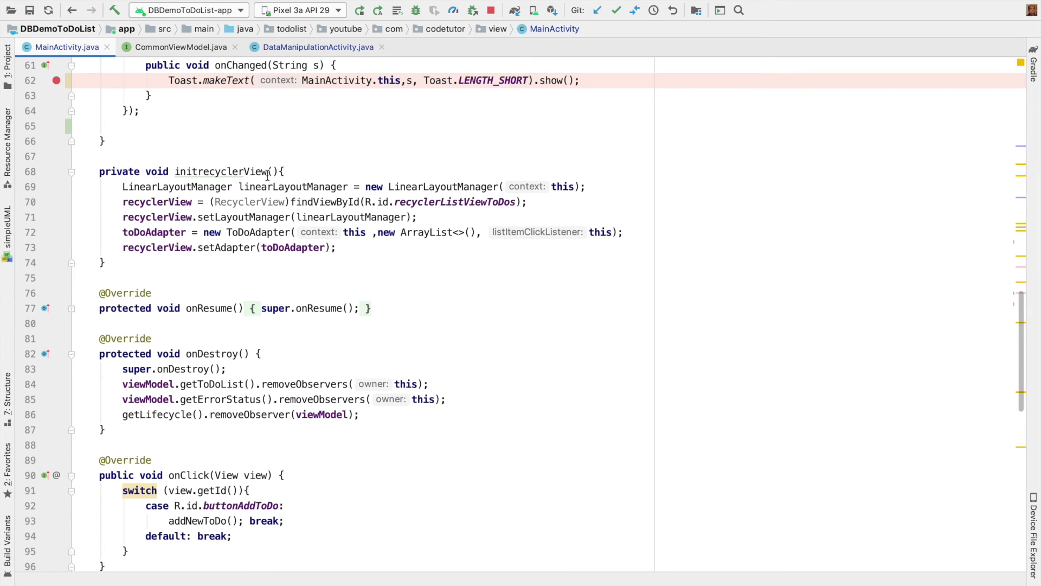
{"action": "mouse_move", "coordinate": [315, 146]}
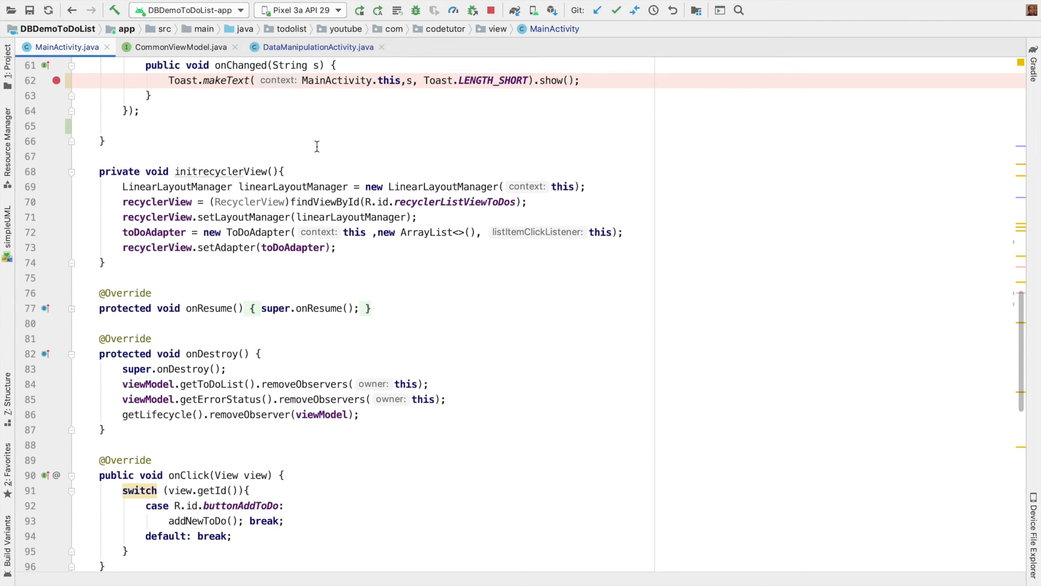
{"action": "scroll", "scroll_direction": "up", "scroll_amount": 3}
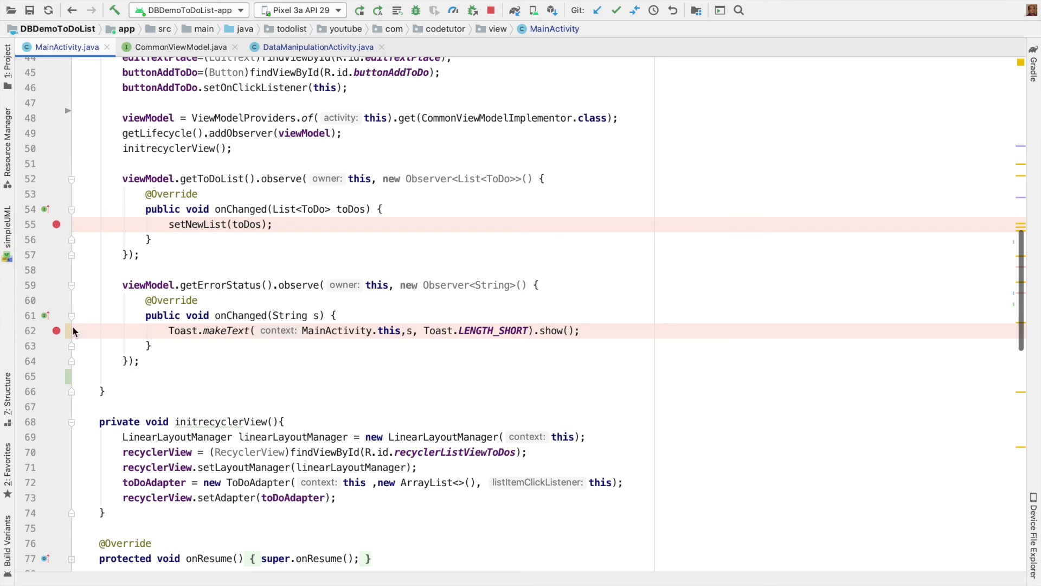
{"action": "left_click", "coordinate": [56, 225]}
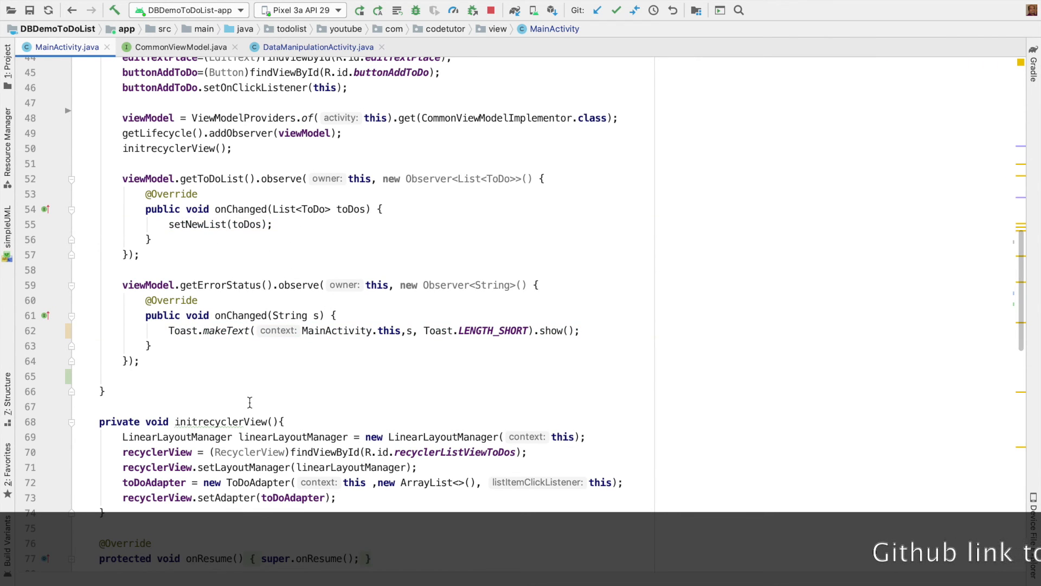
Scroll MainActivity to the top with the emulator listing Complete Editing from desk.
{"action": "scroll", "scroll_direction": "up", "scroll_amount": 3}
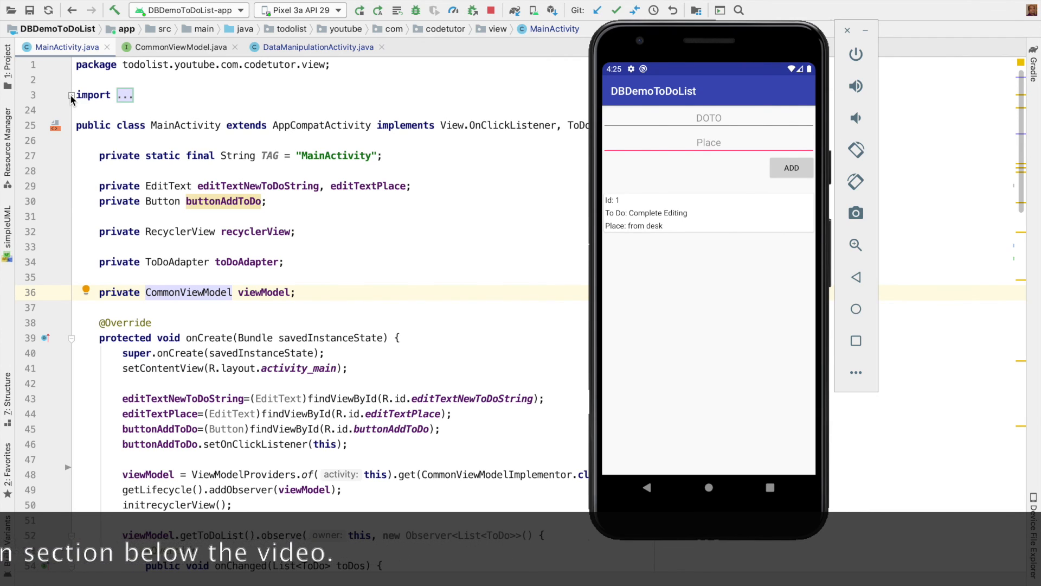
{"action": "left_click", "coordinate": [708, 142]}
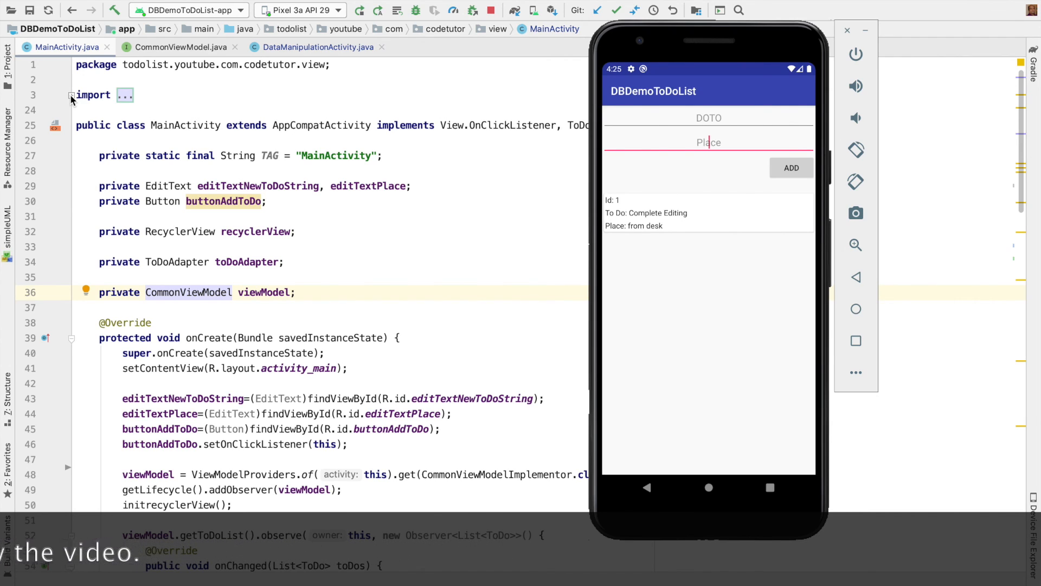